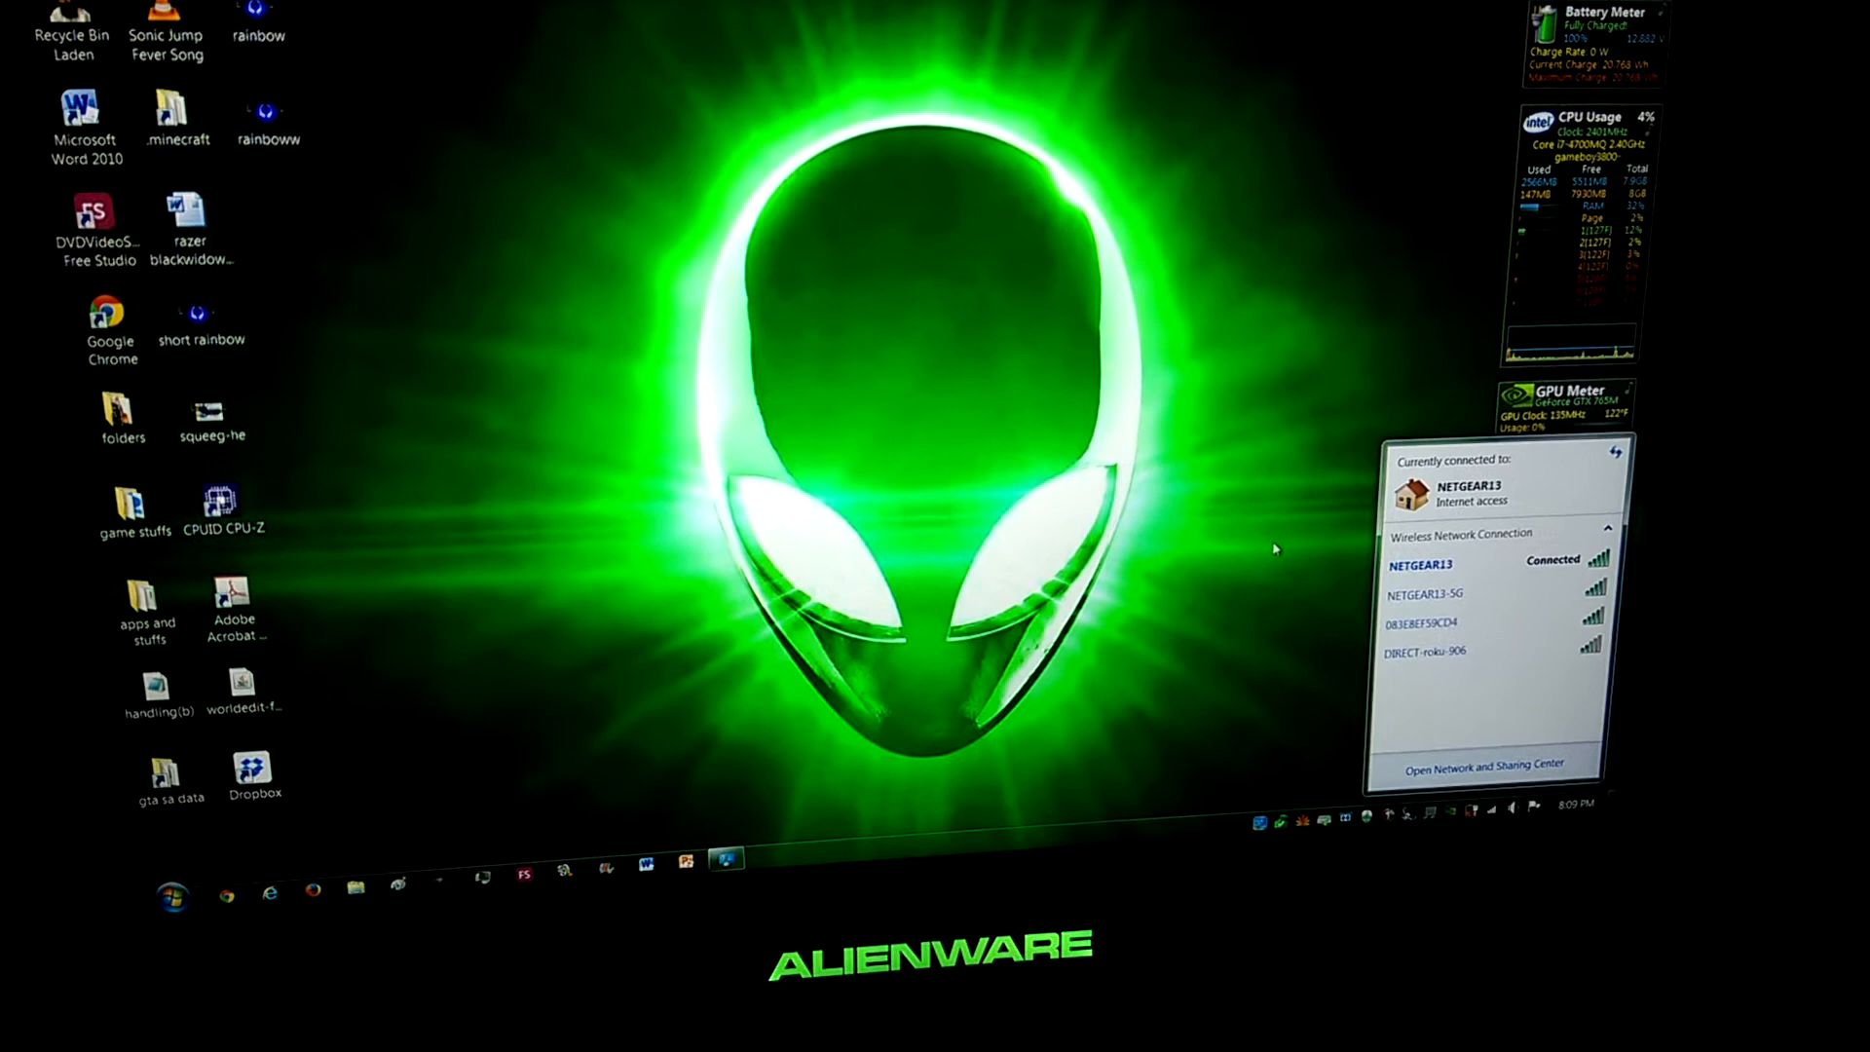
Test the connection by trying Facebook, 9GAG and Gmail, then close the failing browser.
right_click(1422, 564)
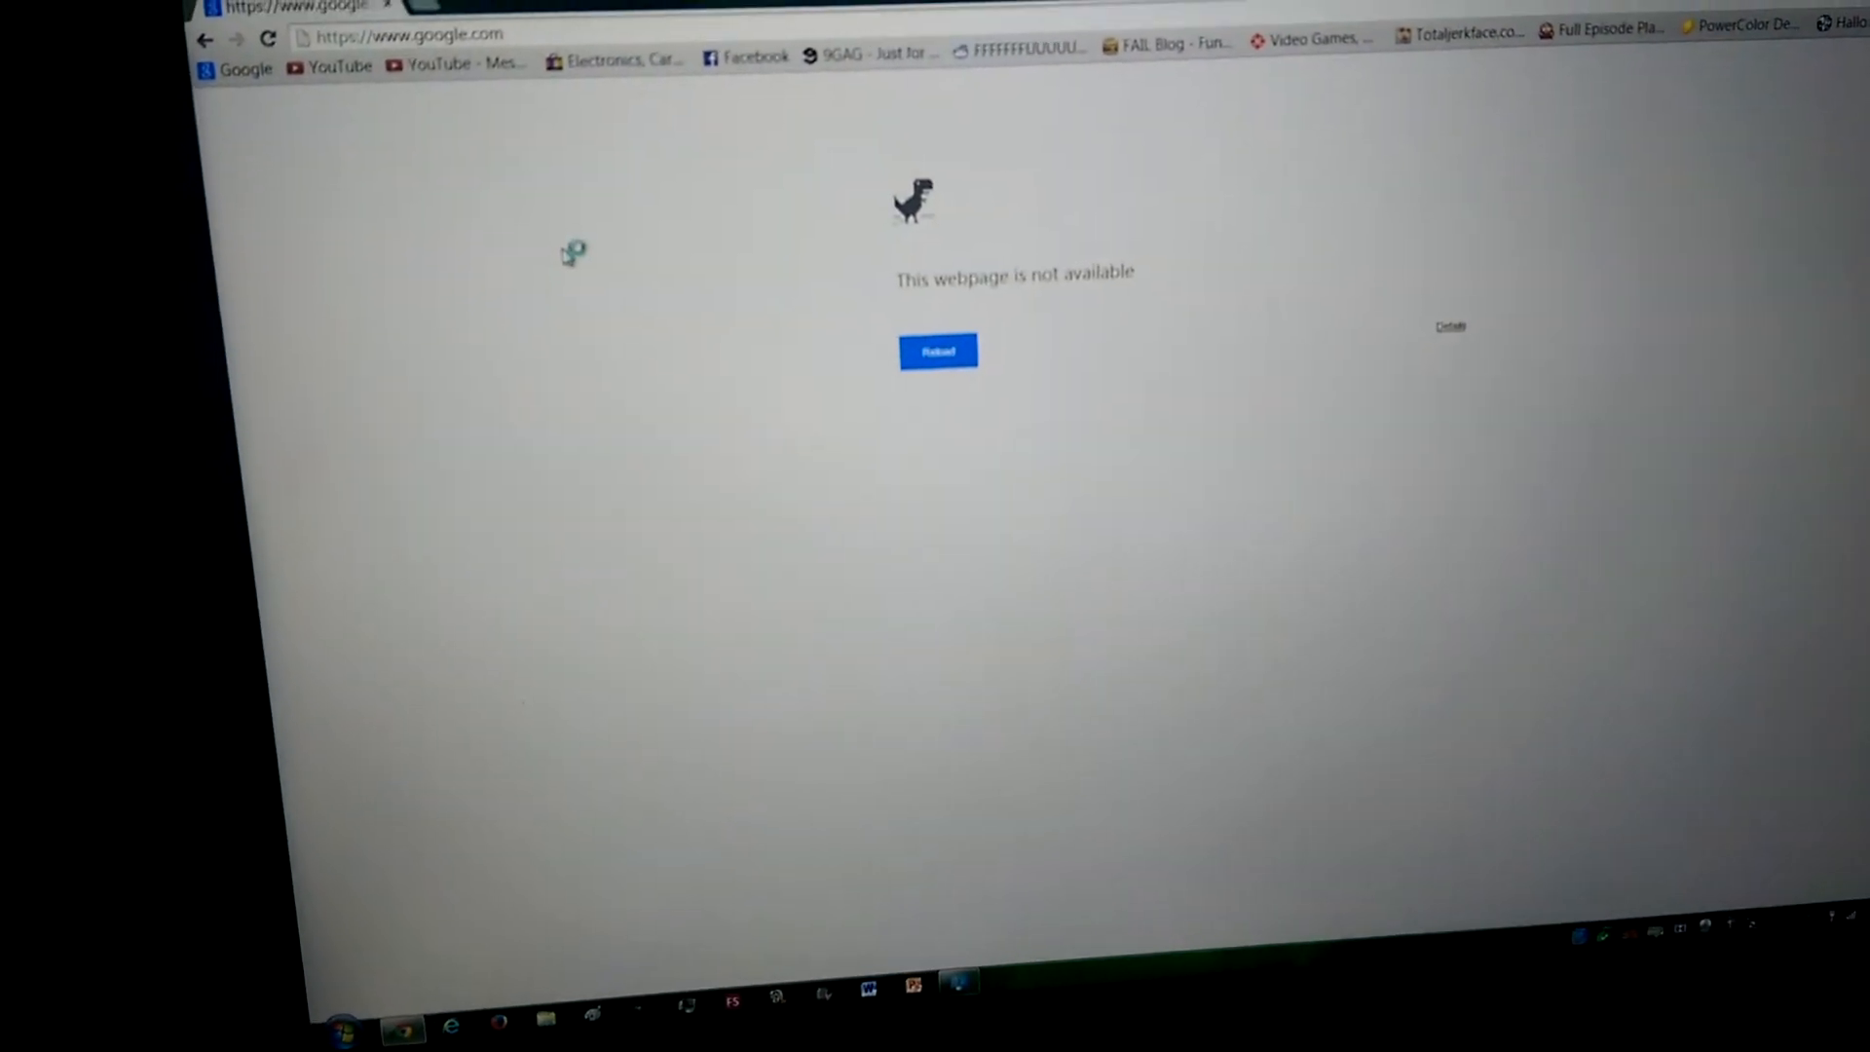
left_click(340, 66)
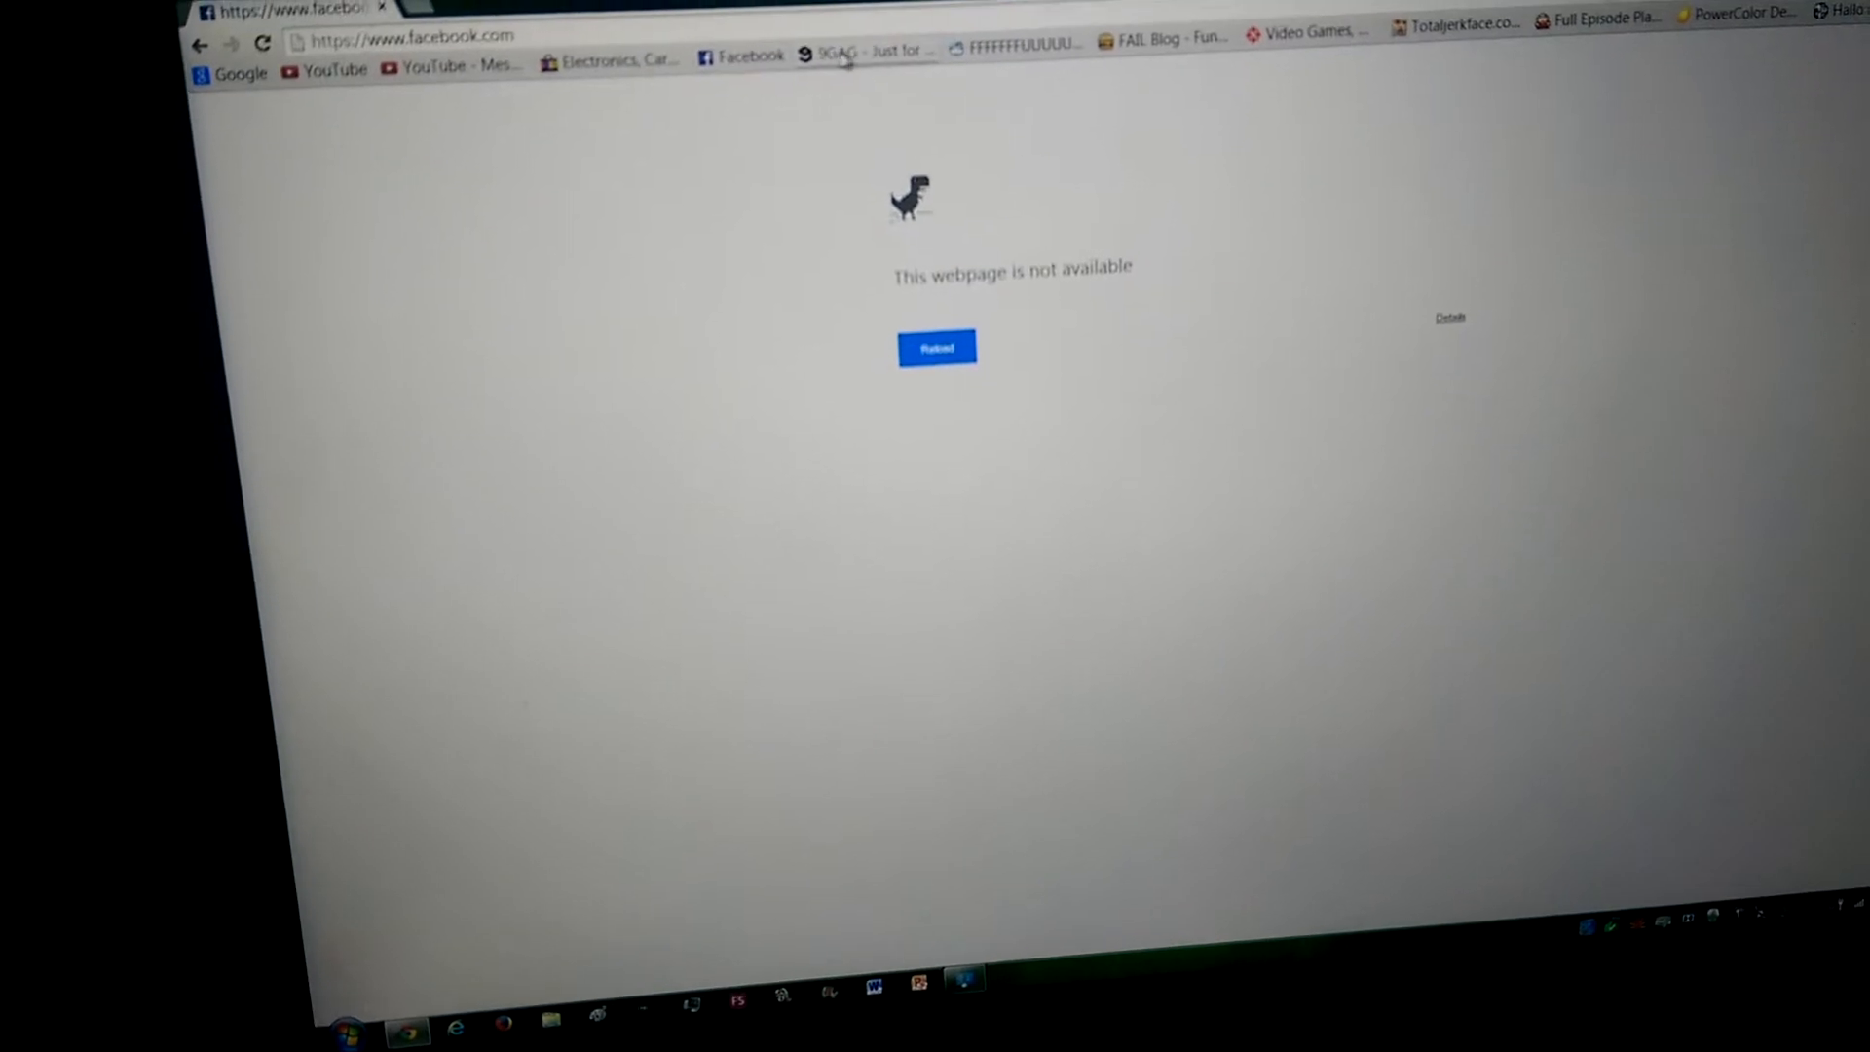
left_click(865, 54)
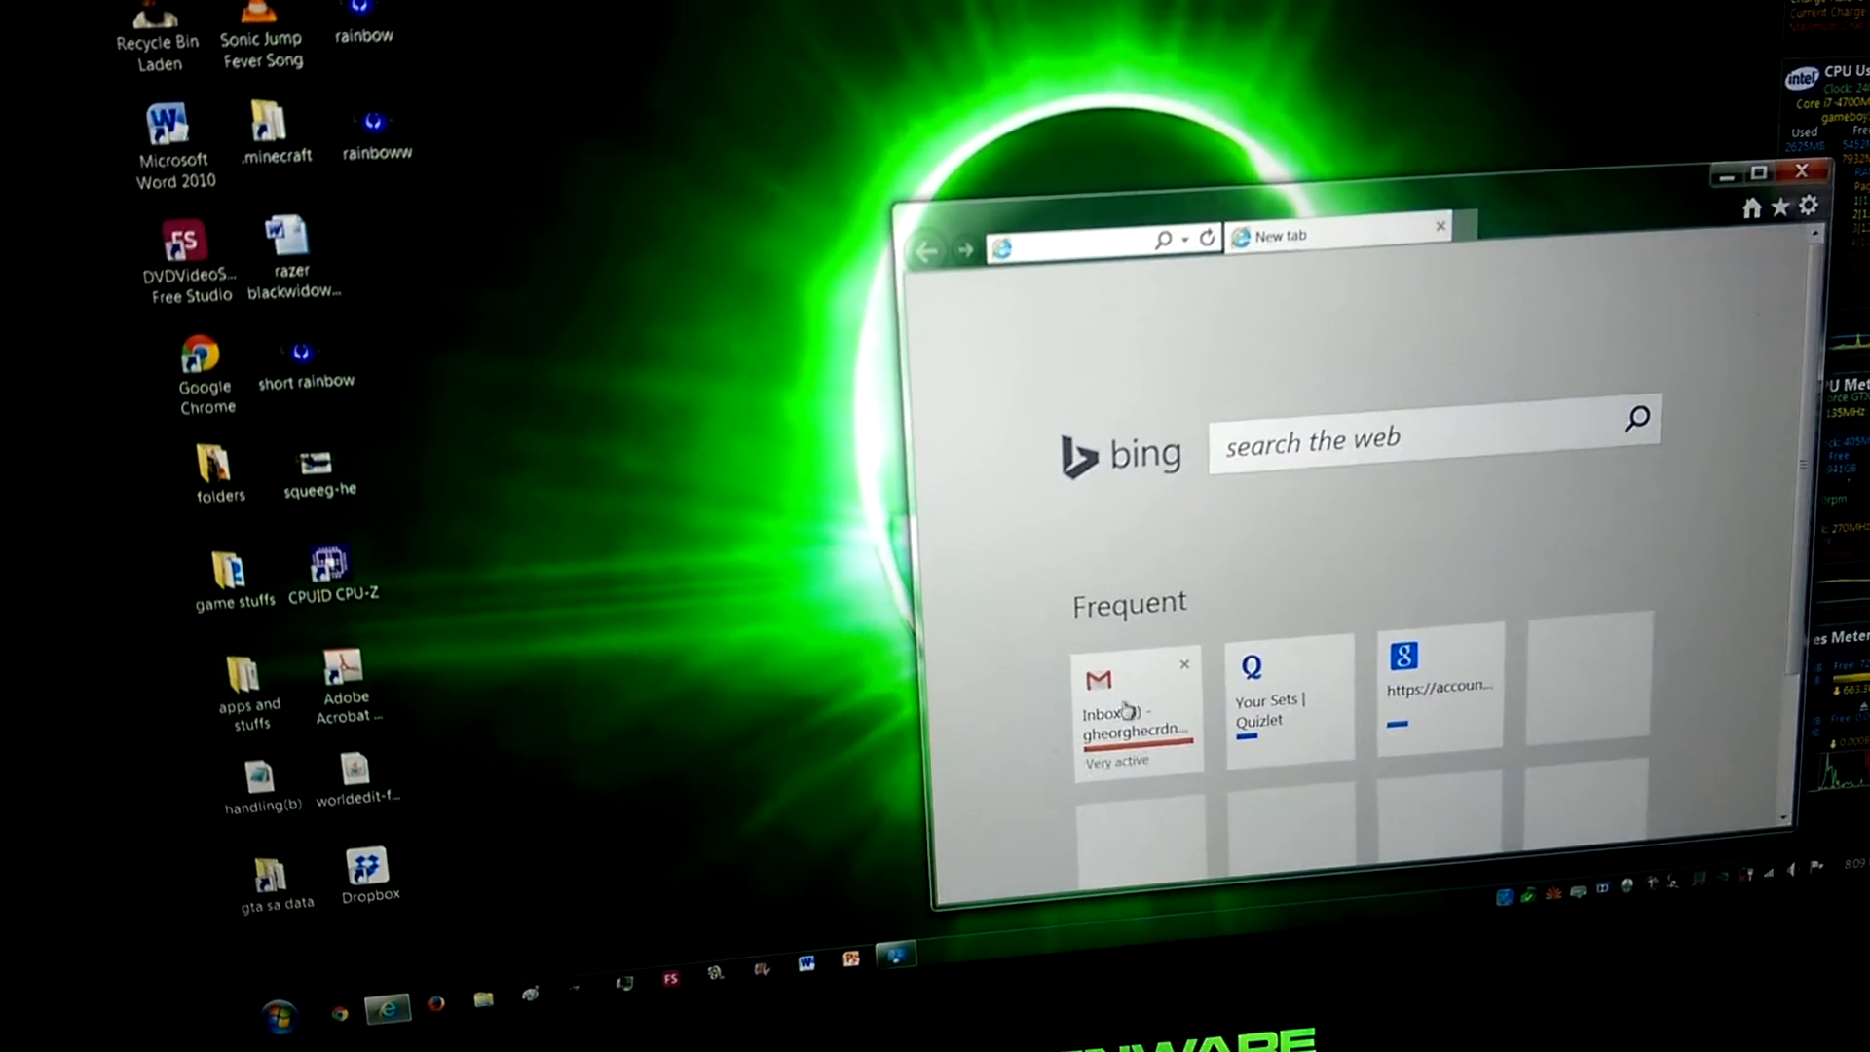
left_click(1137, 698)
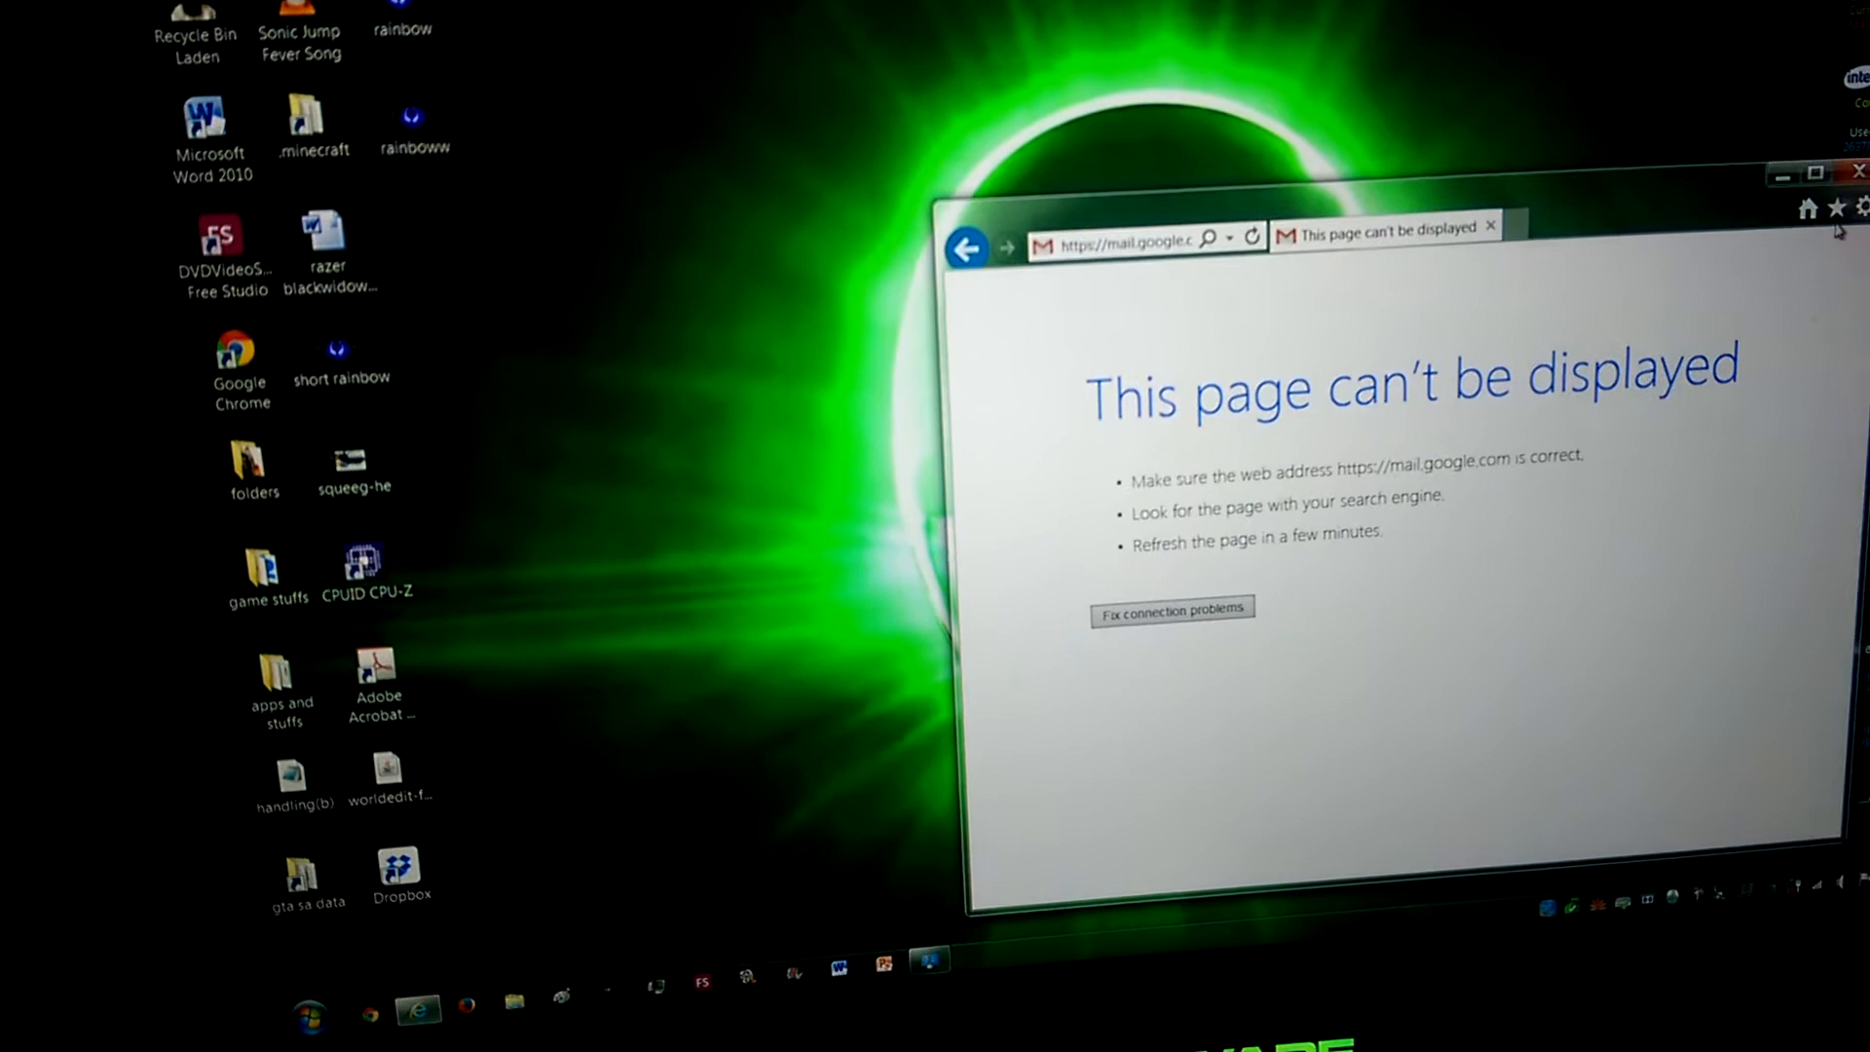
left_click(1859, 170)
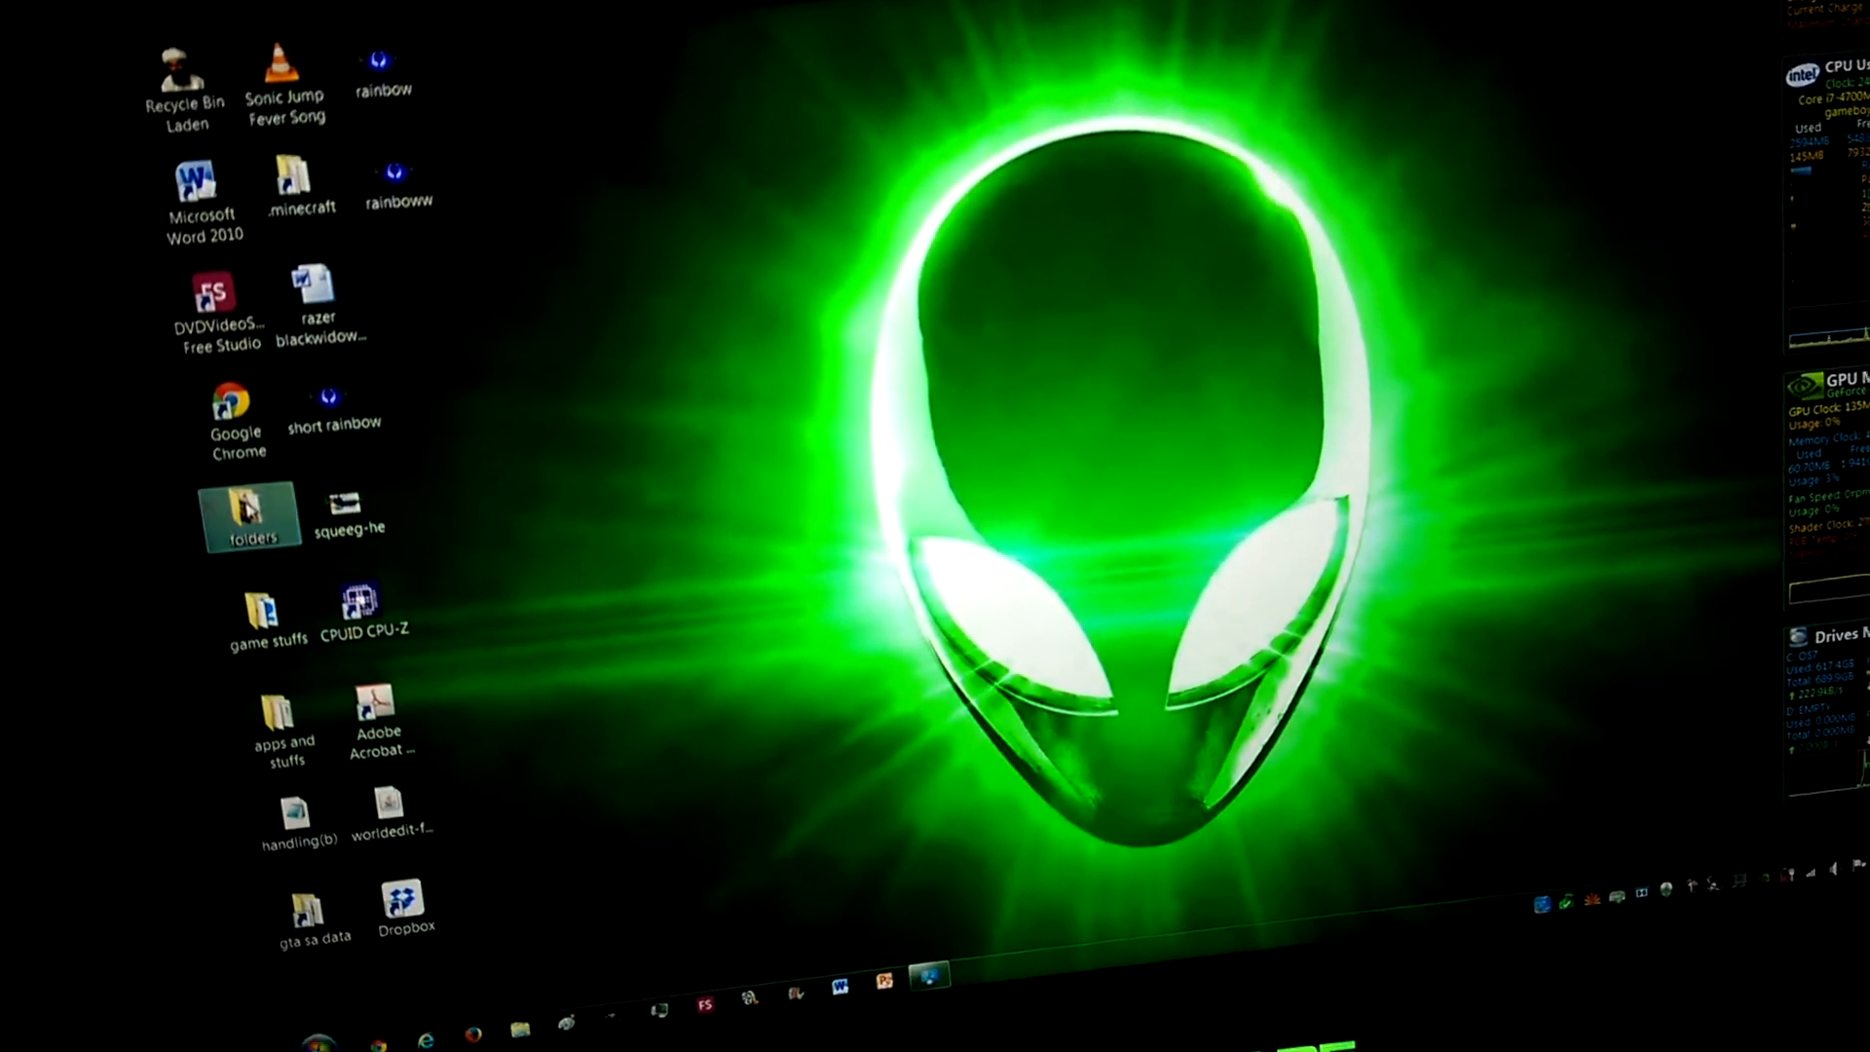
Launch Start Tor Browser from the Tor Browser newerest folder and see Tor's exit error.
double_click(249, 513)
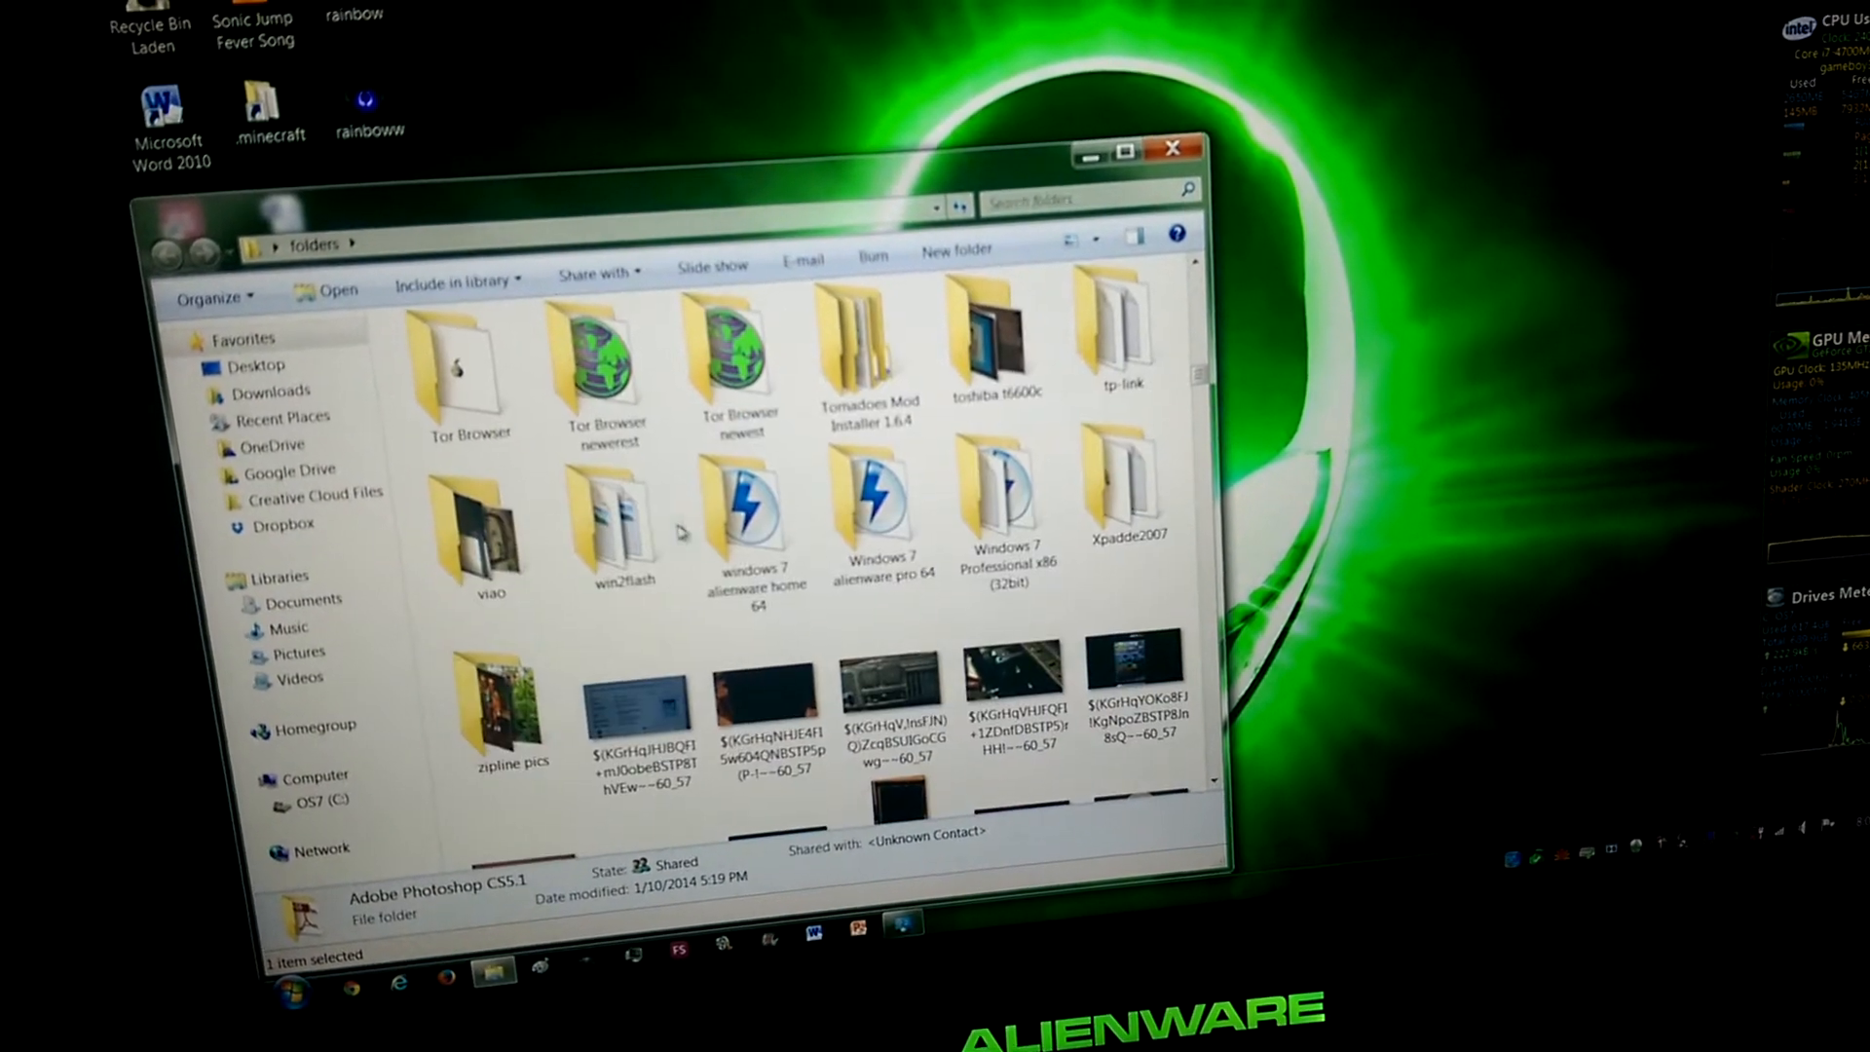
double_click(608, 352)
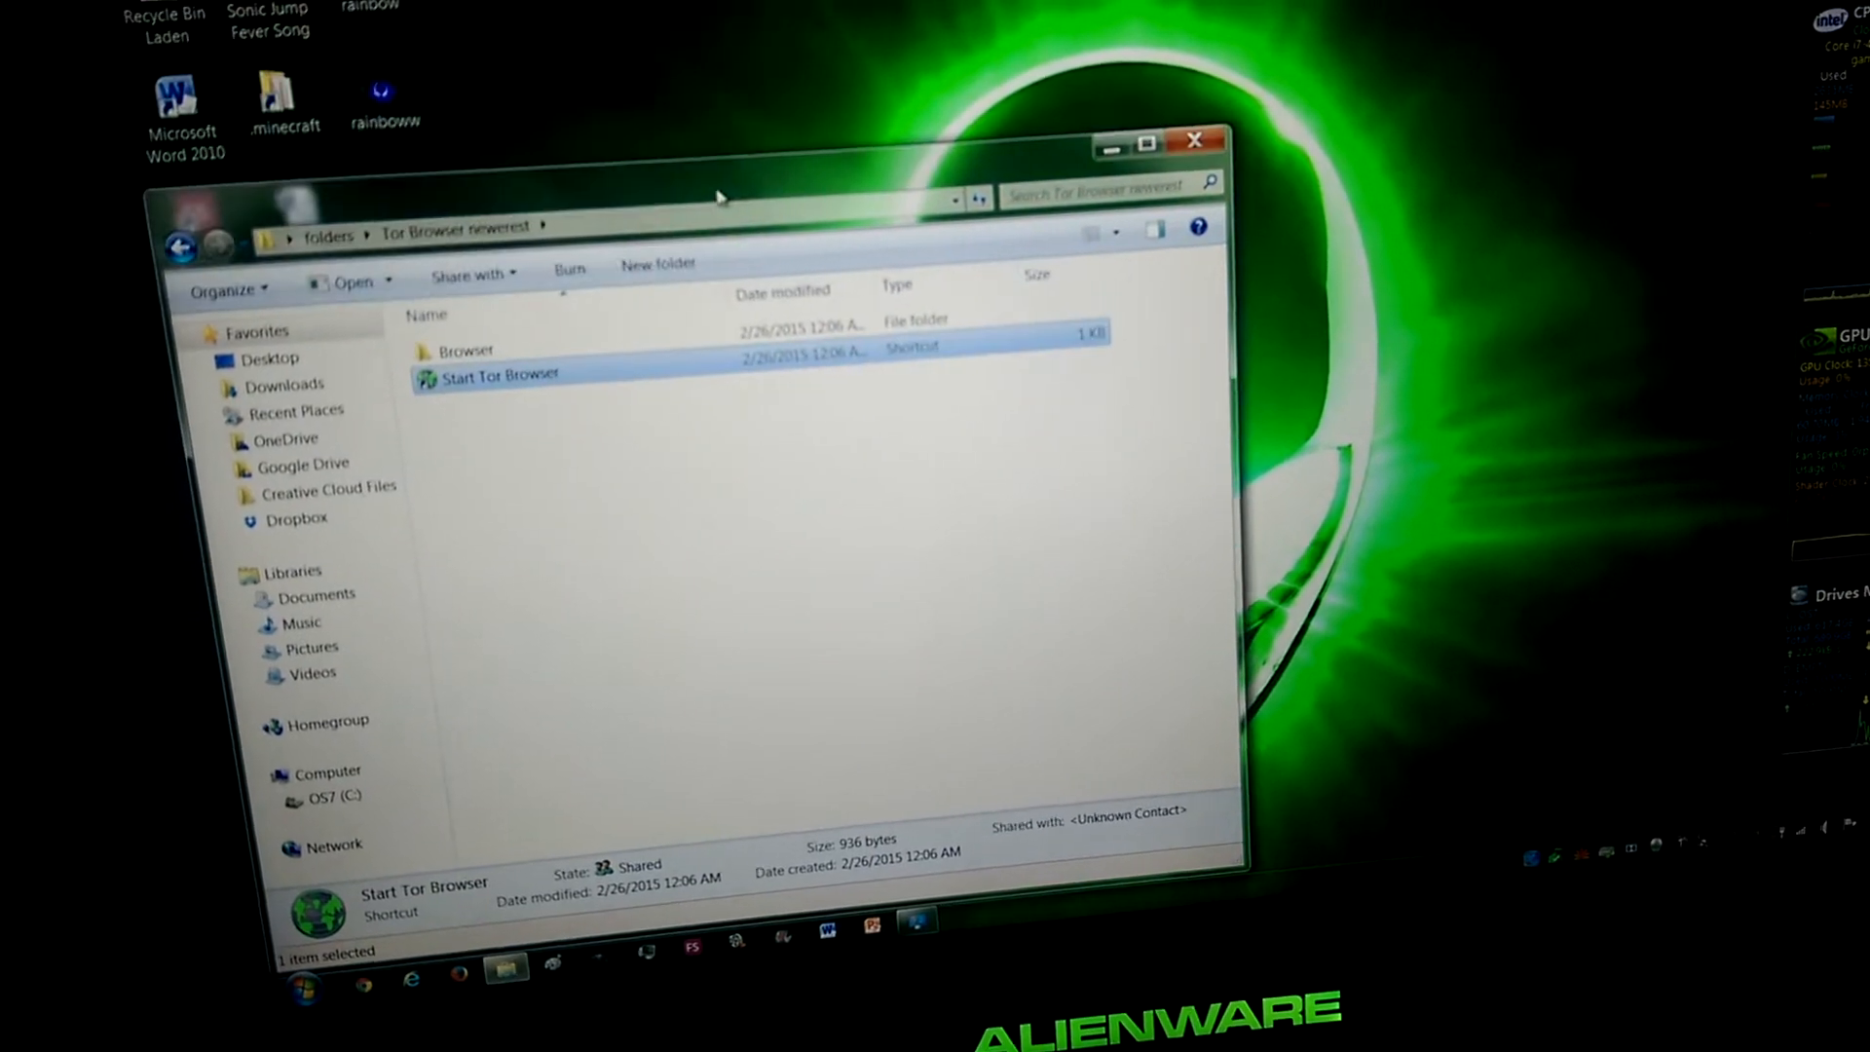
double_click(500, 376)
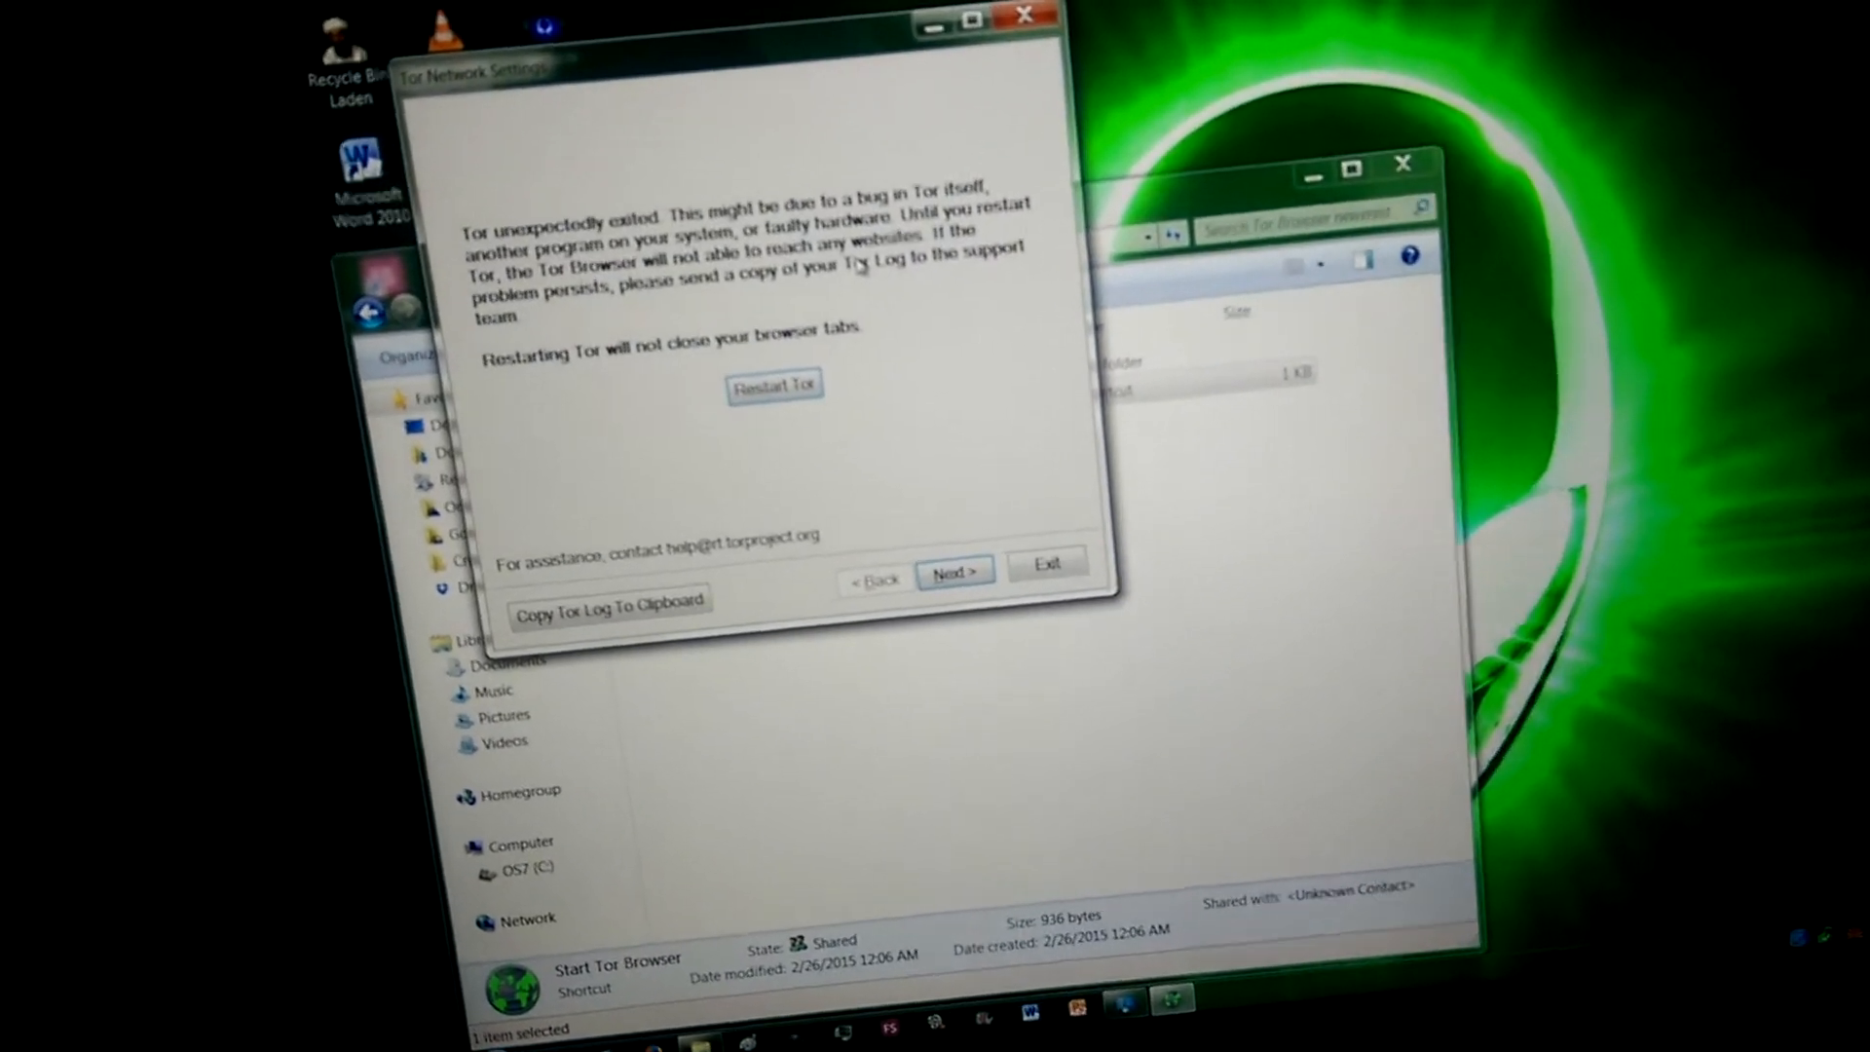
left_click_drag(740, 68, 930, 28)
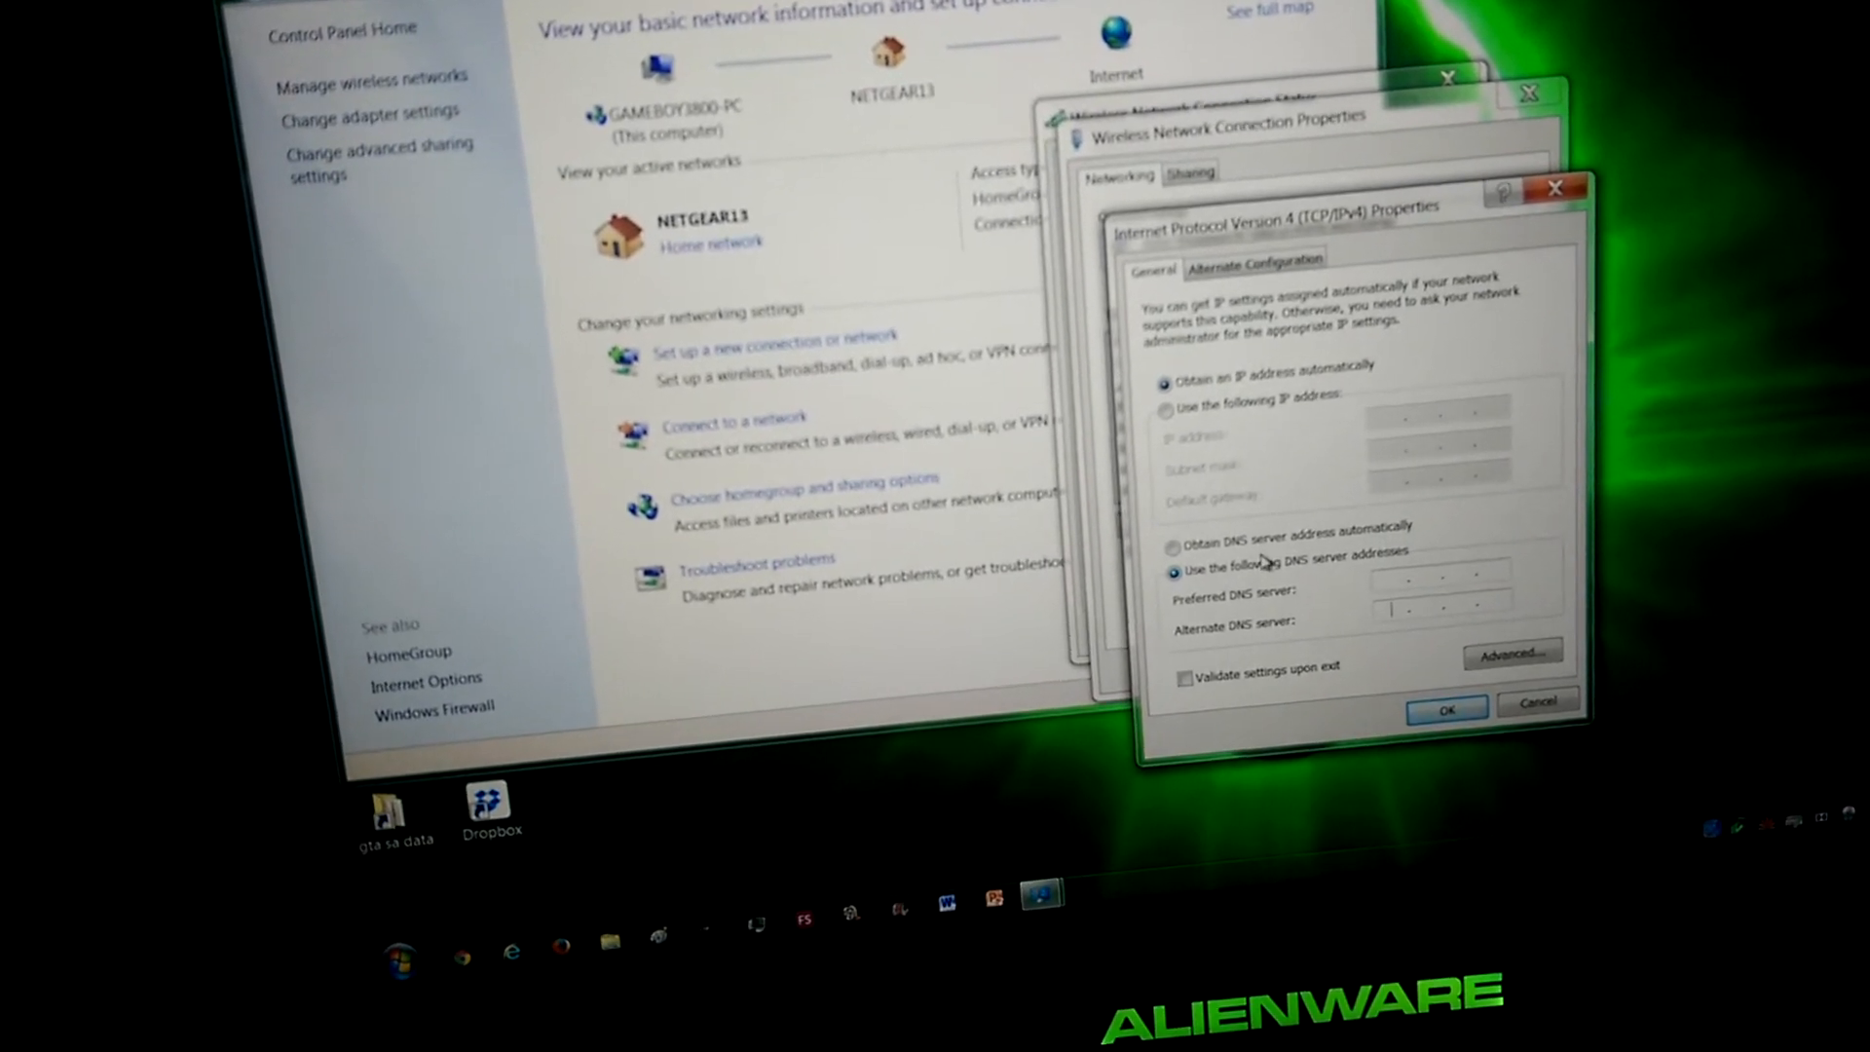
Close the IPv4 DNS settings, toggle the wireless connection items, confirm, and close the status window.
left_click(1153, 522)
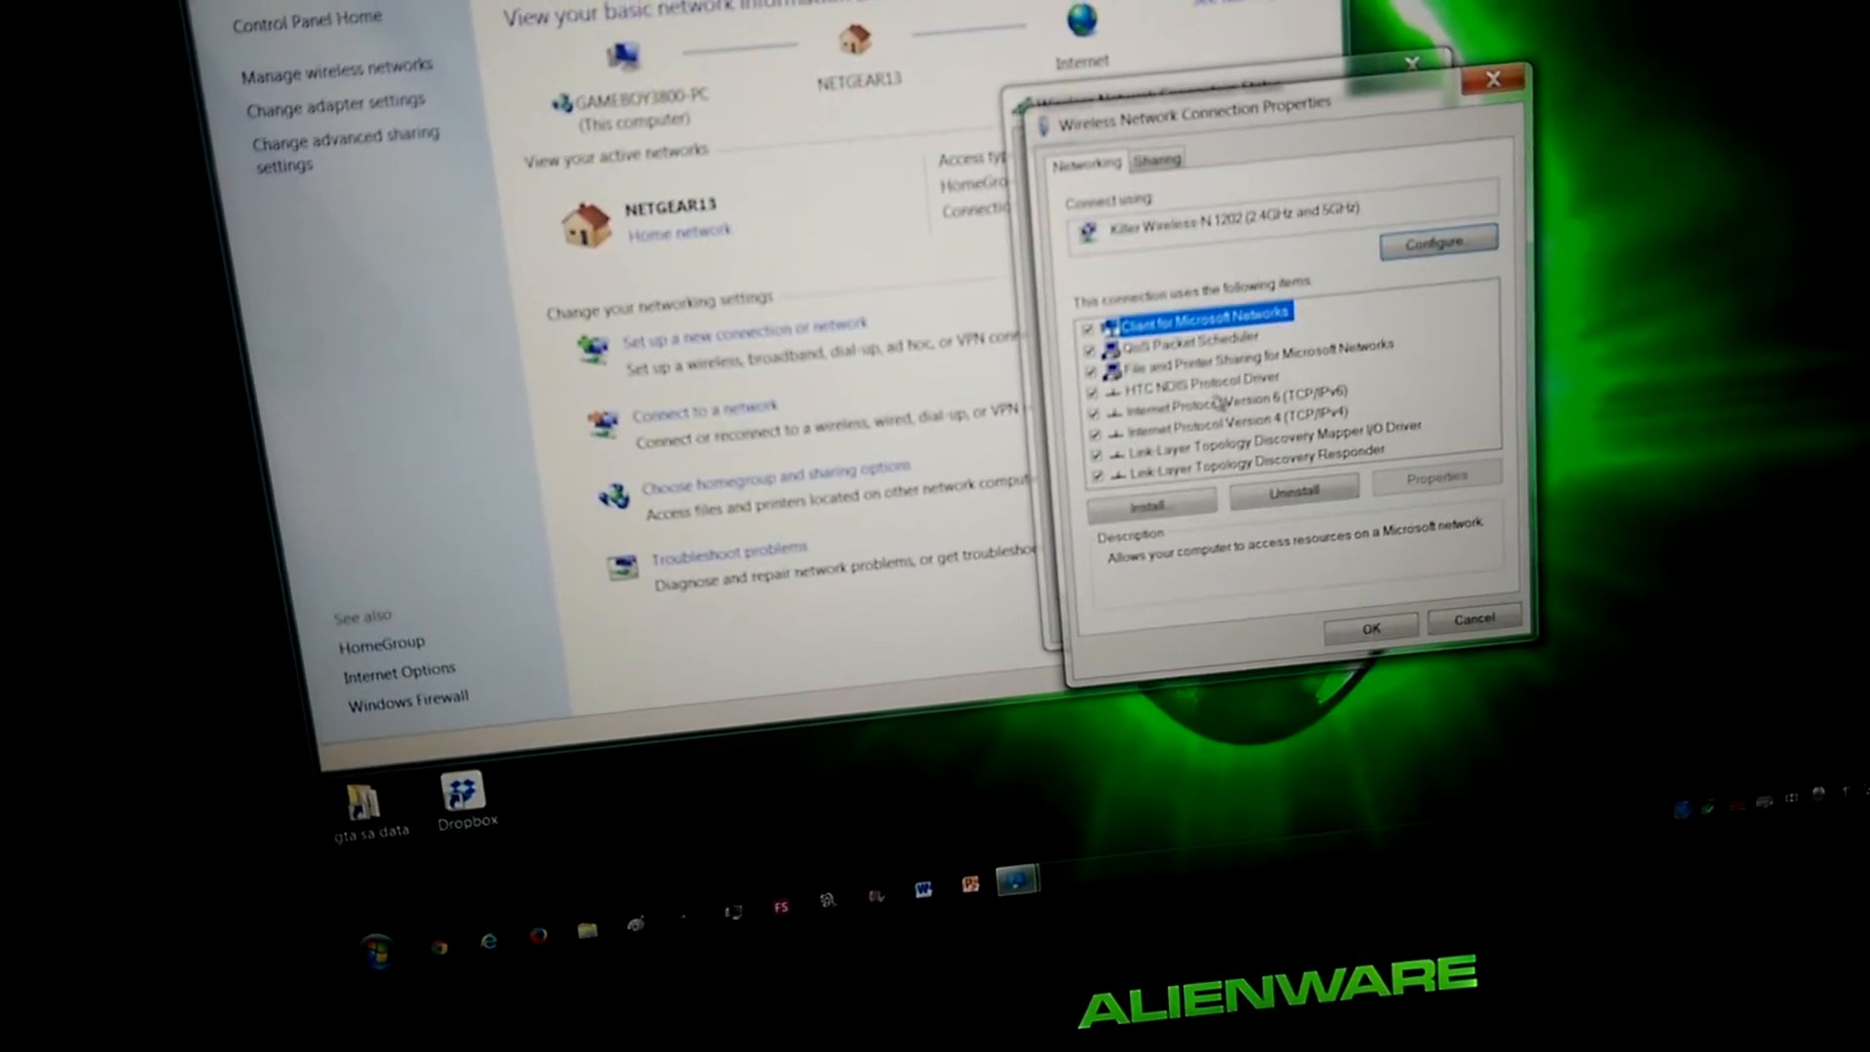
left_click(1216, 427)
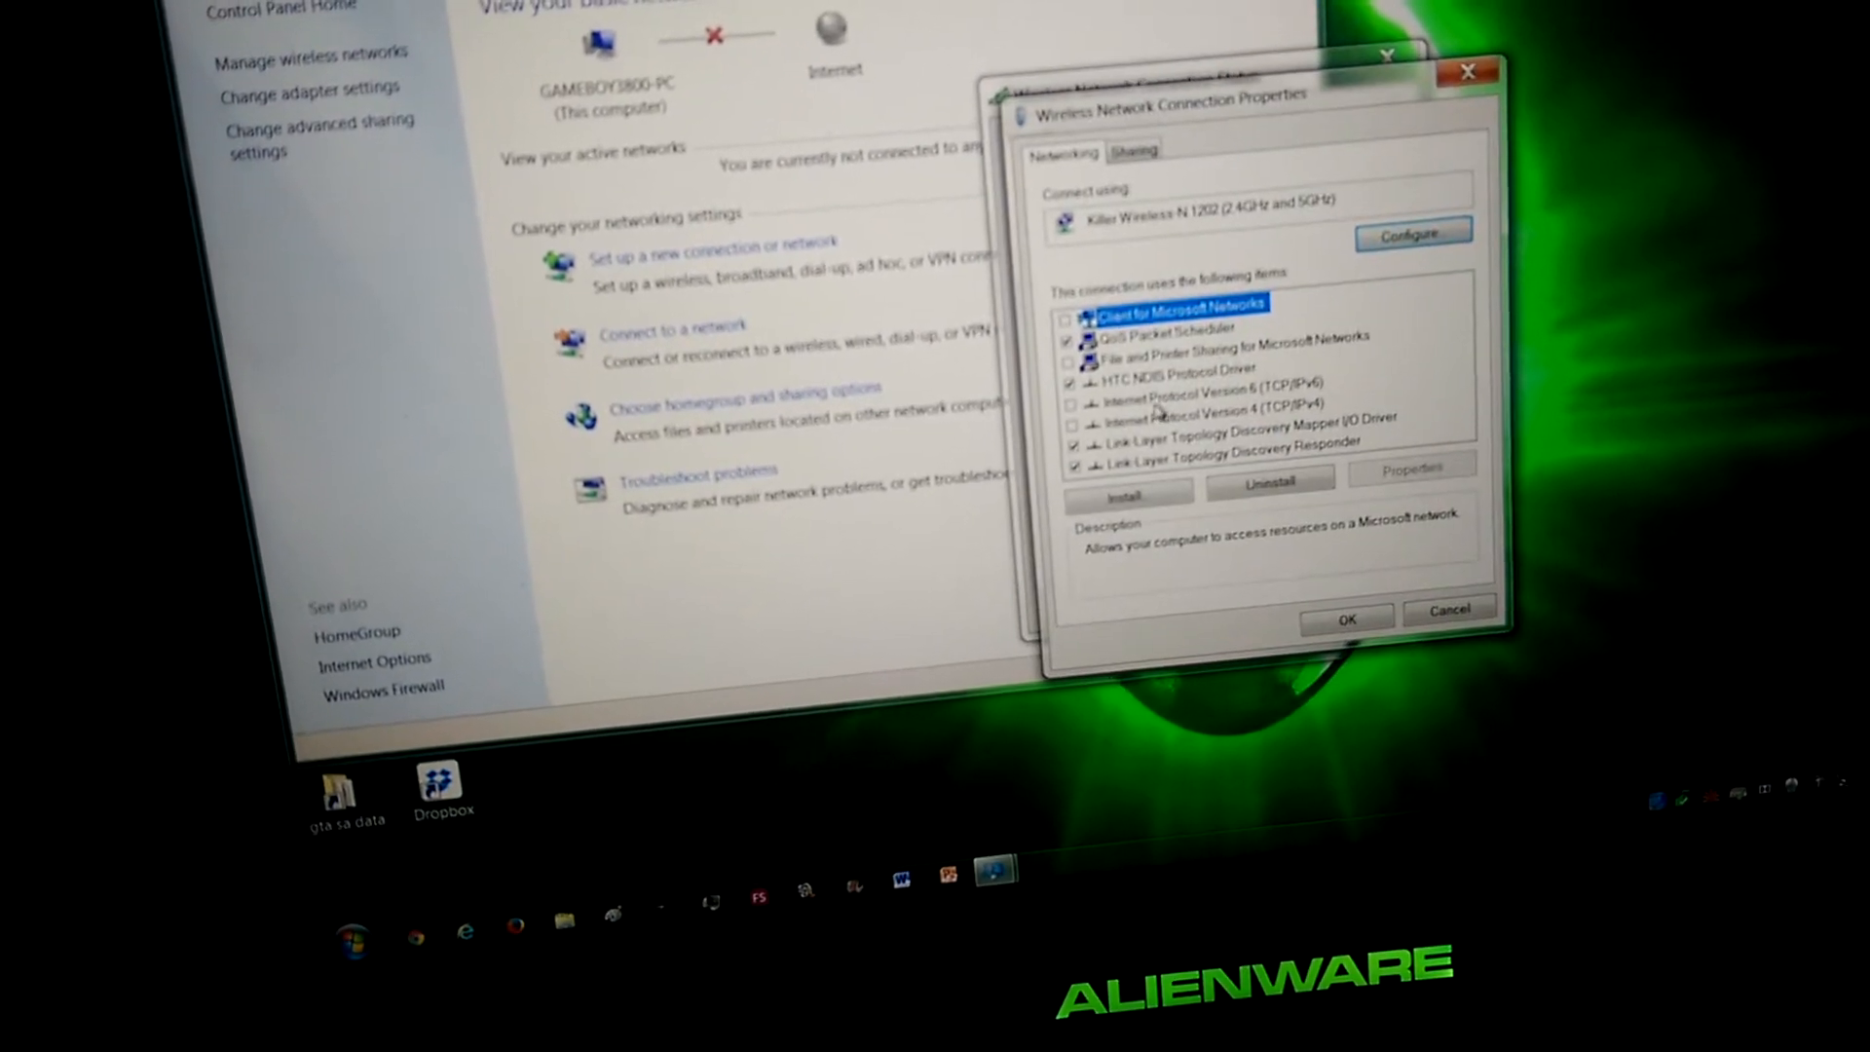
left_click(1199, 387)
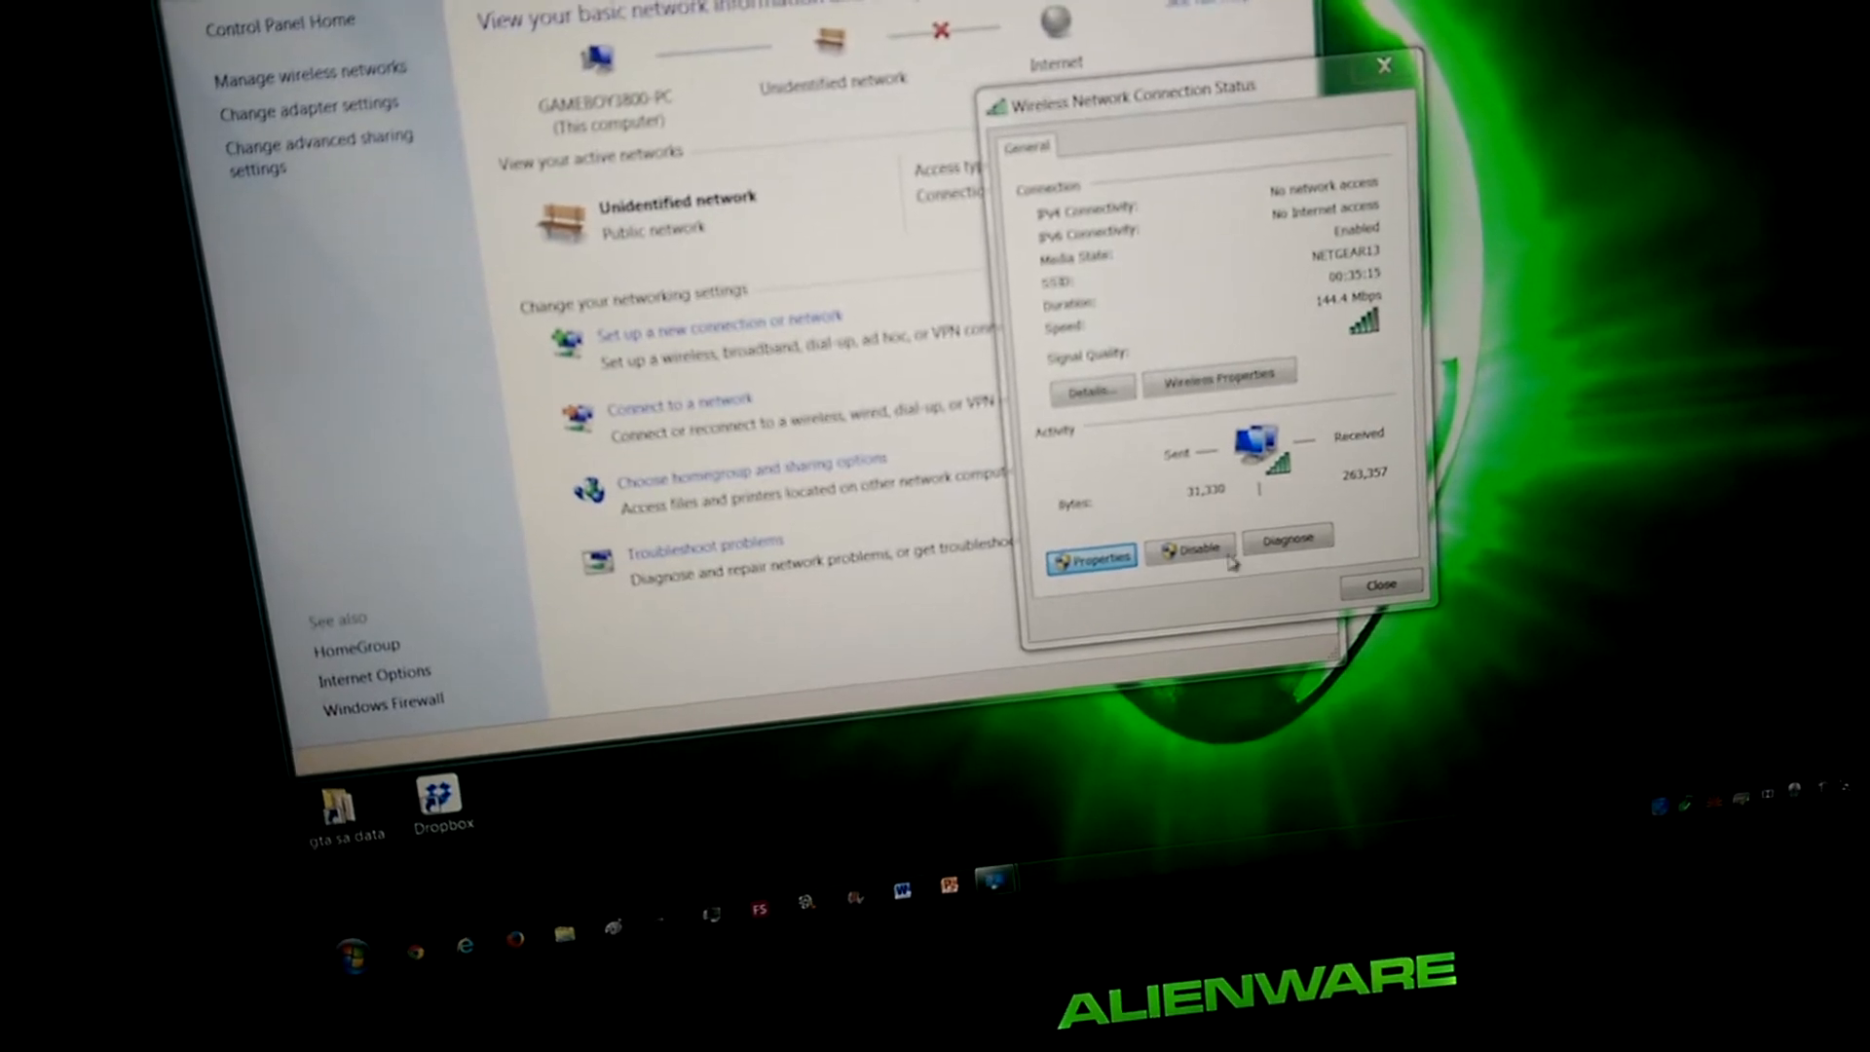
left_click(1090, 557)
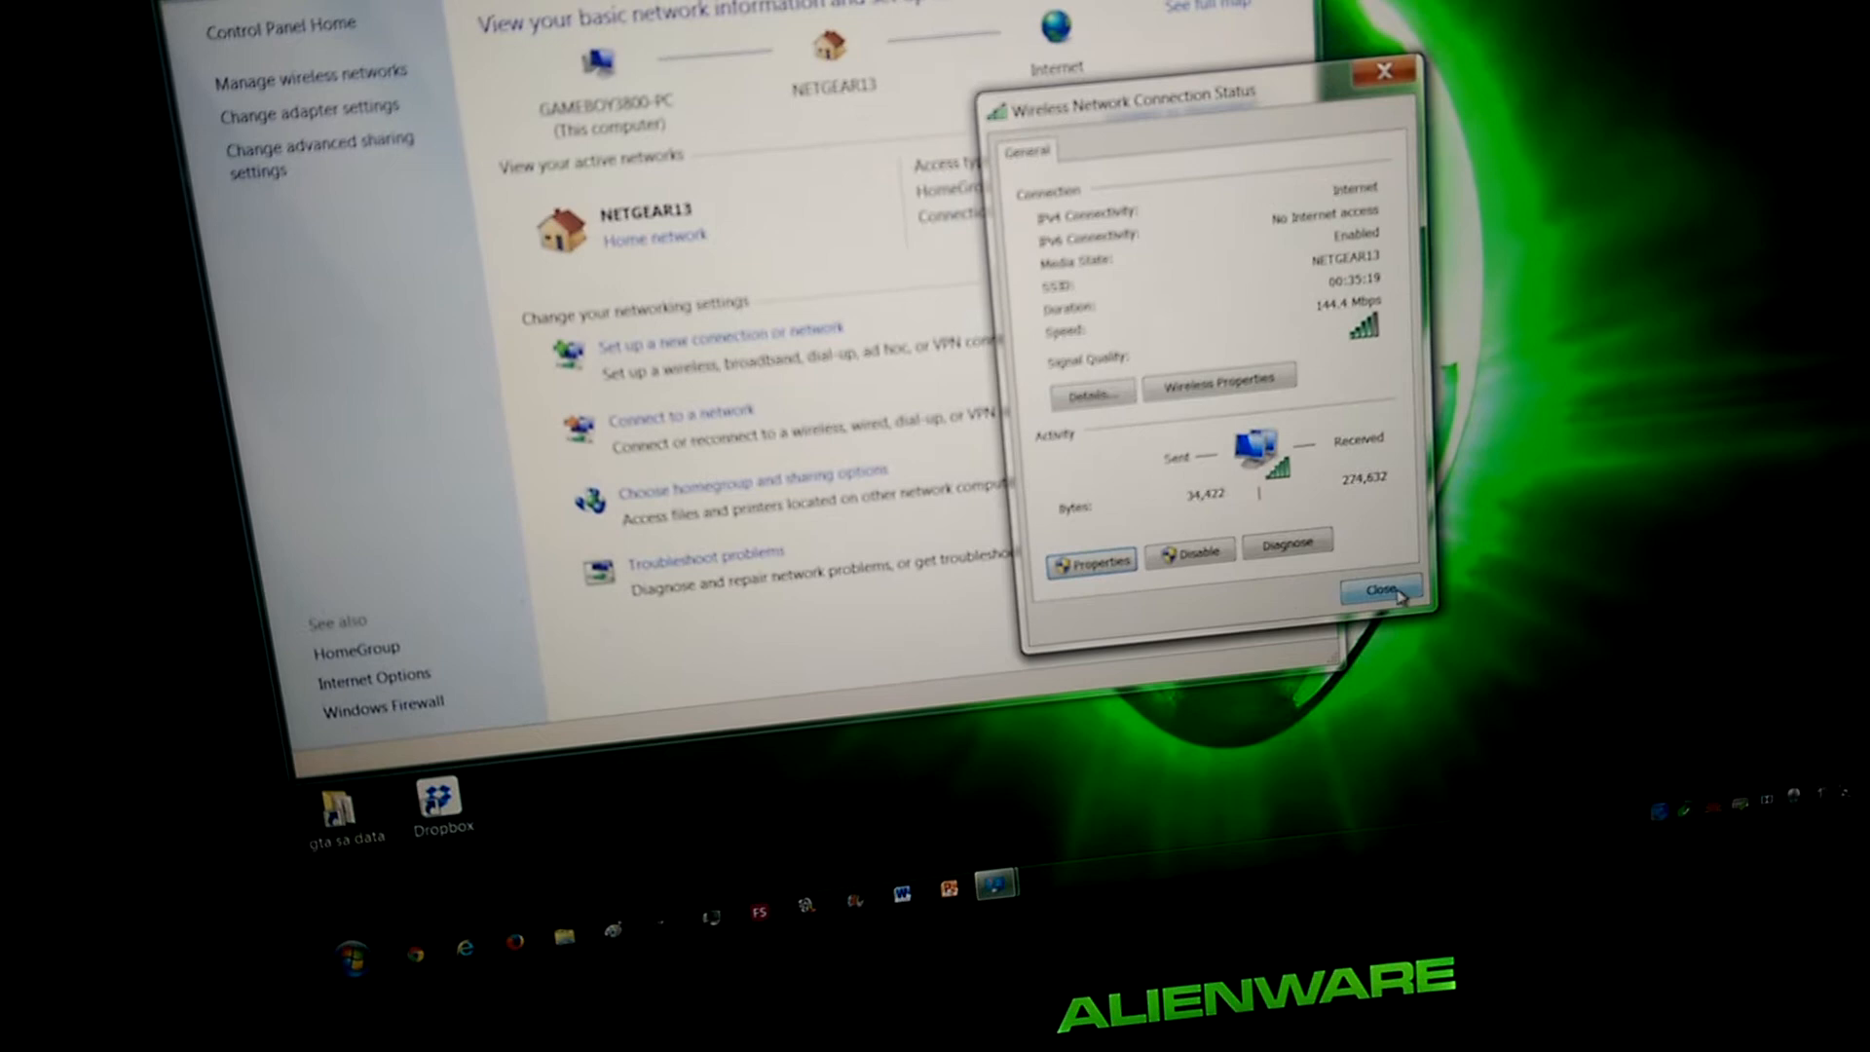
left_click(1380, 589)
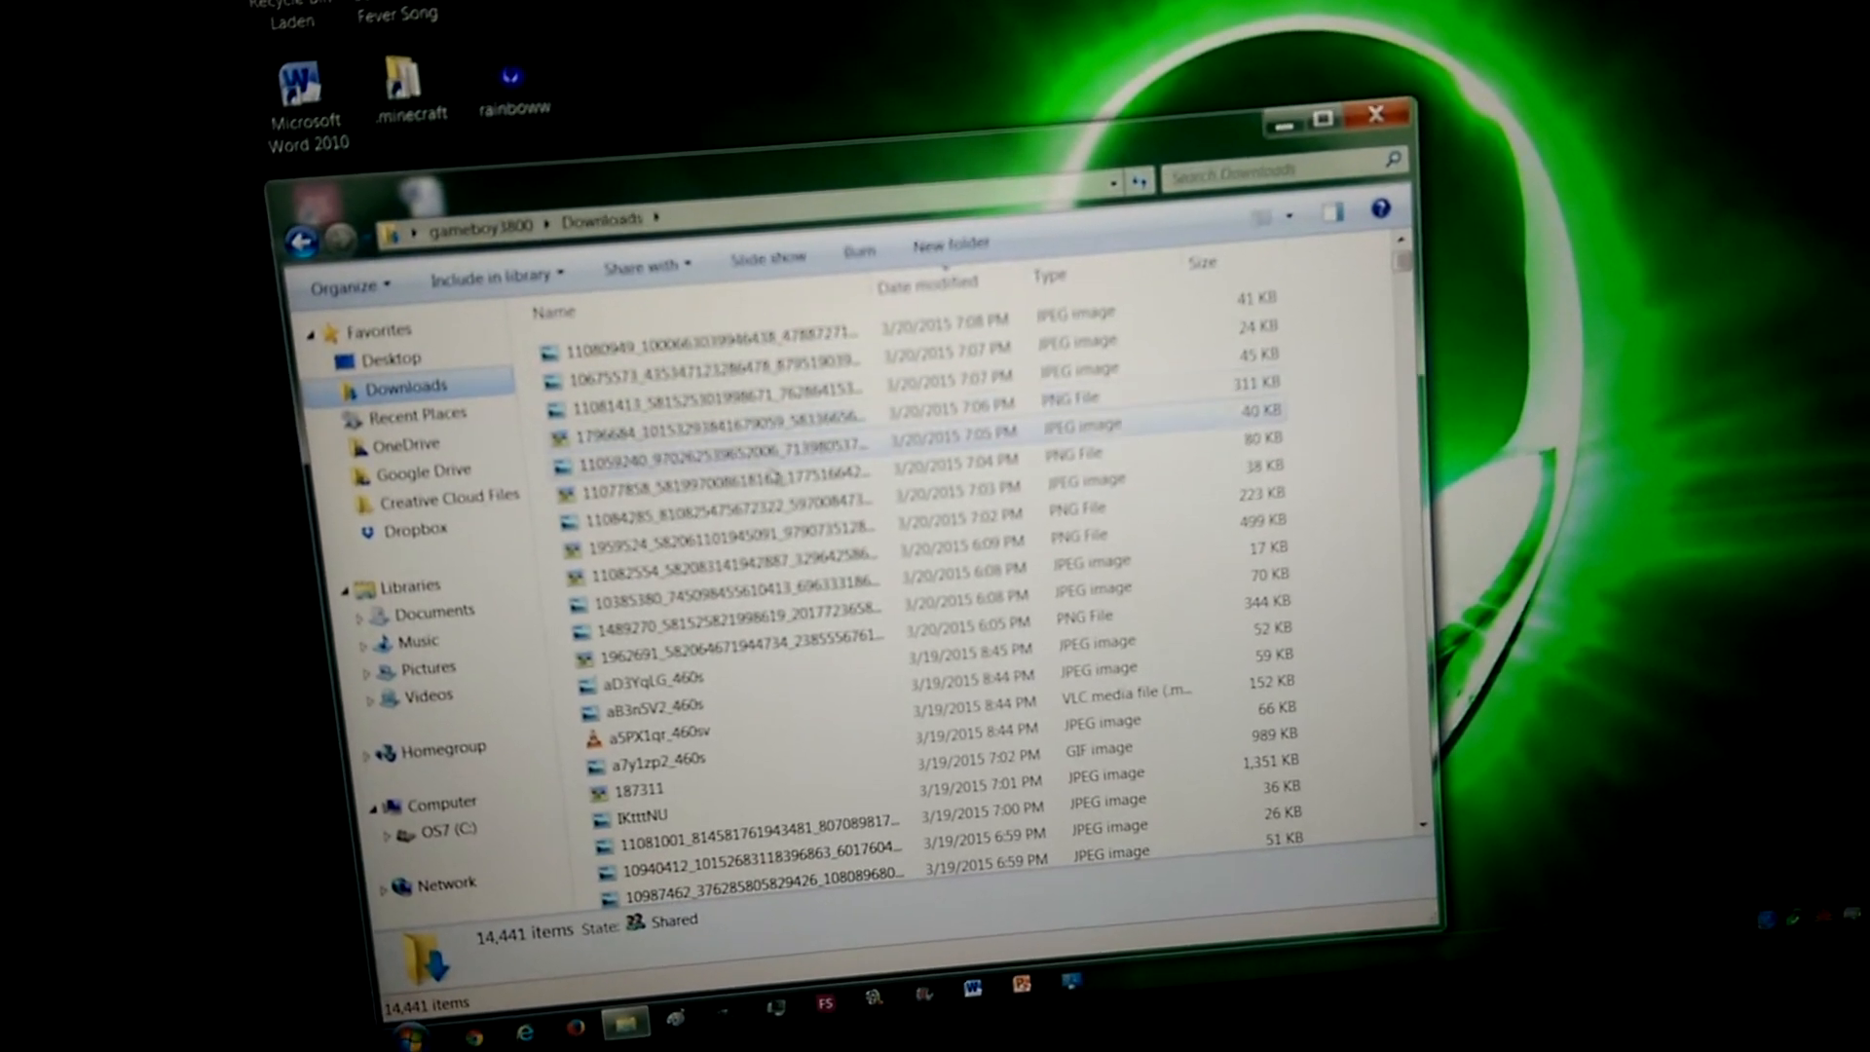
Search Downloads for 'adwcleaner' and run AdwCleaner past the unverified-publisher security warning.
left_click(928, 281)
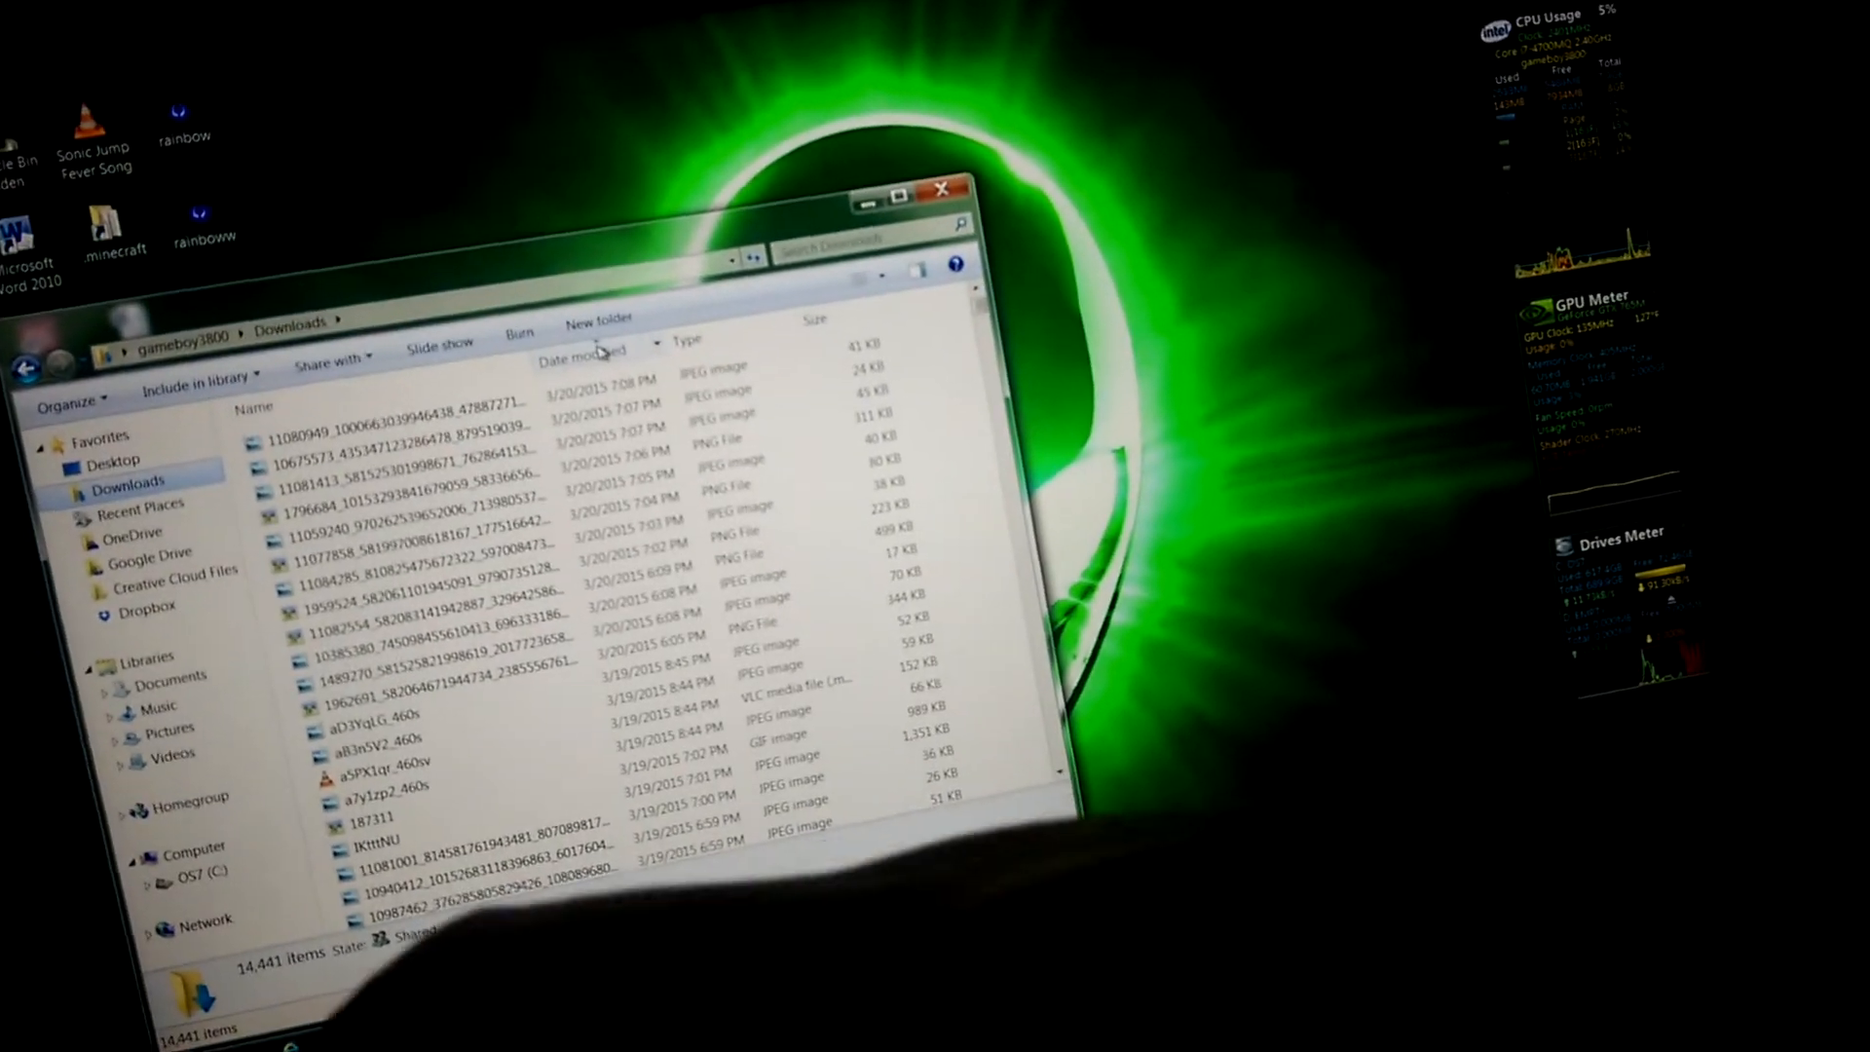
left_click(429, 561)
type("adw")
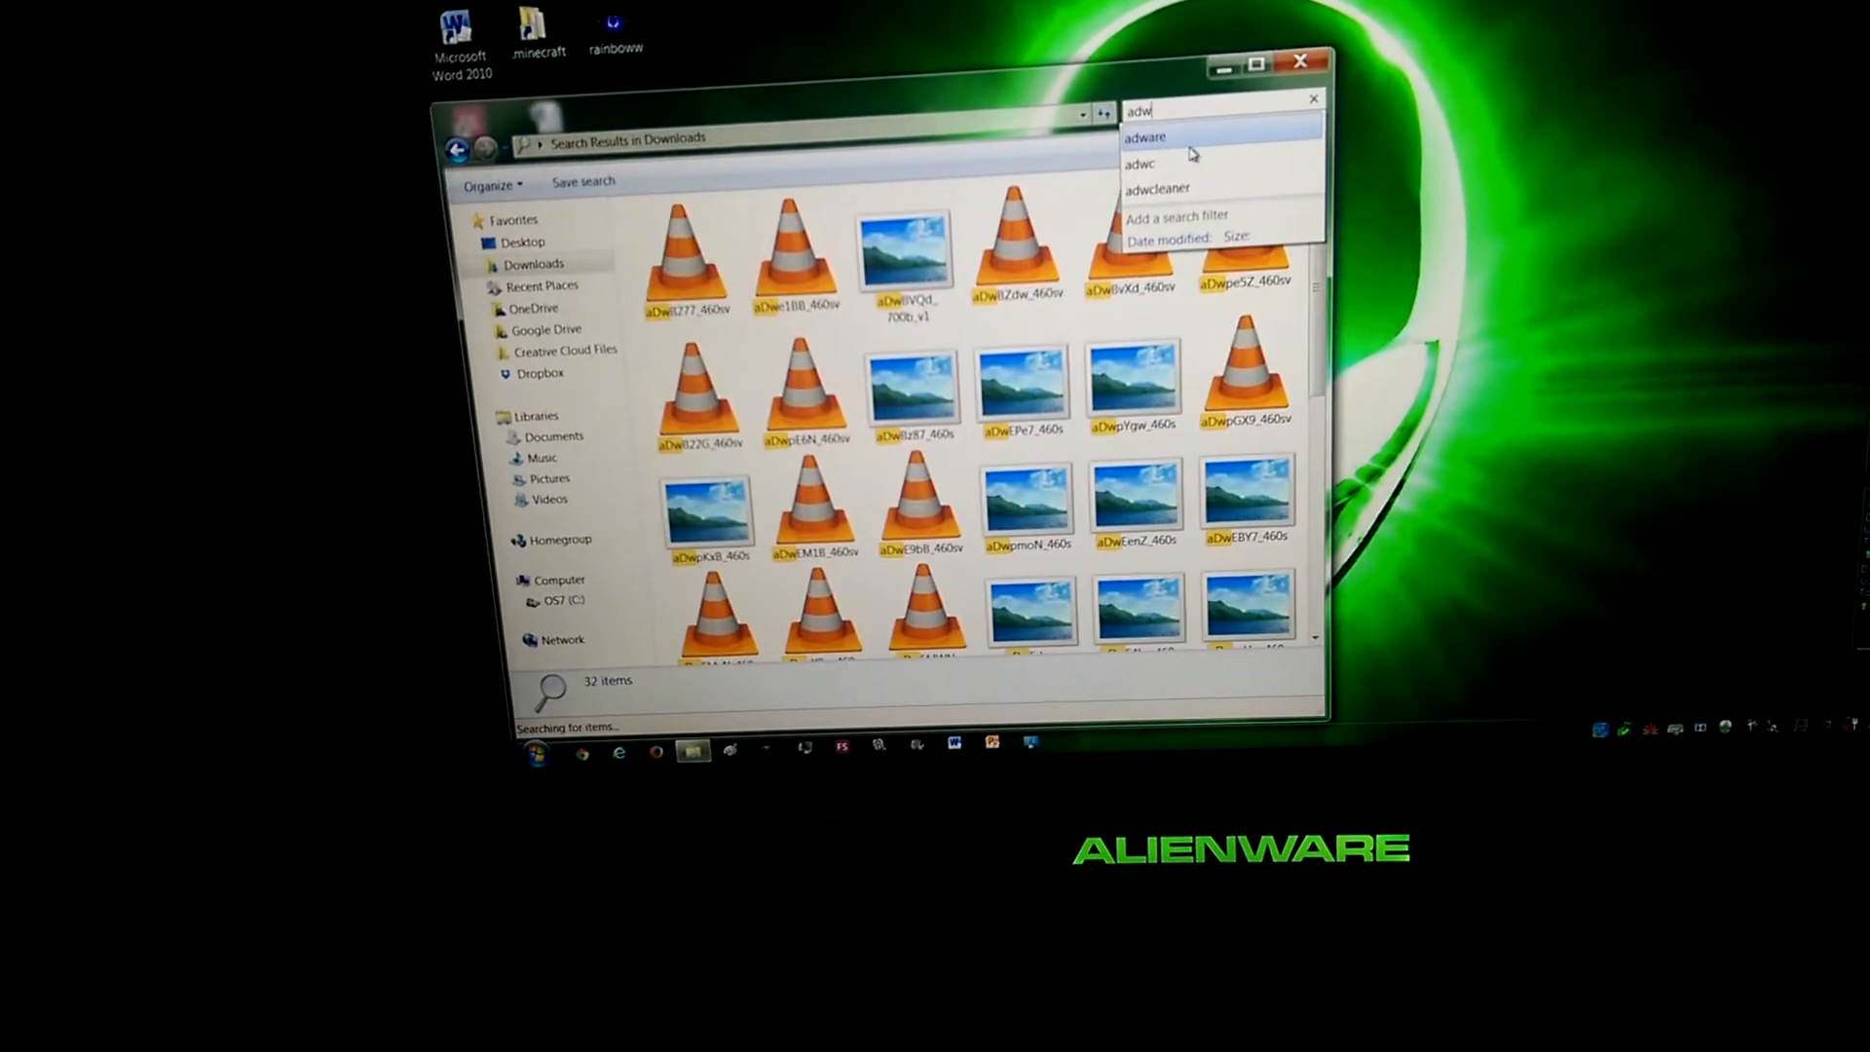
left_click(1157, 188)
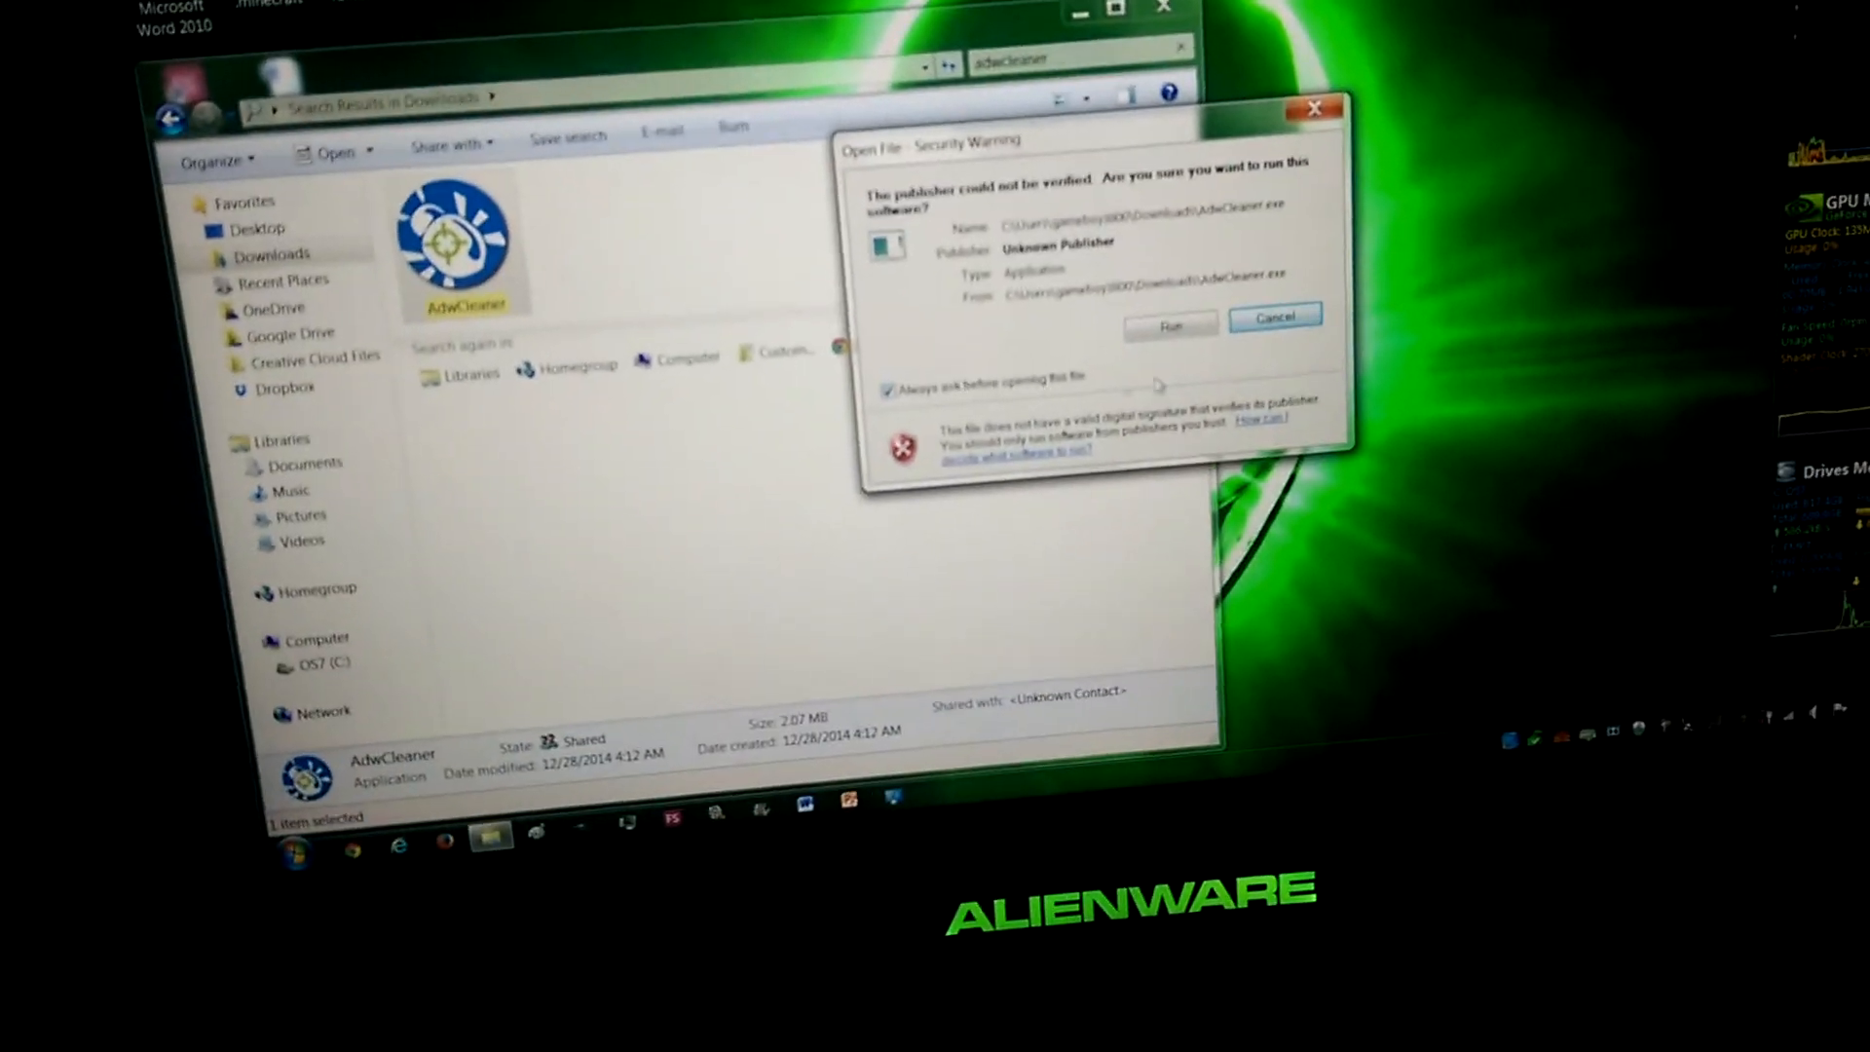
left_click(1169, 323)
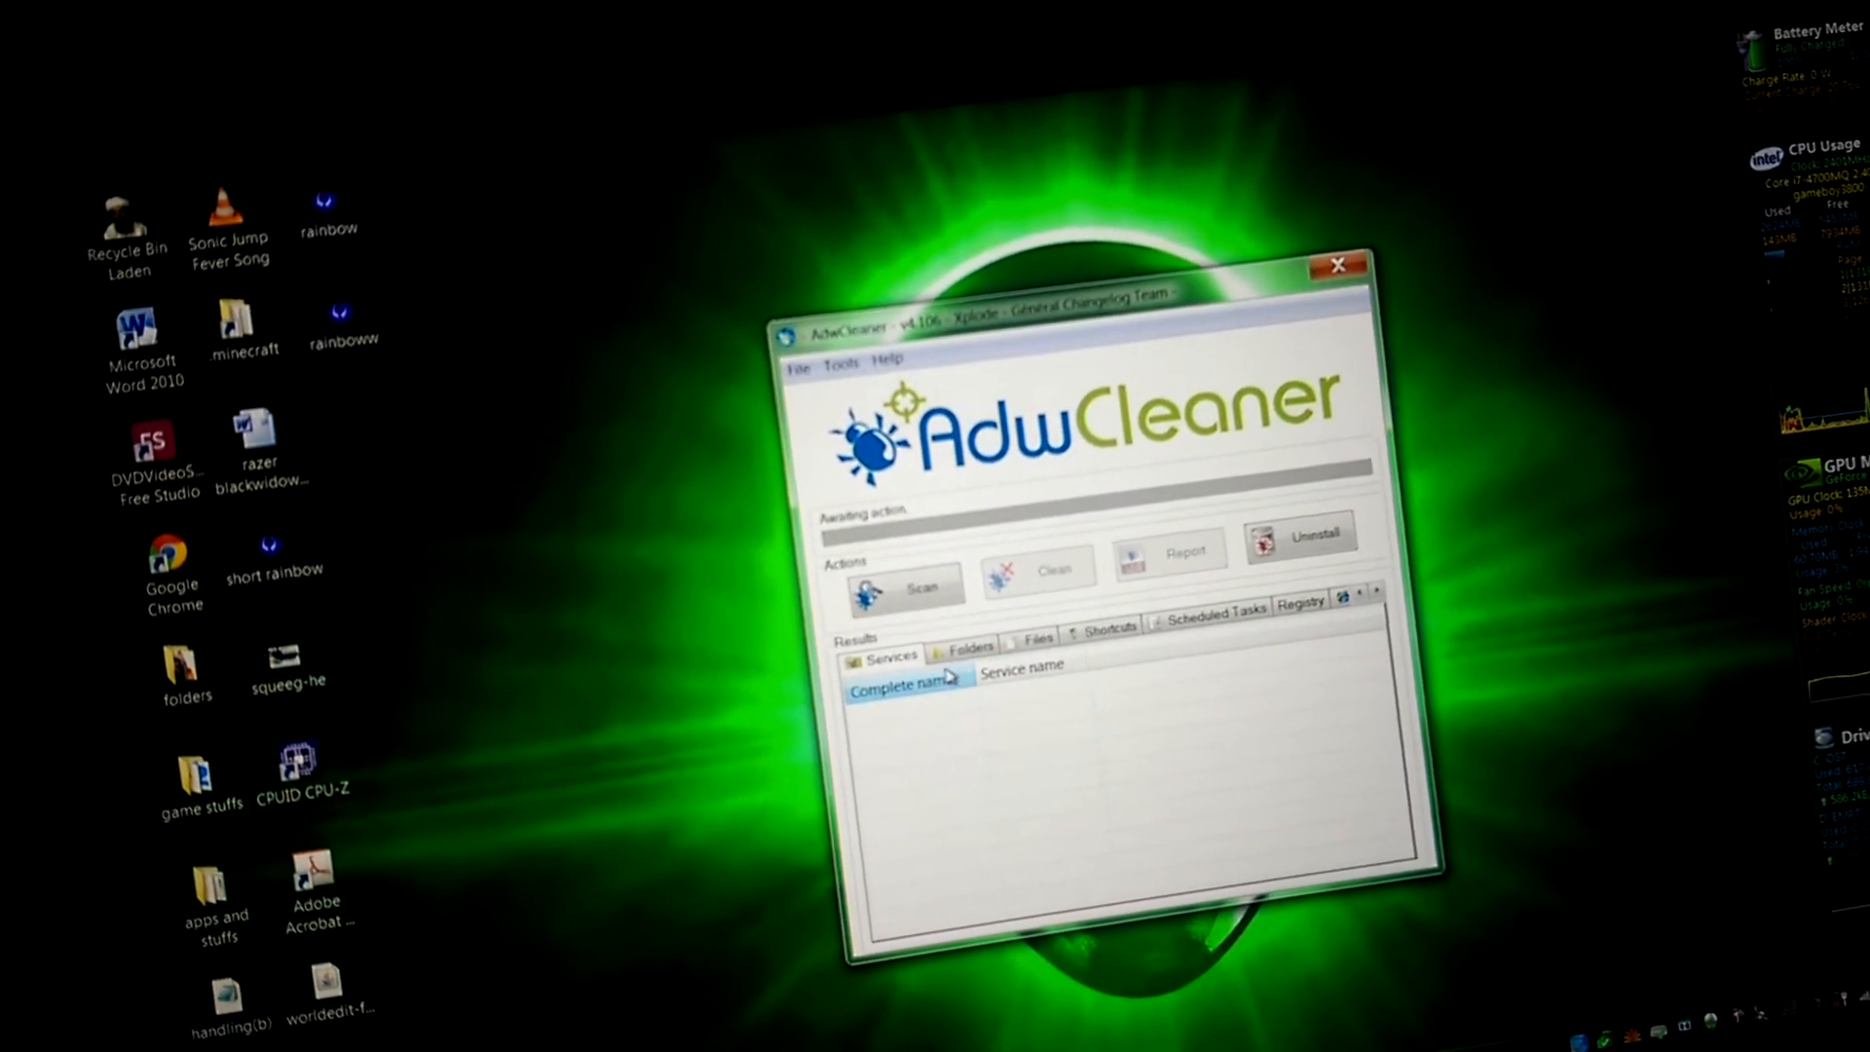
Run AdwCleaner's adware scan and wait for the database load and scan to finish.
left_click(1175, 597)
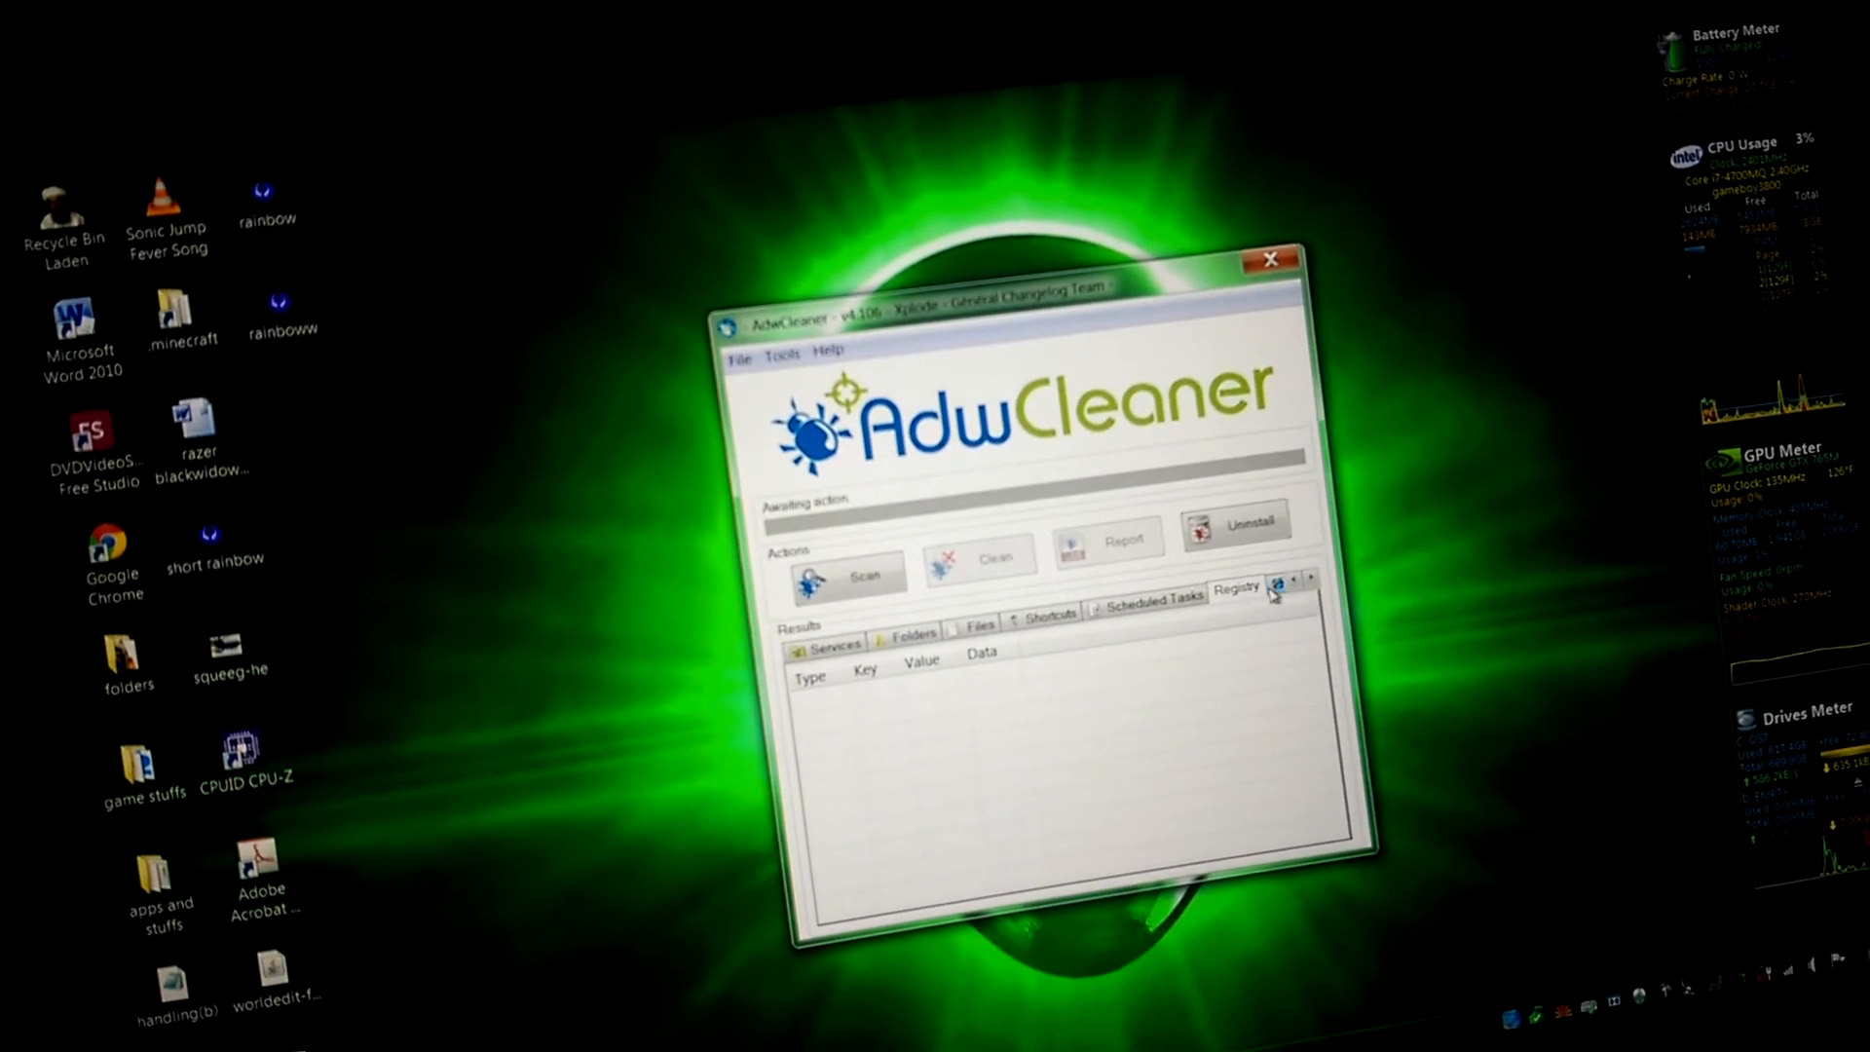
left_click(1309, 578)
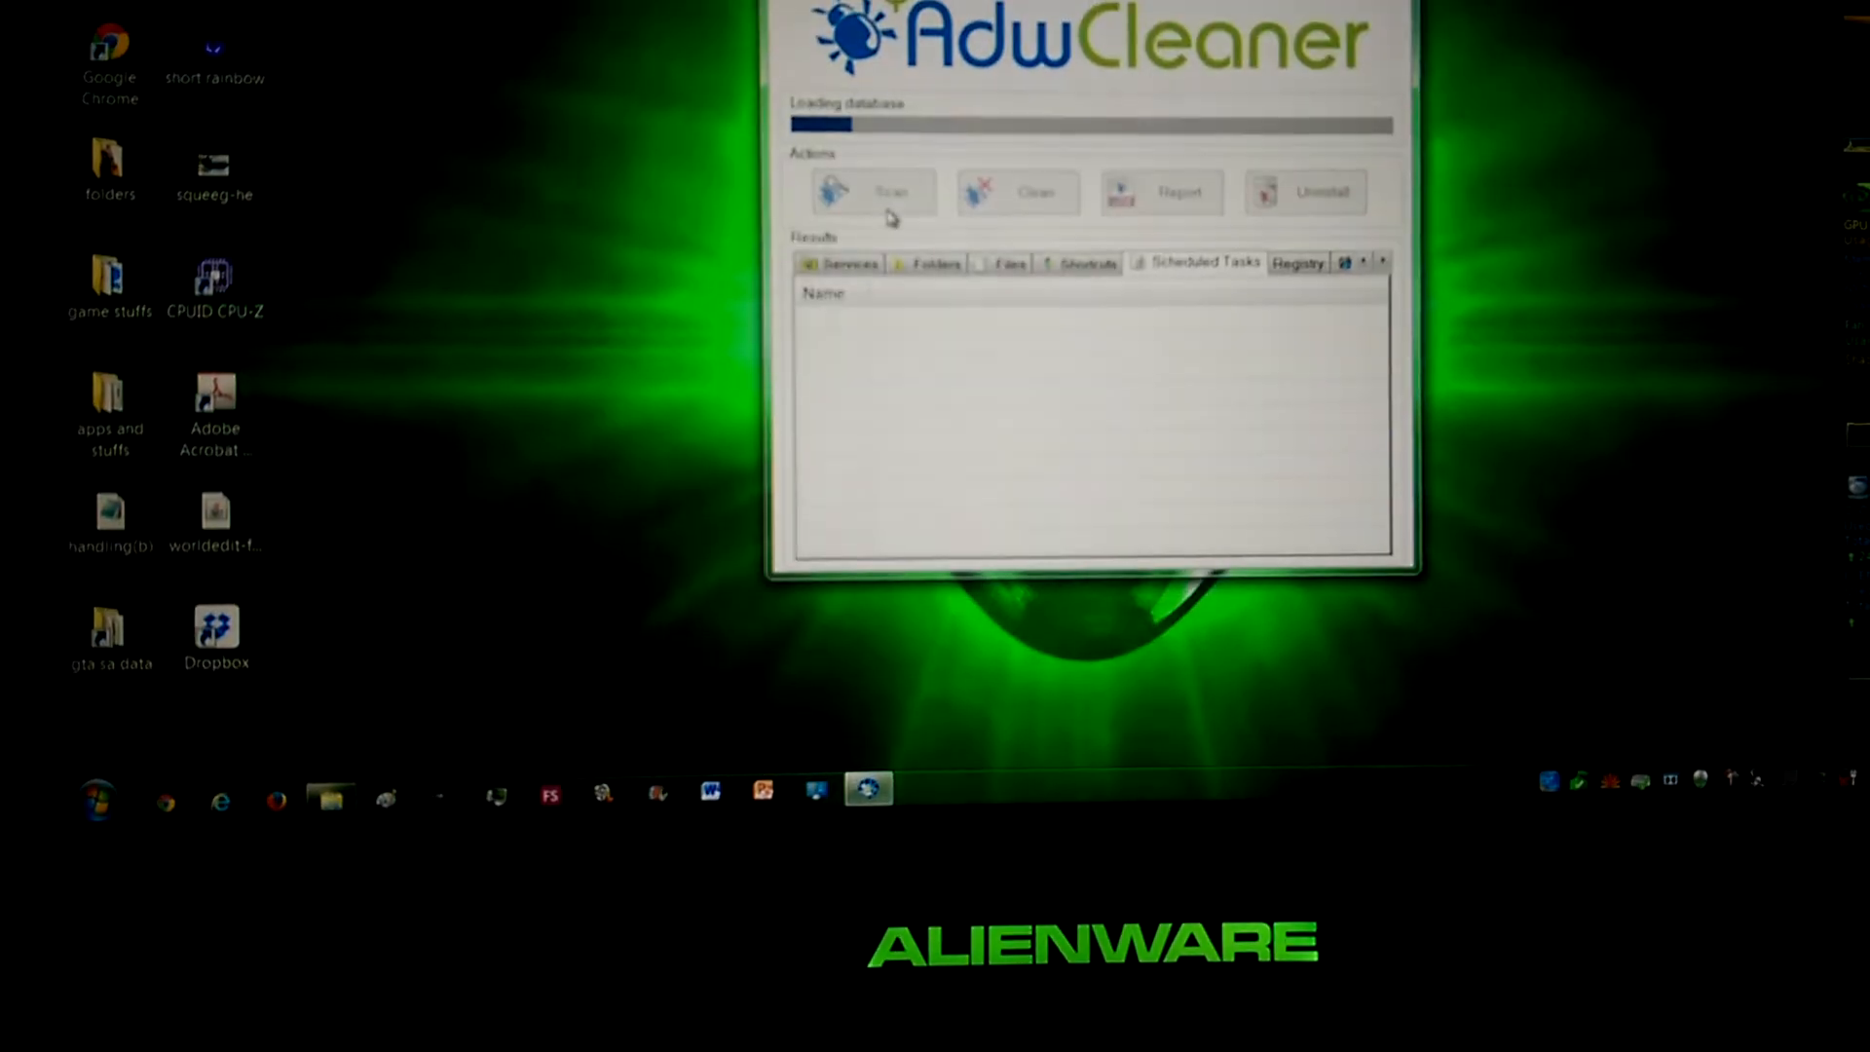
left_click(872, 182)
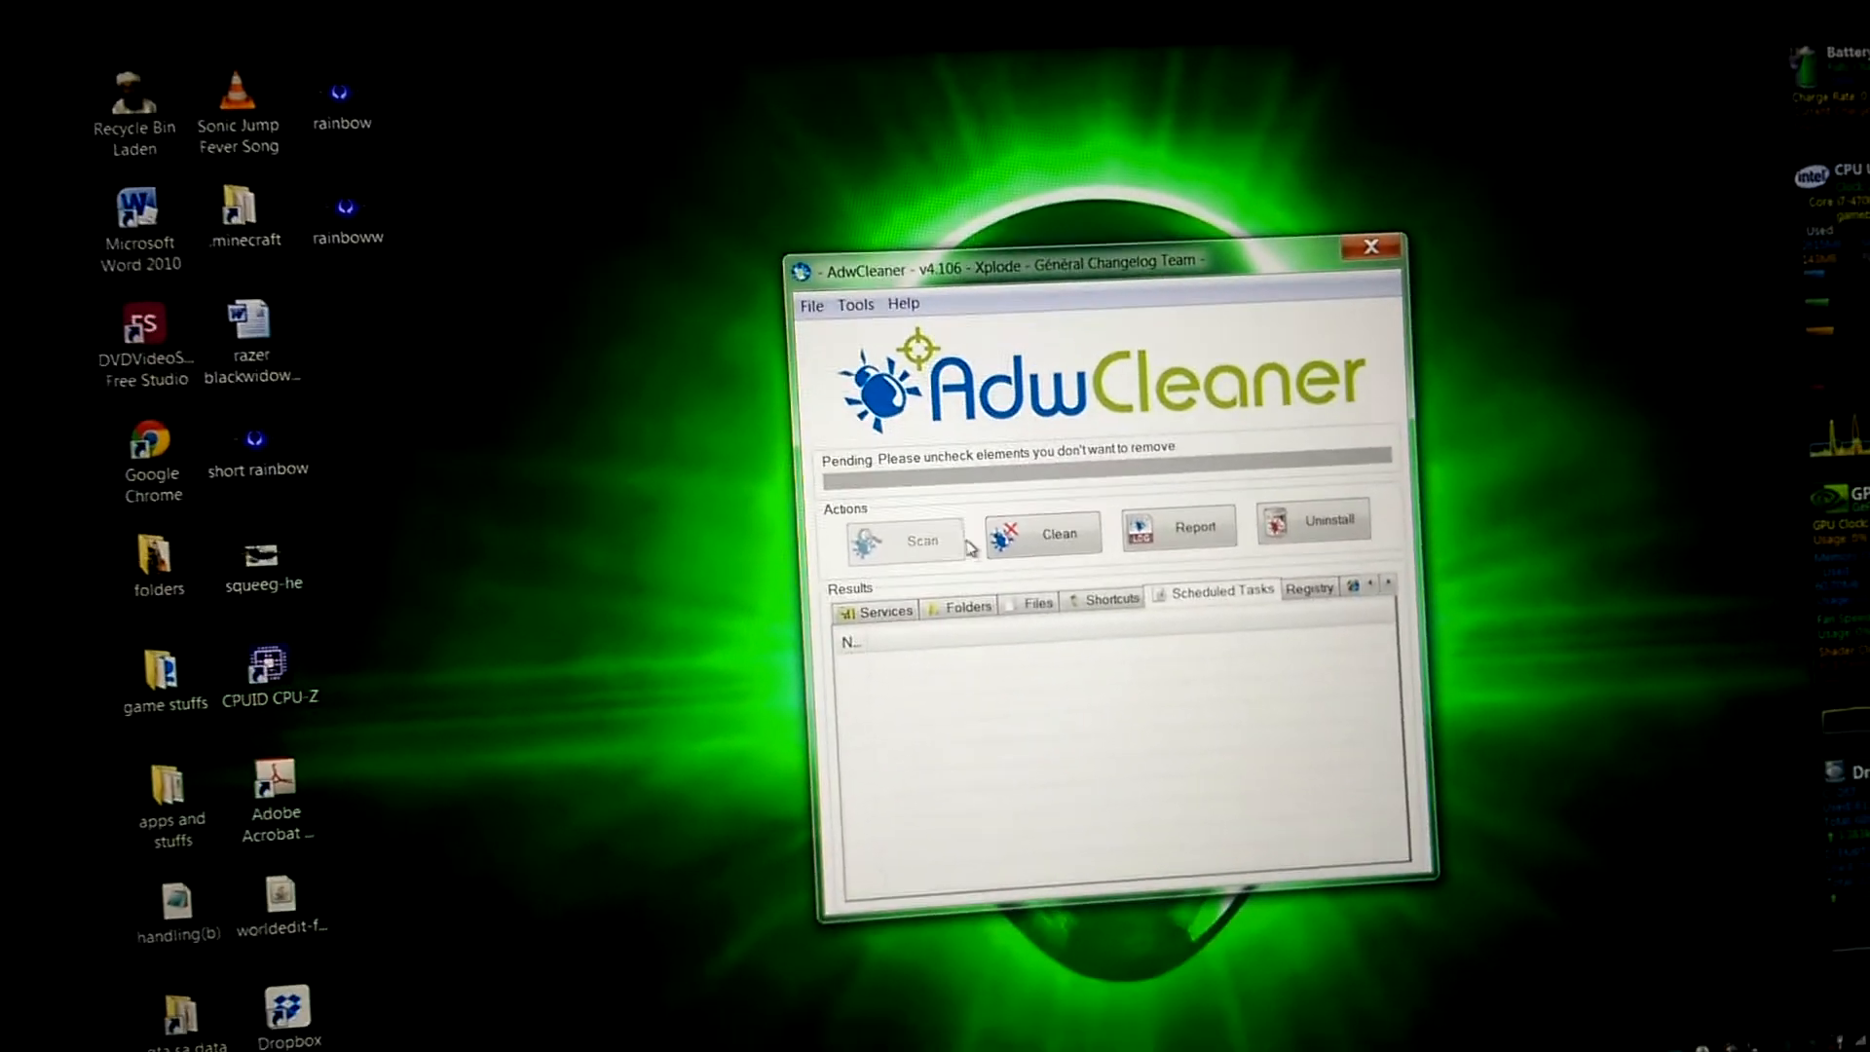
Review the flagged Shortcuts, Folders and Chrome results, including the CrashRpt folder.
left_click(1065, 620)
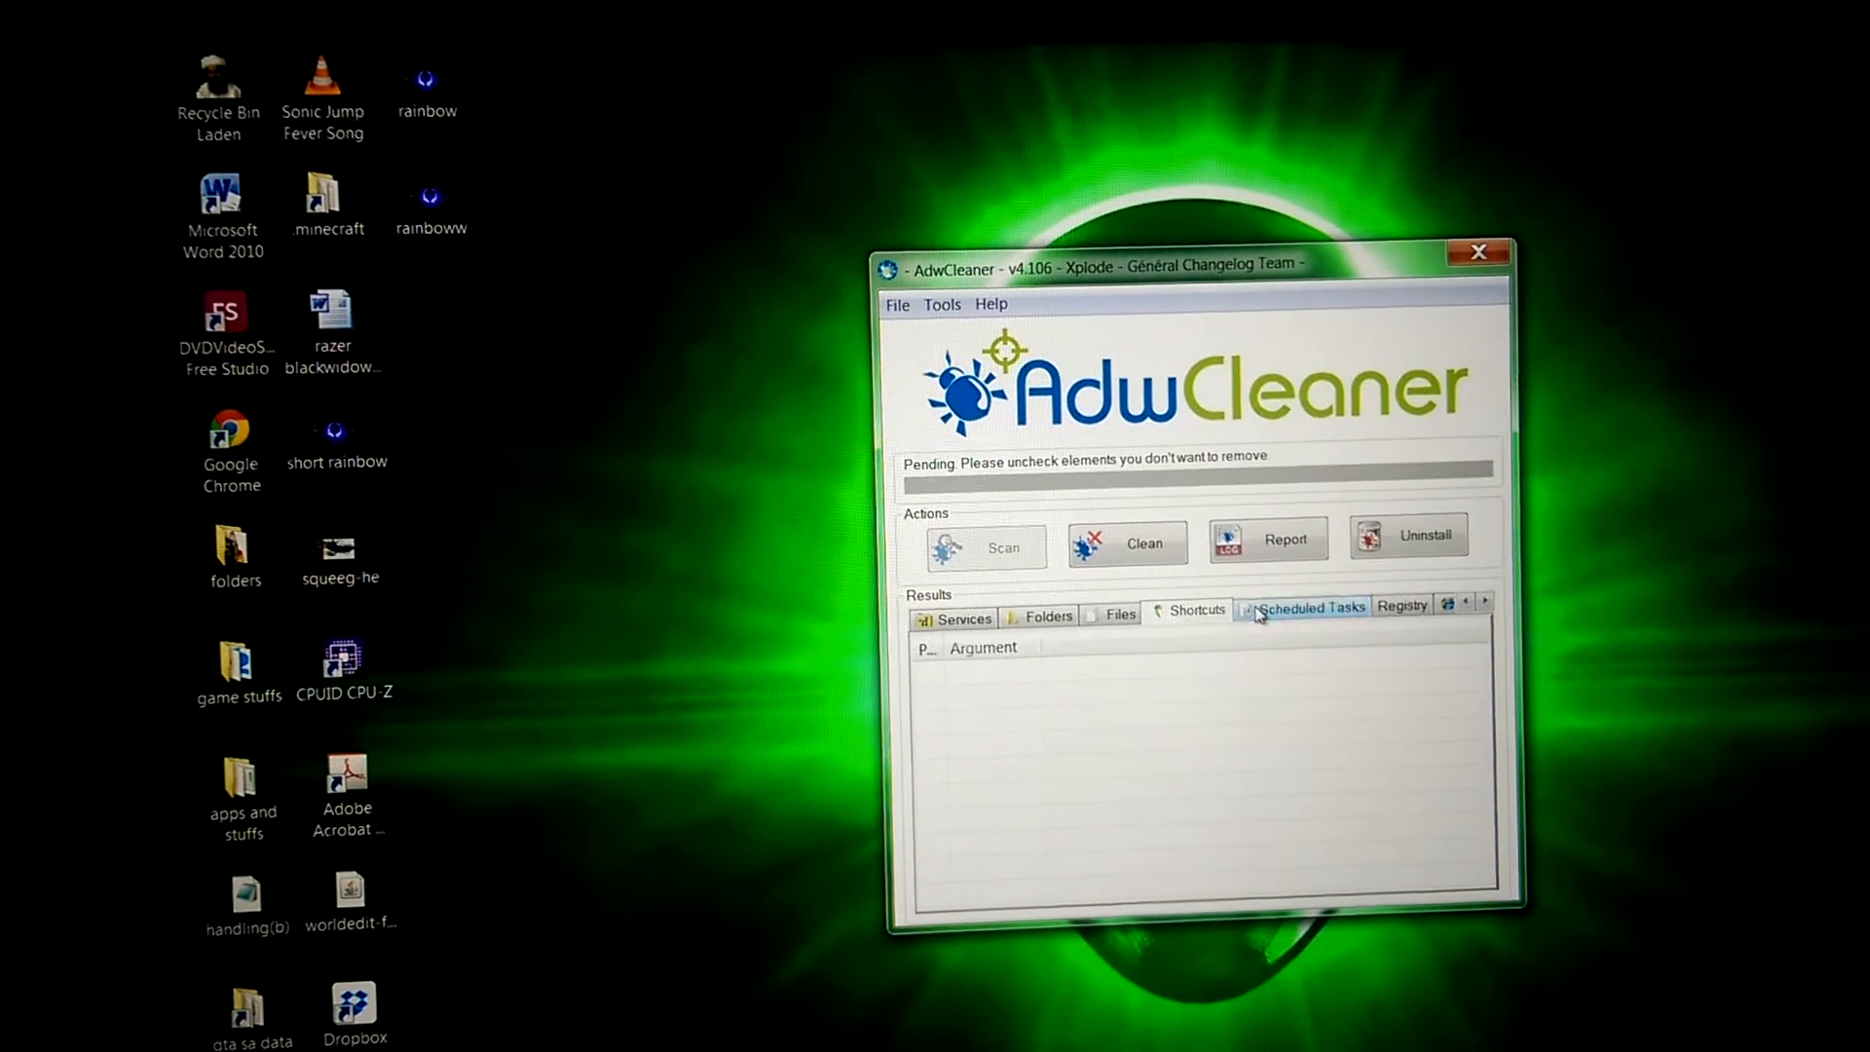
left_click(1042, 585)
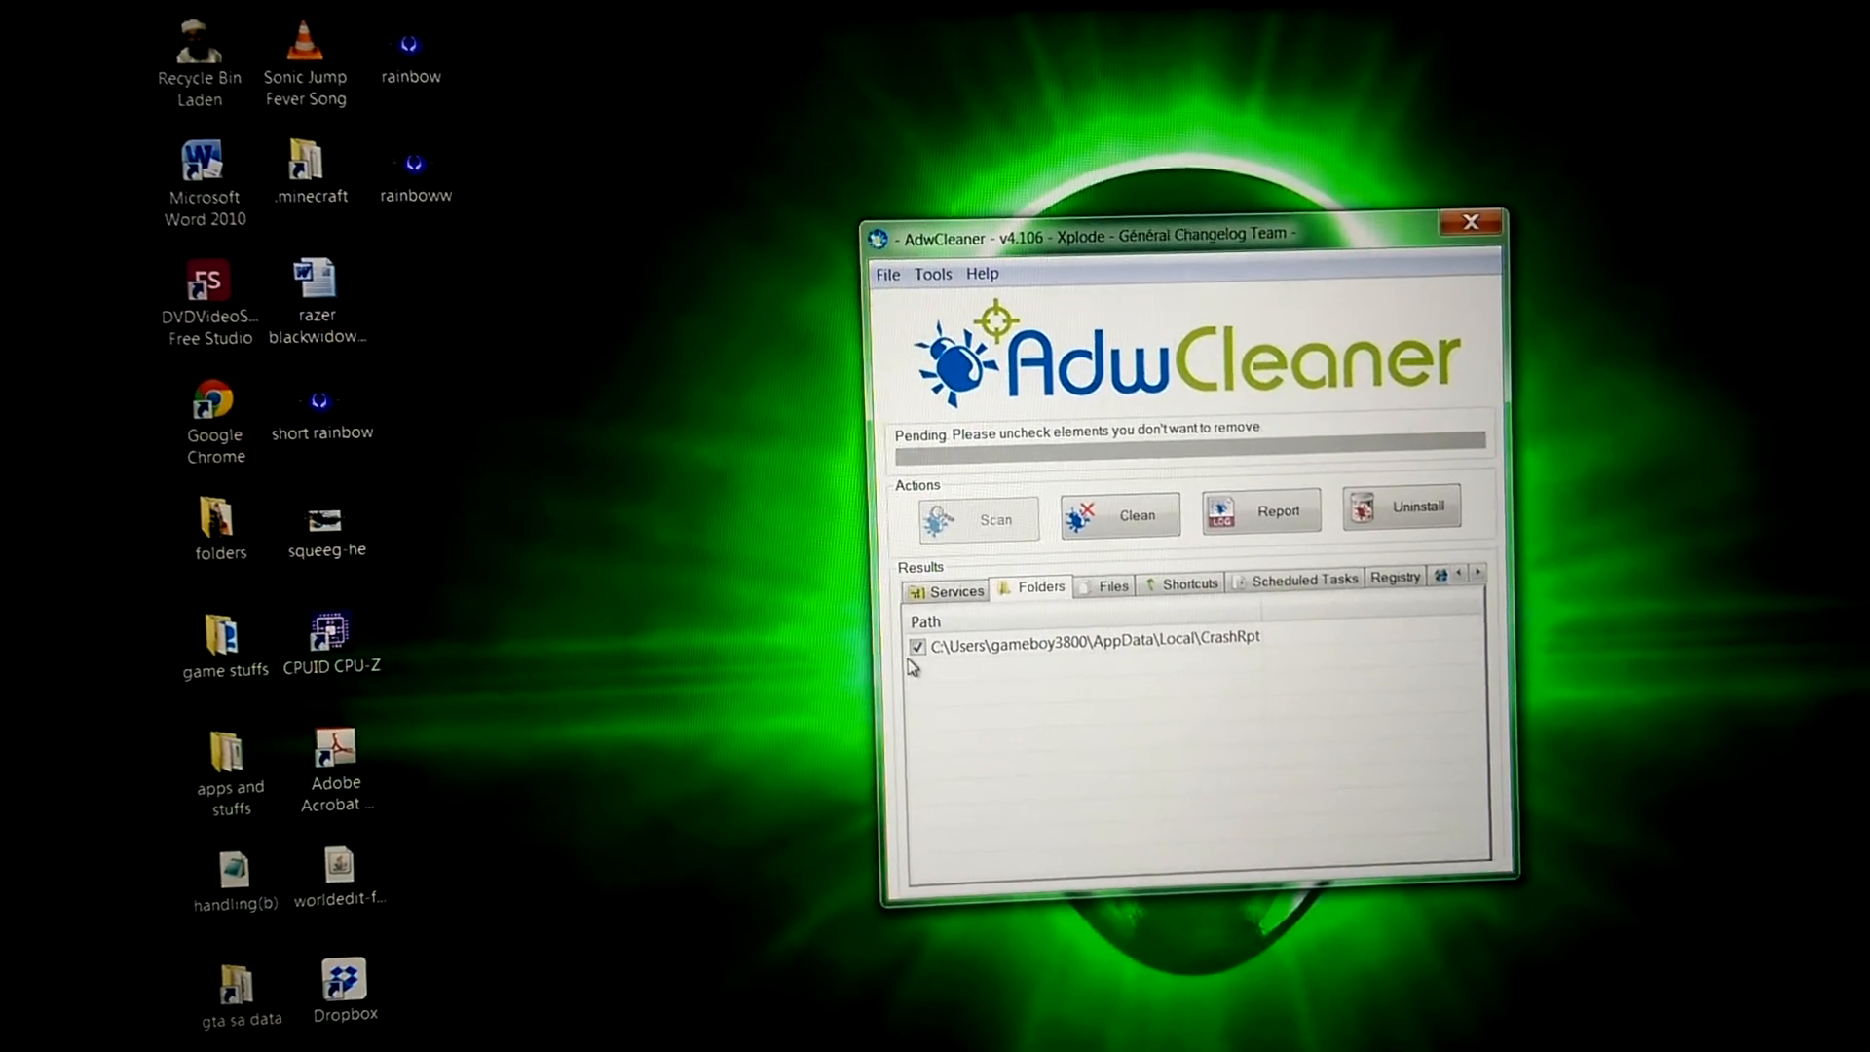
left_click(1187, 581)
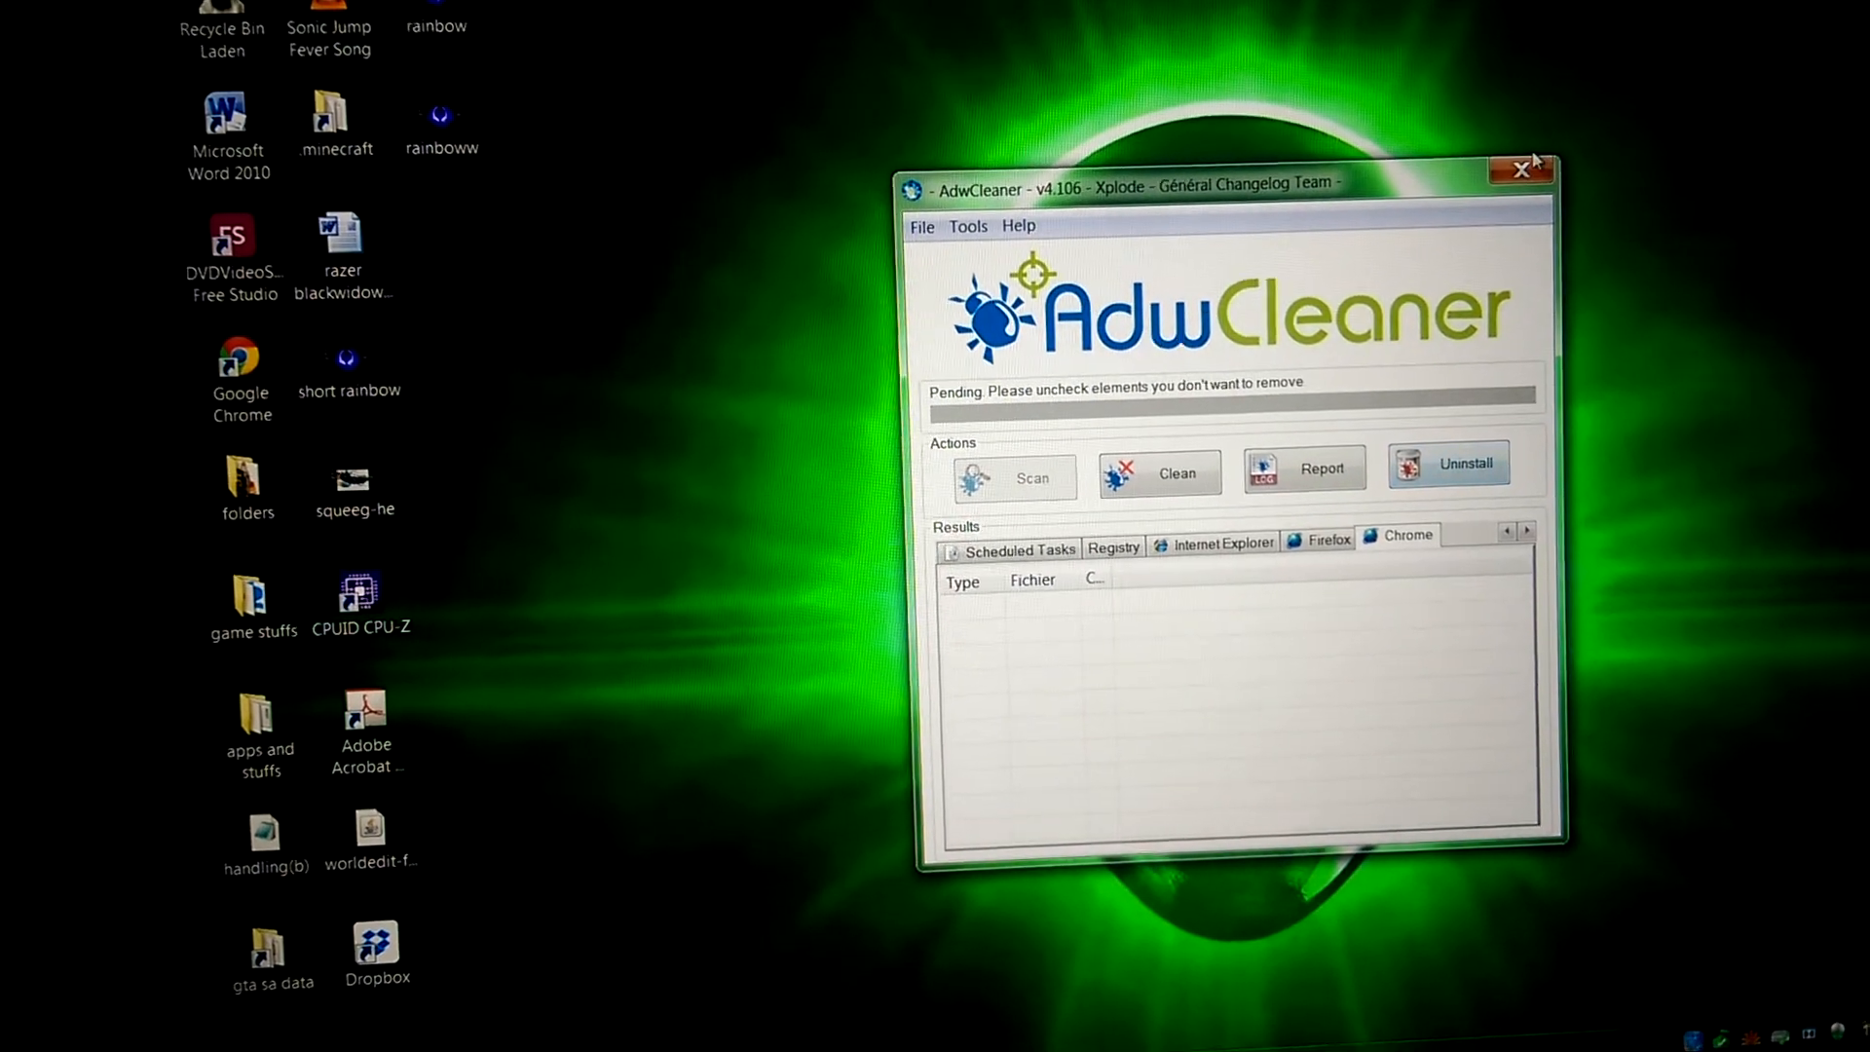
left_click(1521, 169)
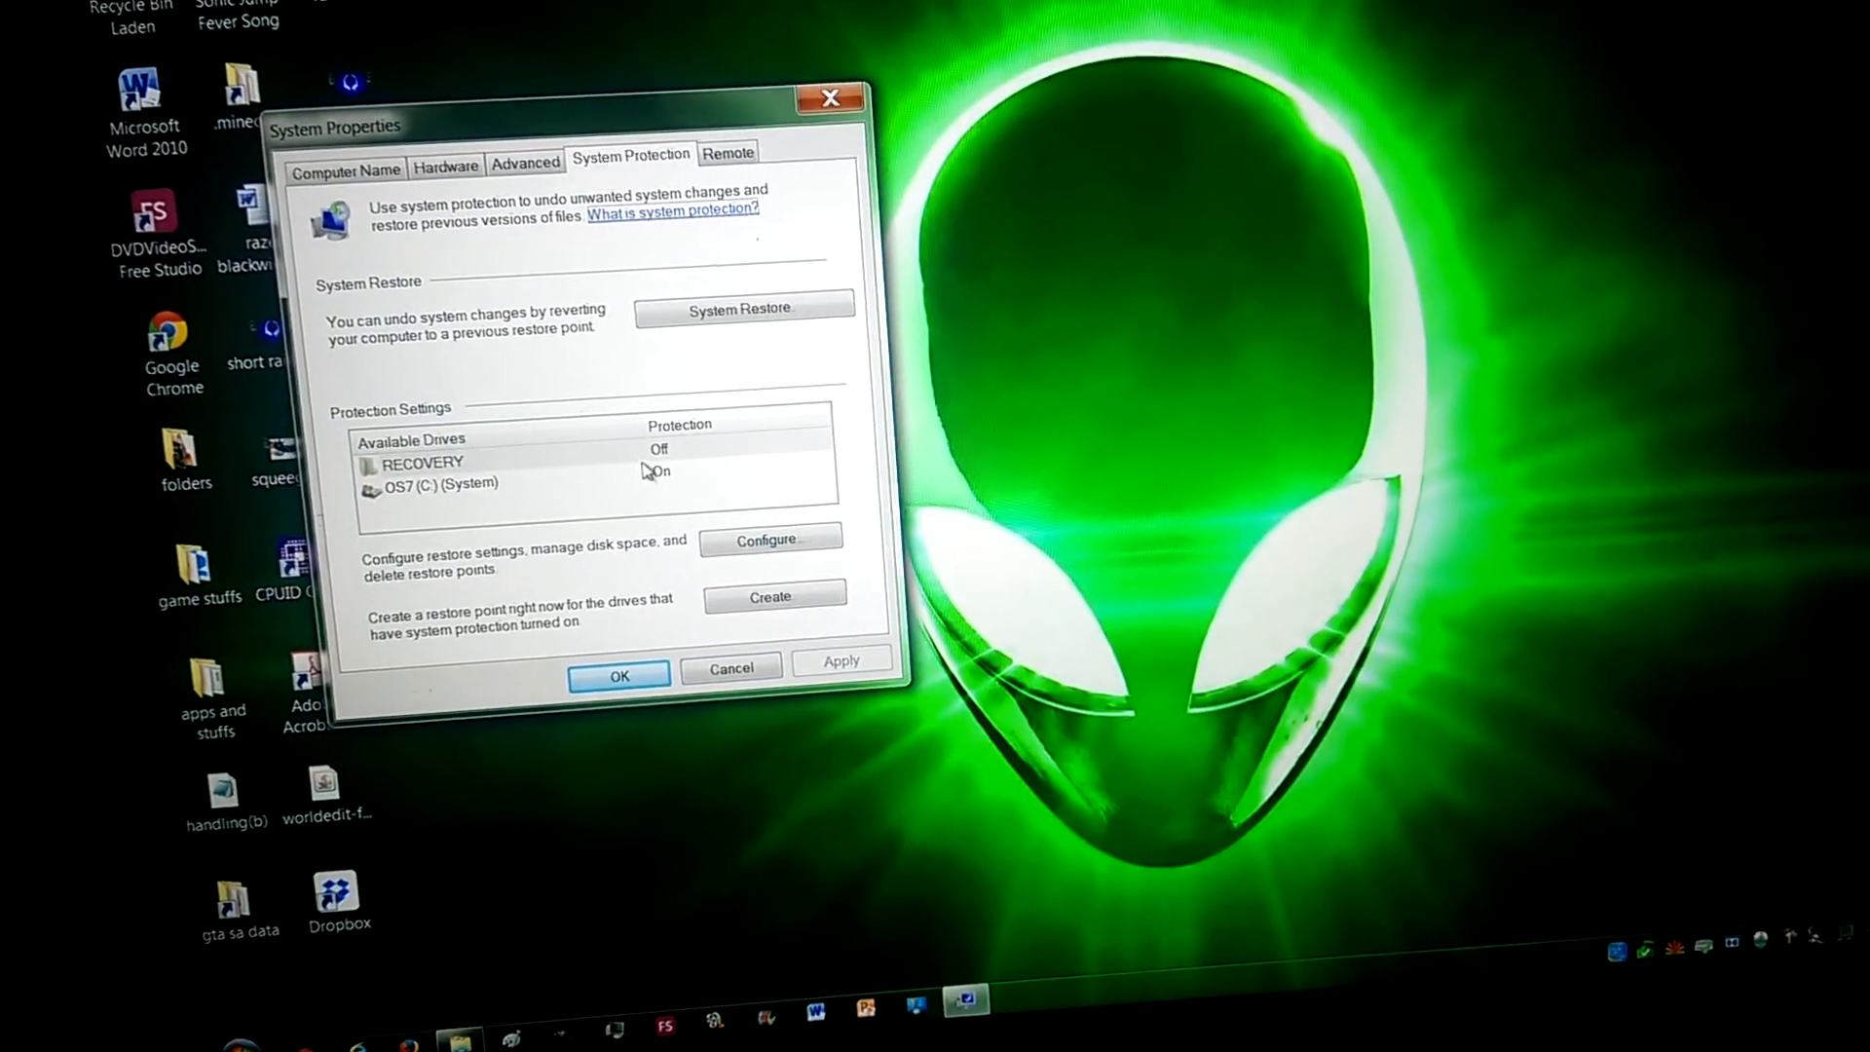
Protect system settings and previous versions on RECOVERY with 1% maximum disk usage.
left_click(418, 463)
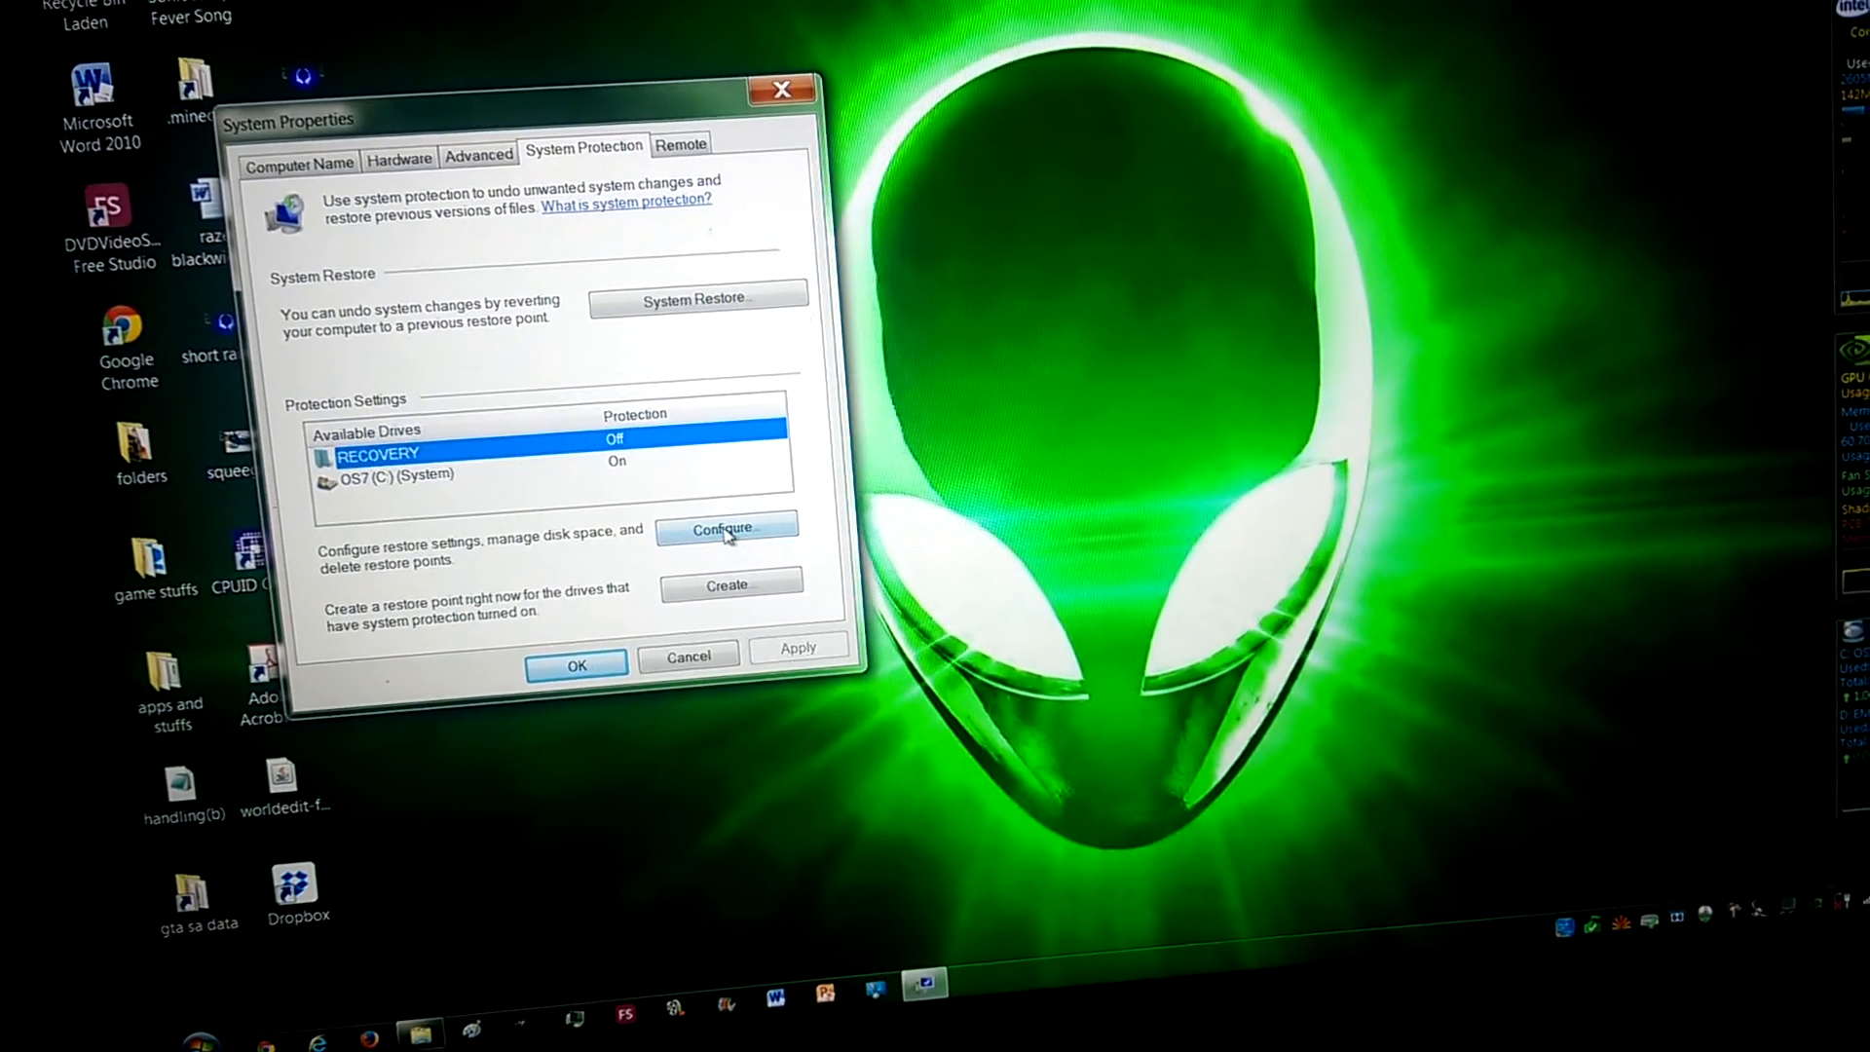
left_click(696, 297)
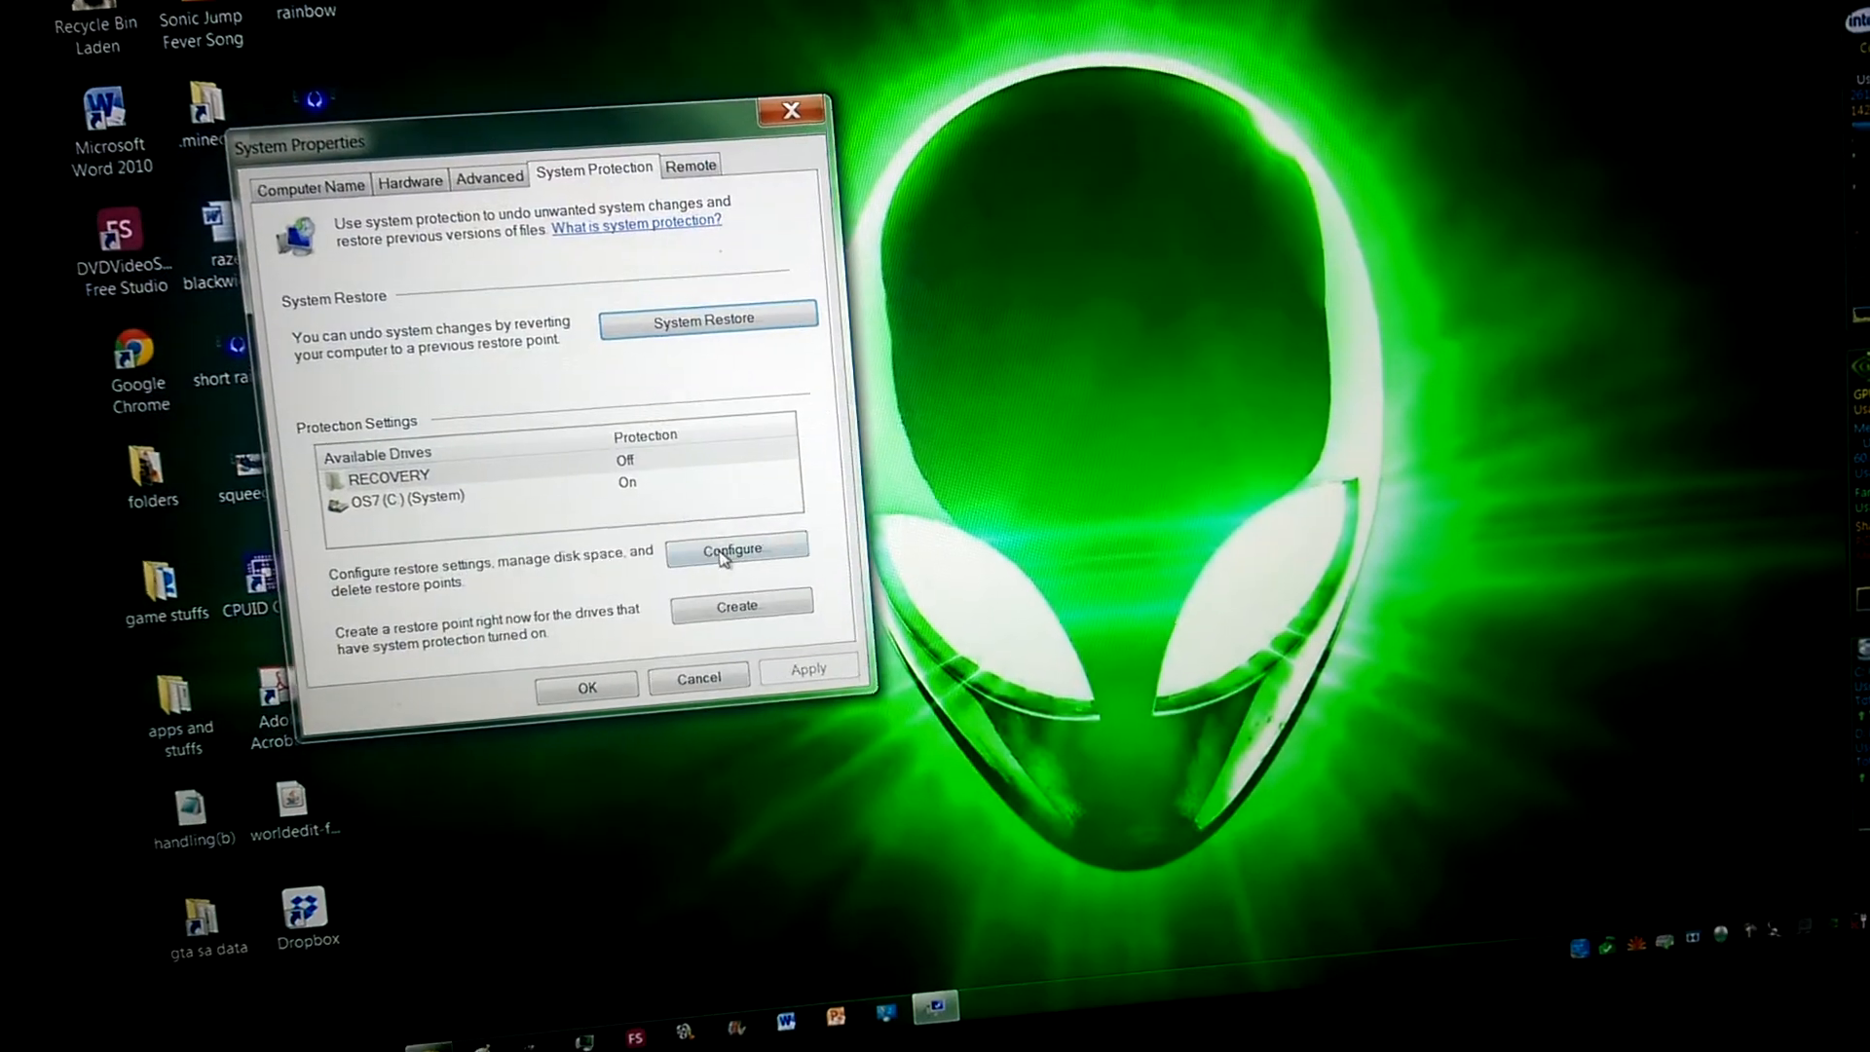
left_click(735, 549)
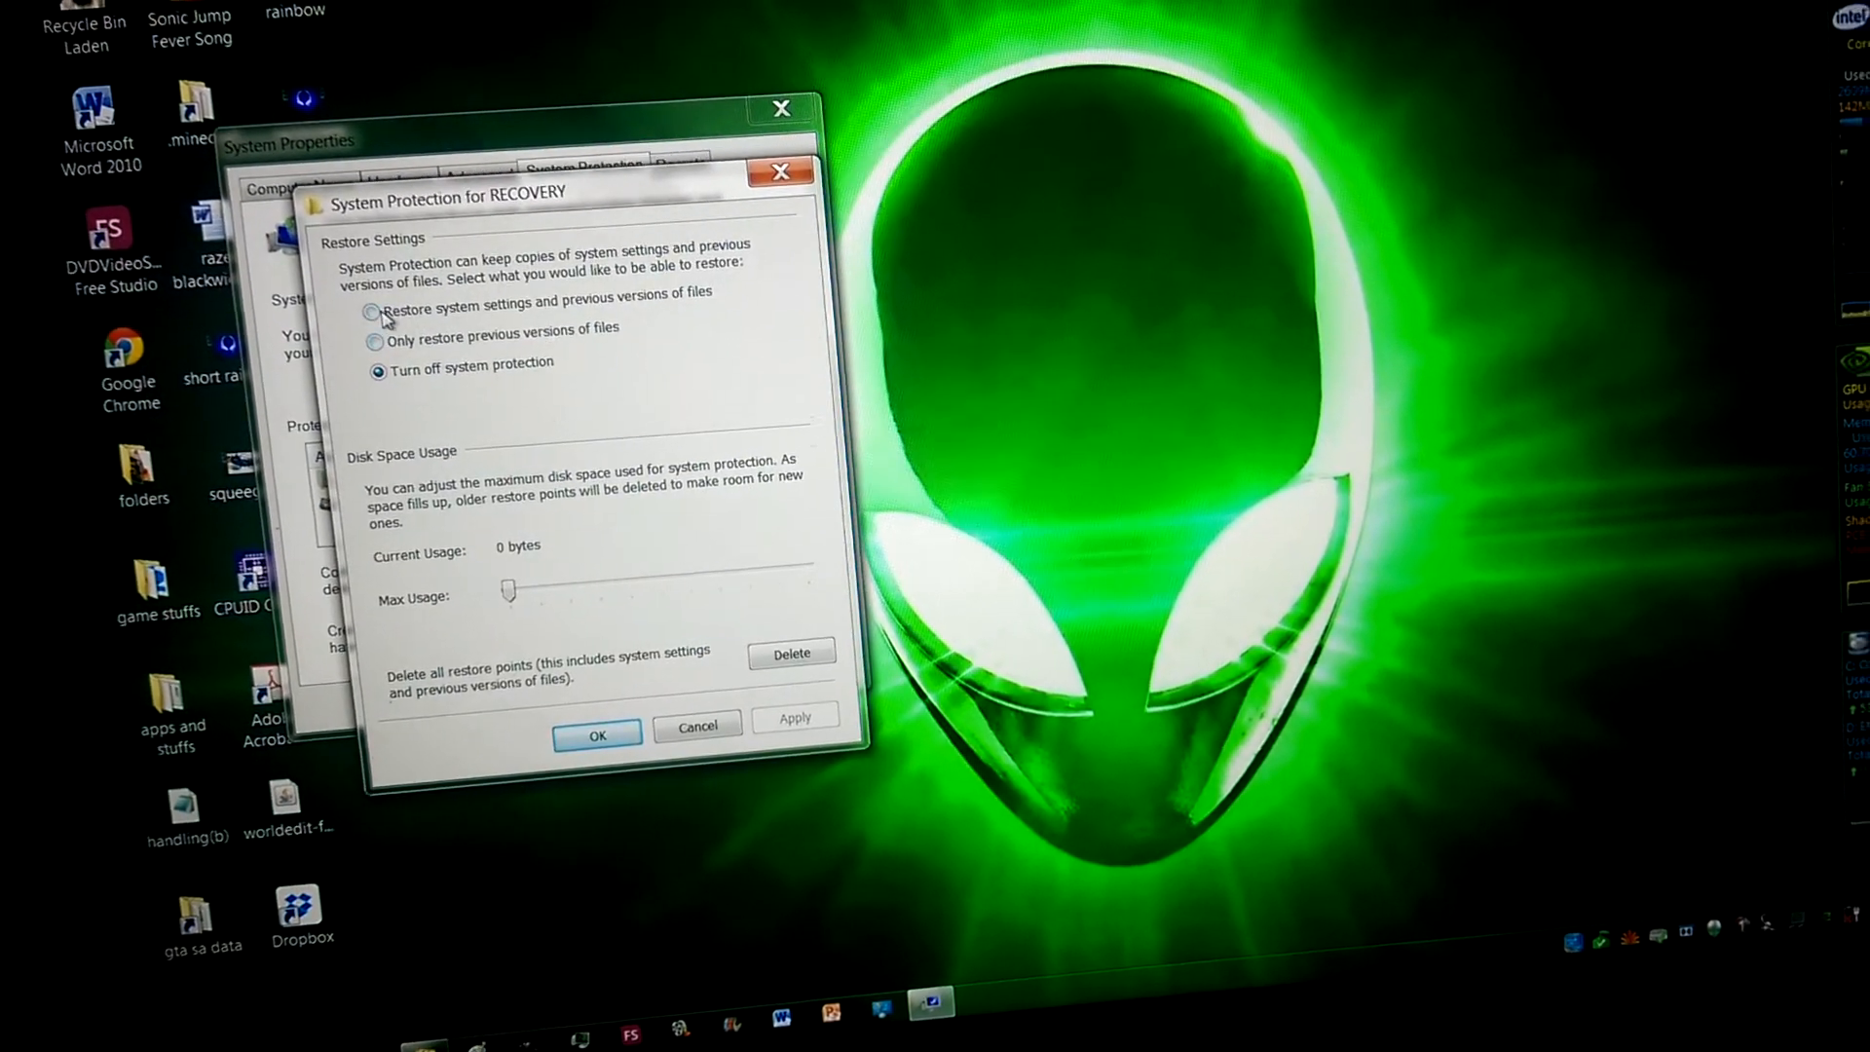
left_click(376, 312)
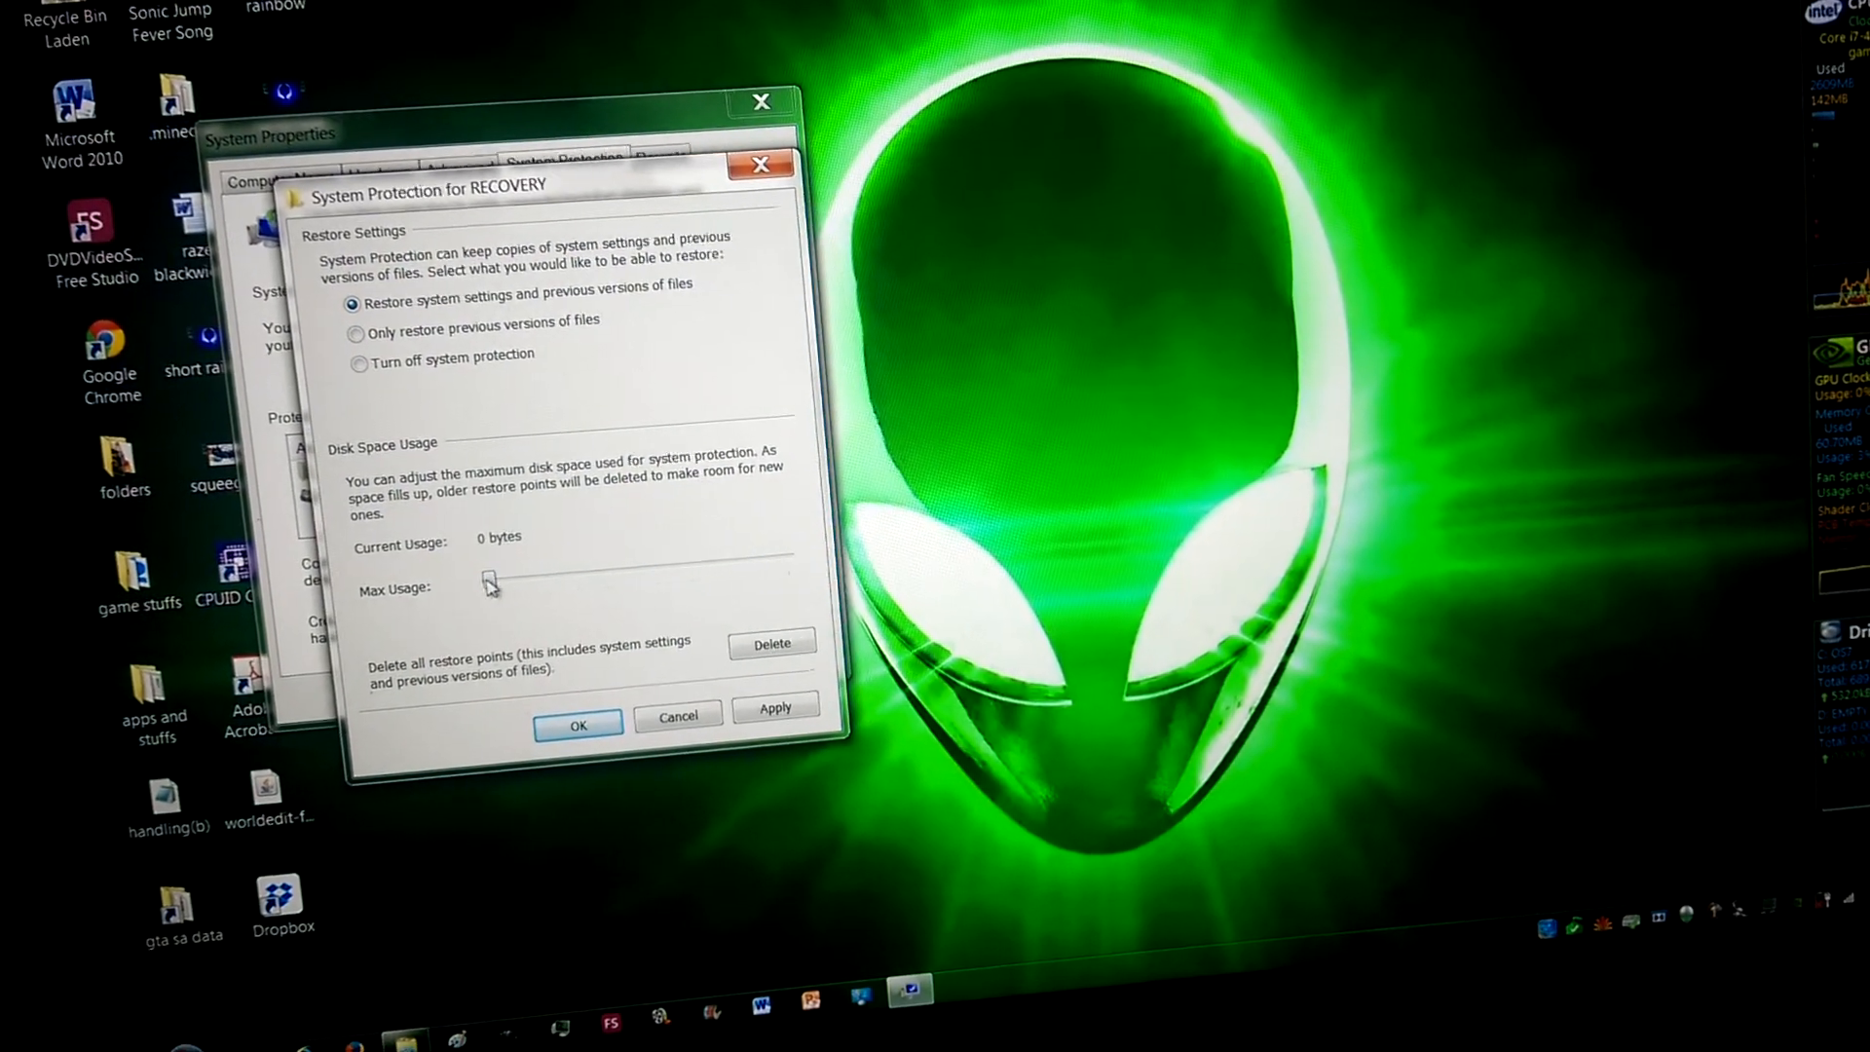
left_click_drag(485, 583, 490, 586)
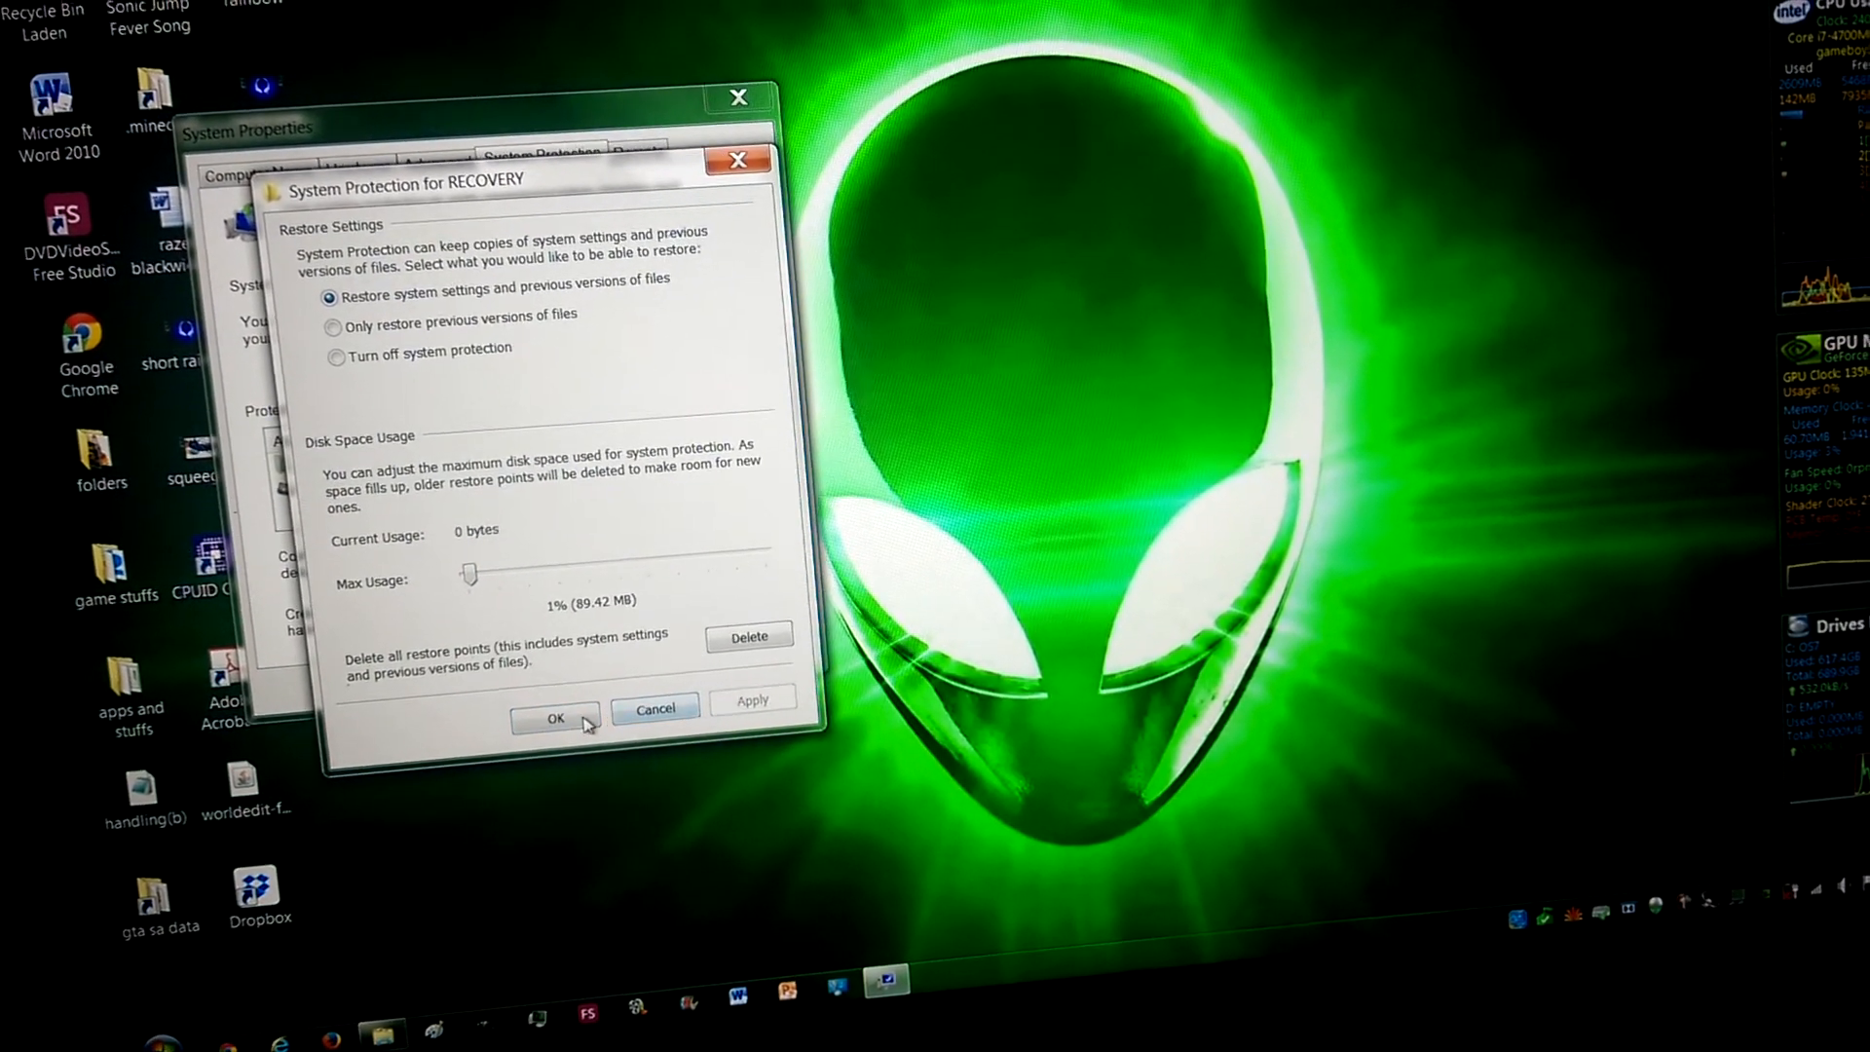
left_click(551, 719)
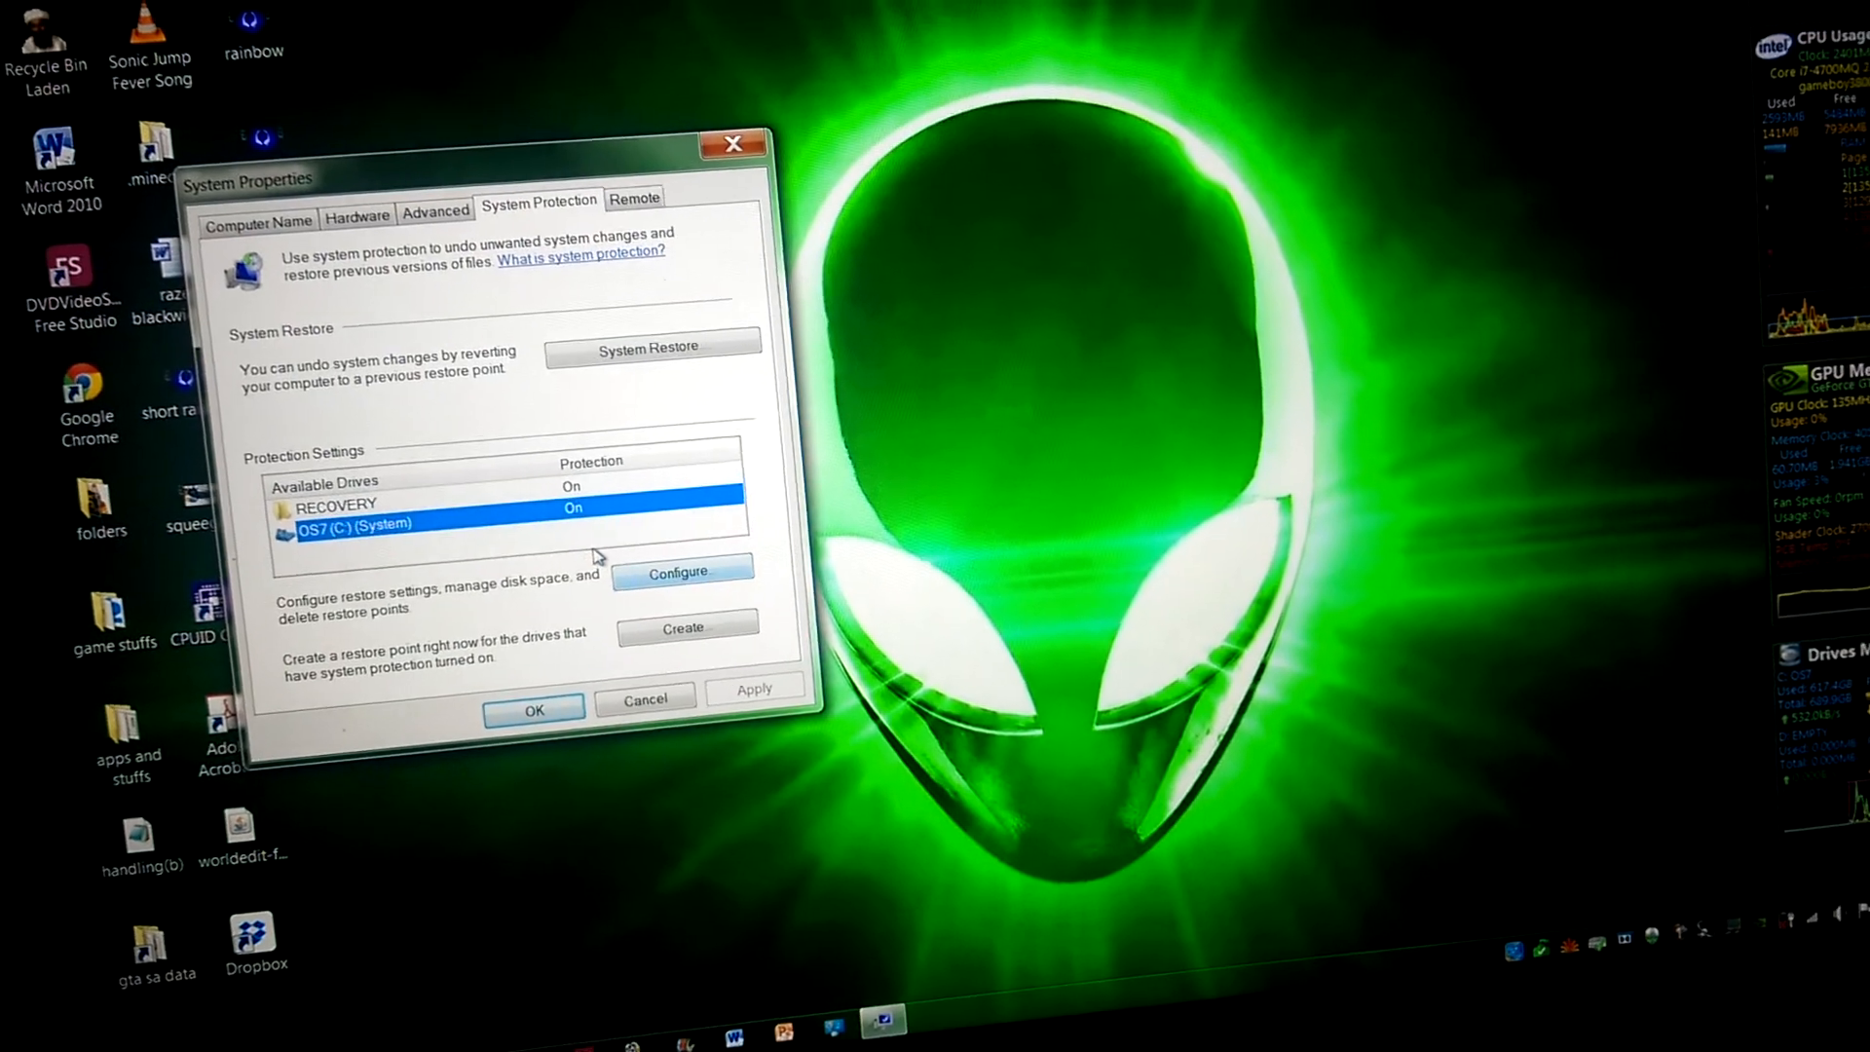
Check System Restore for restore points, find none, and close System Properties.
left_click(652, 346)
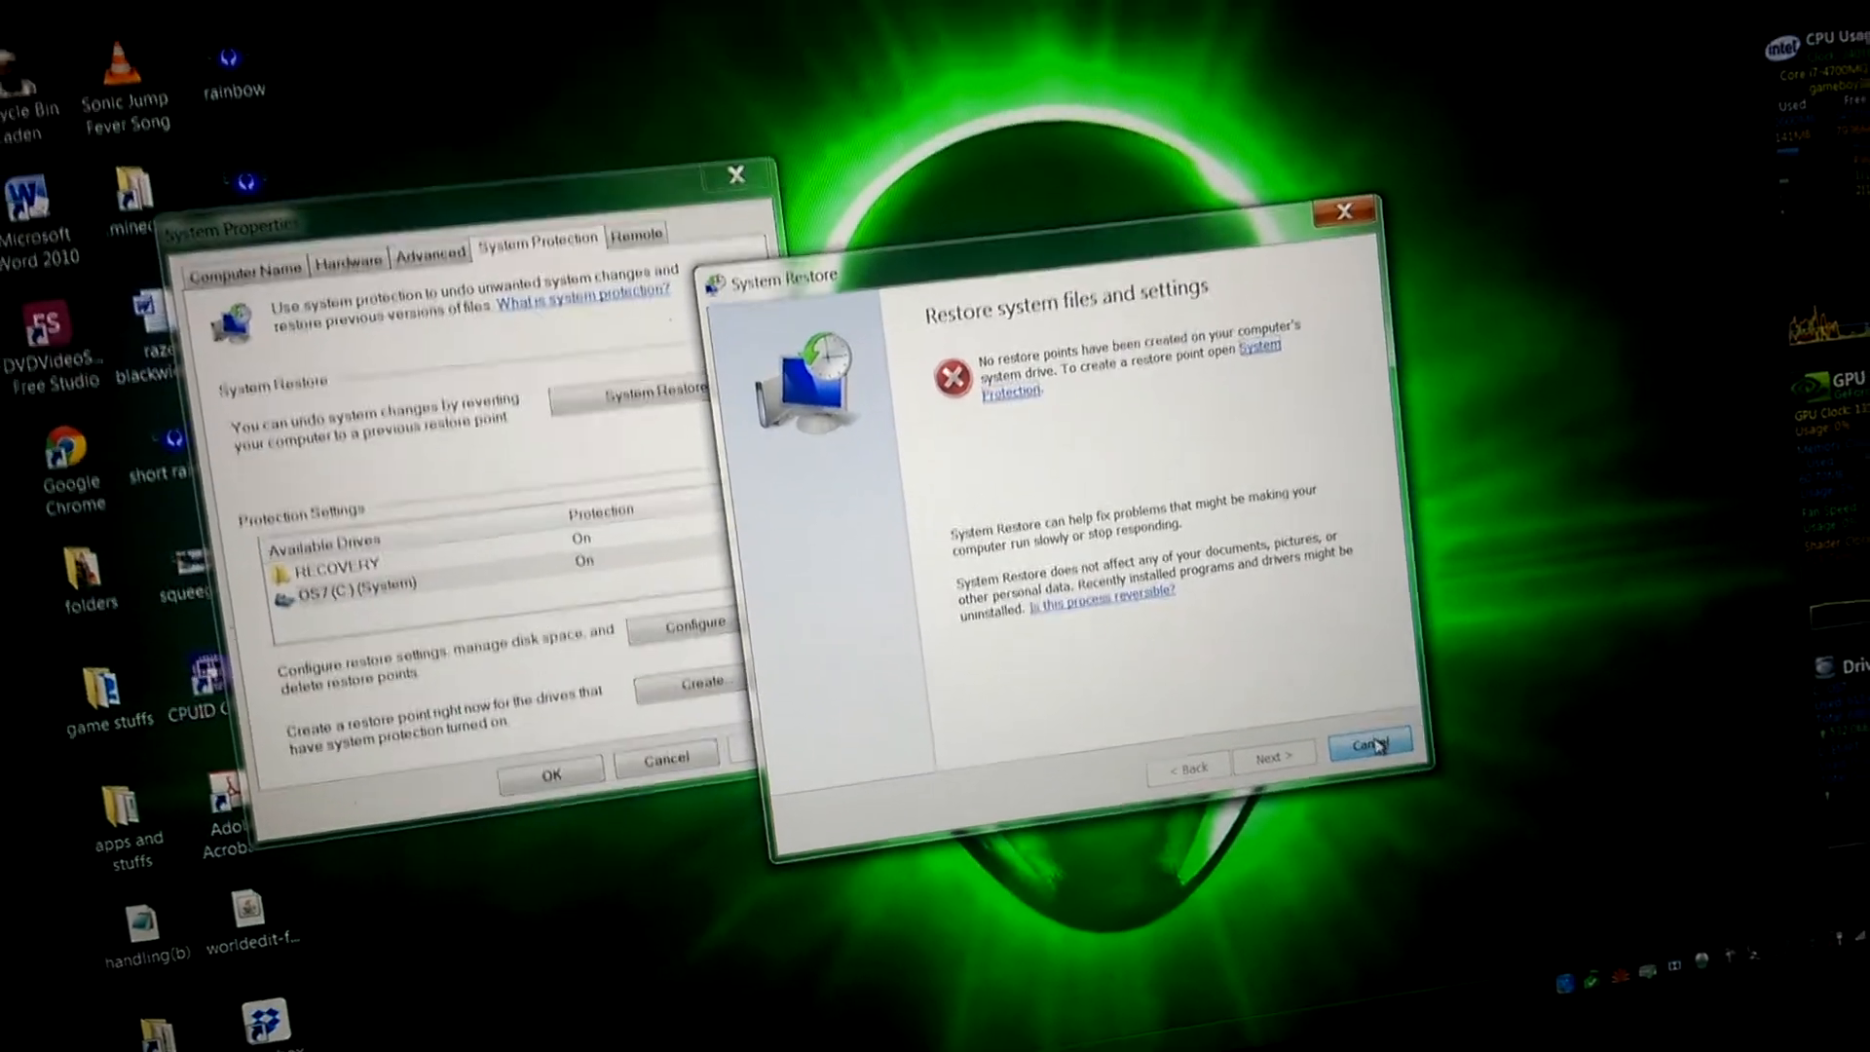
left_click(1369, 739)
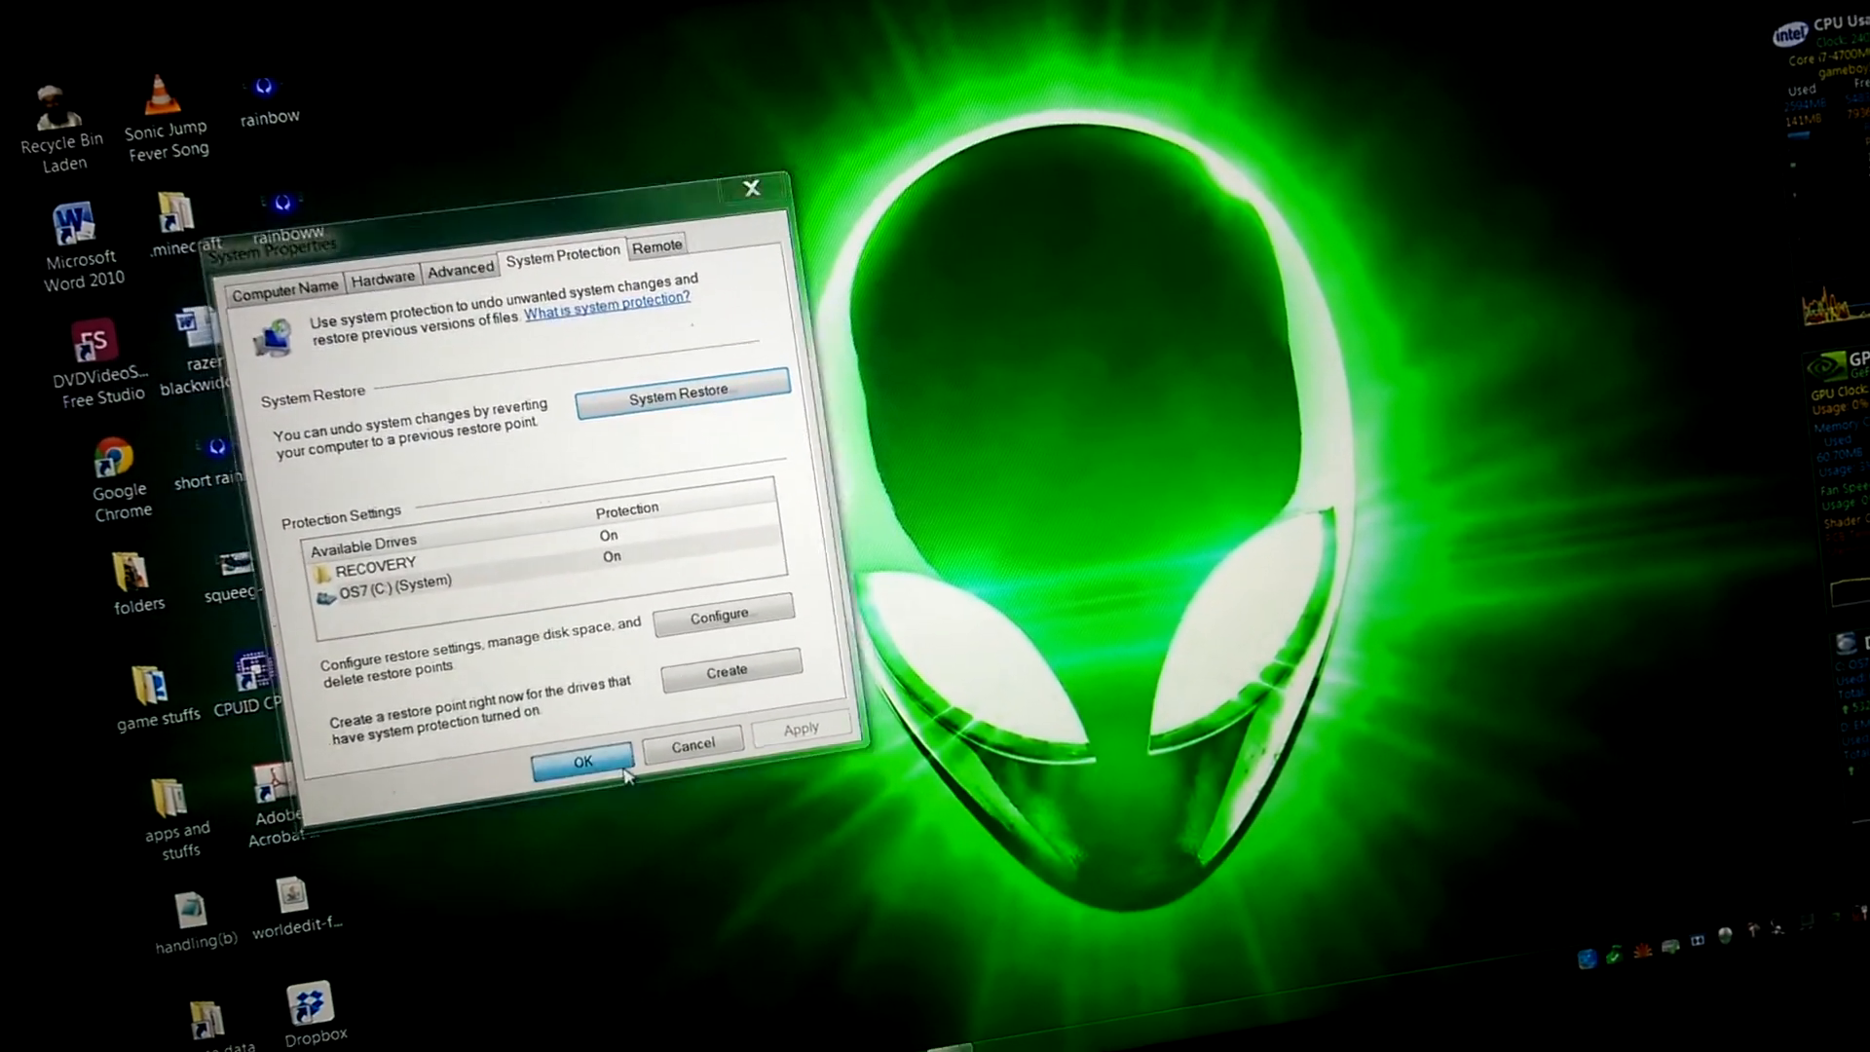
left_click(581, 762)
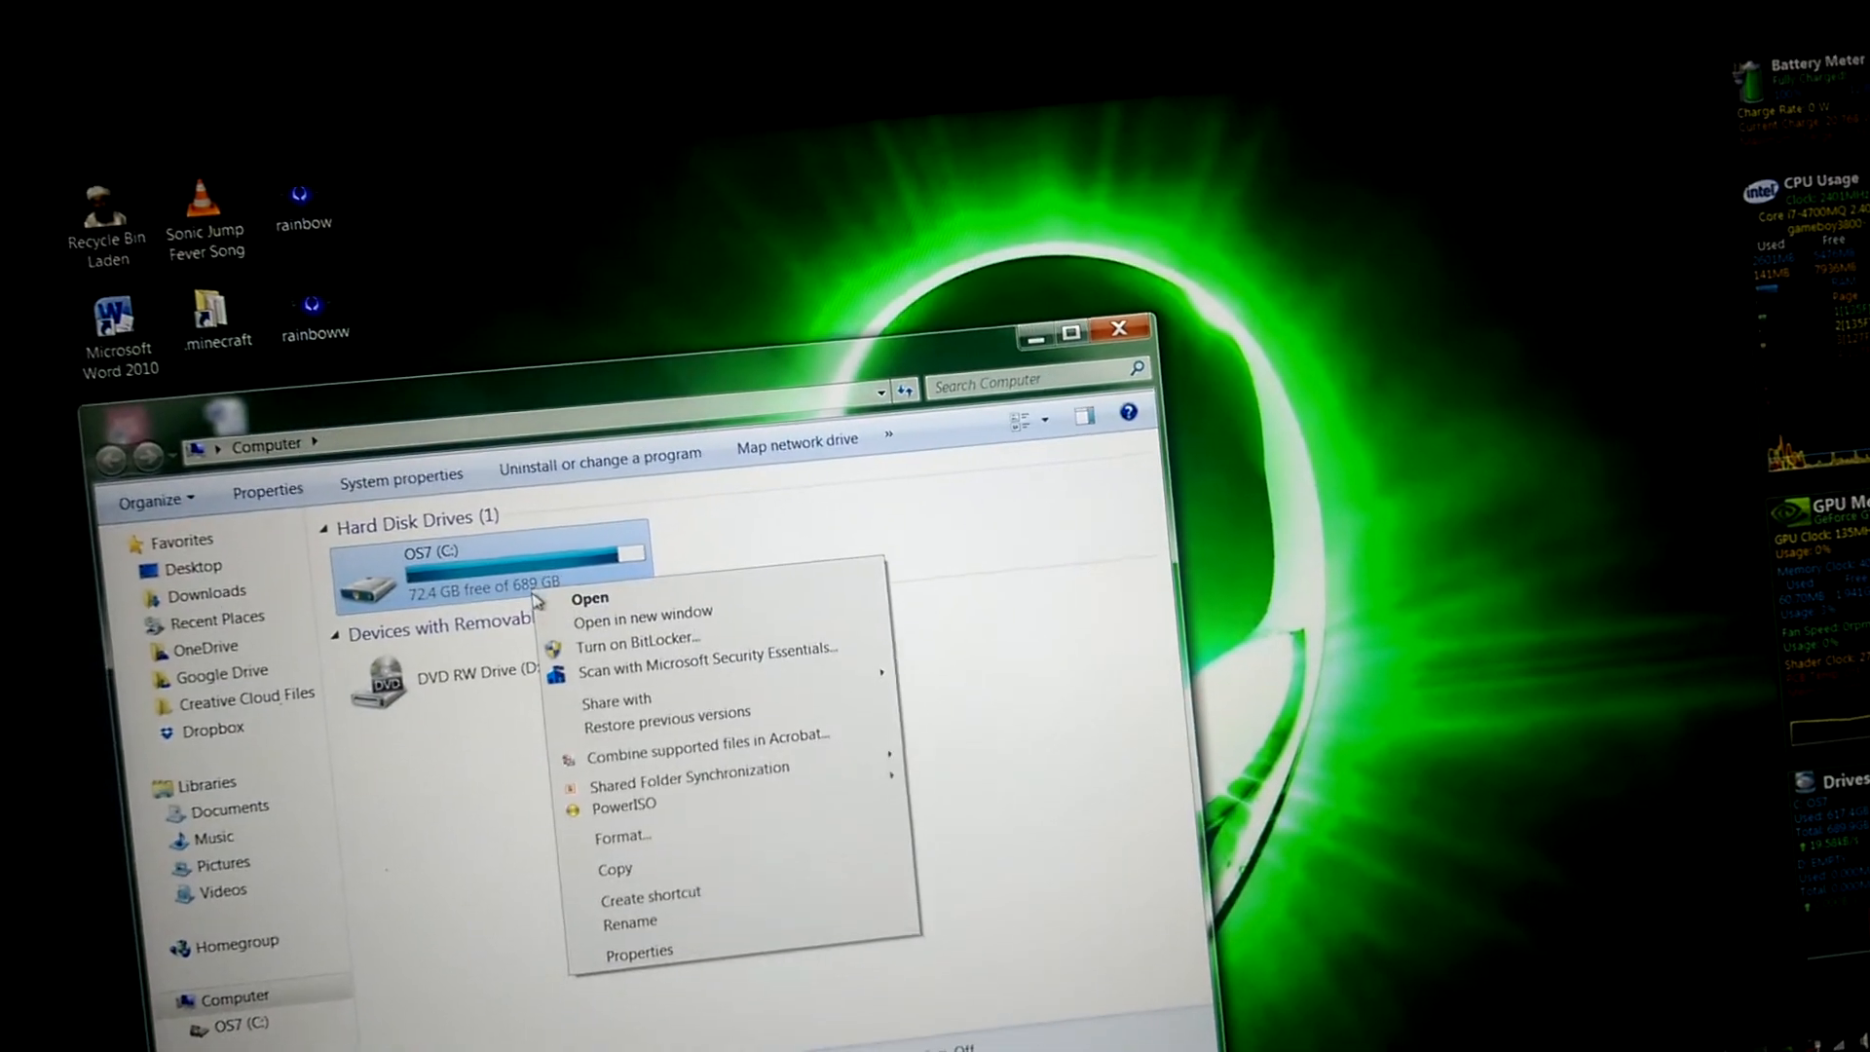
Launch Disk Cleanup from the OS7 (C:) drive properties, then cancel its space calculation.
left_click(641, 952)
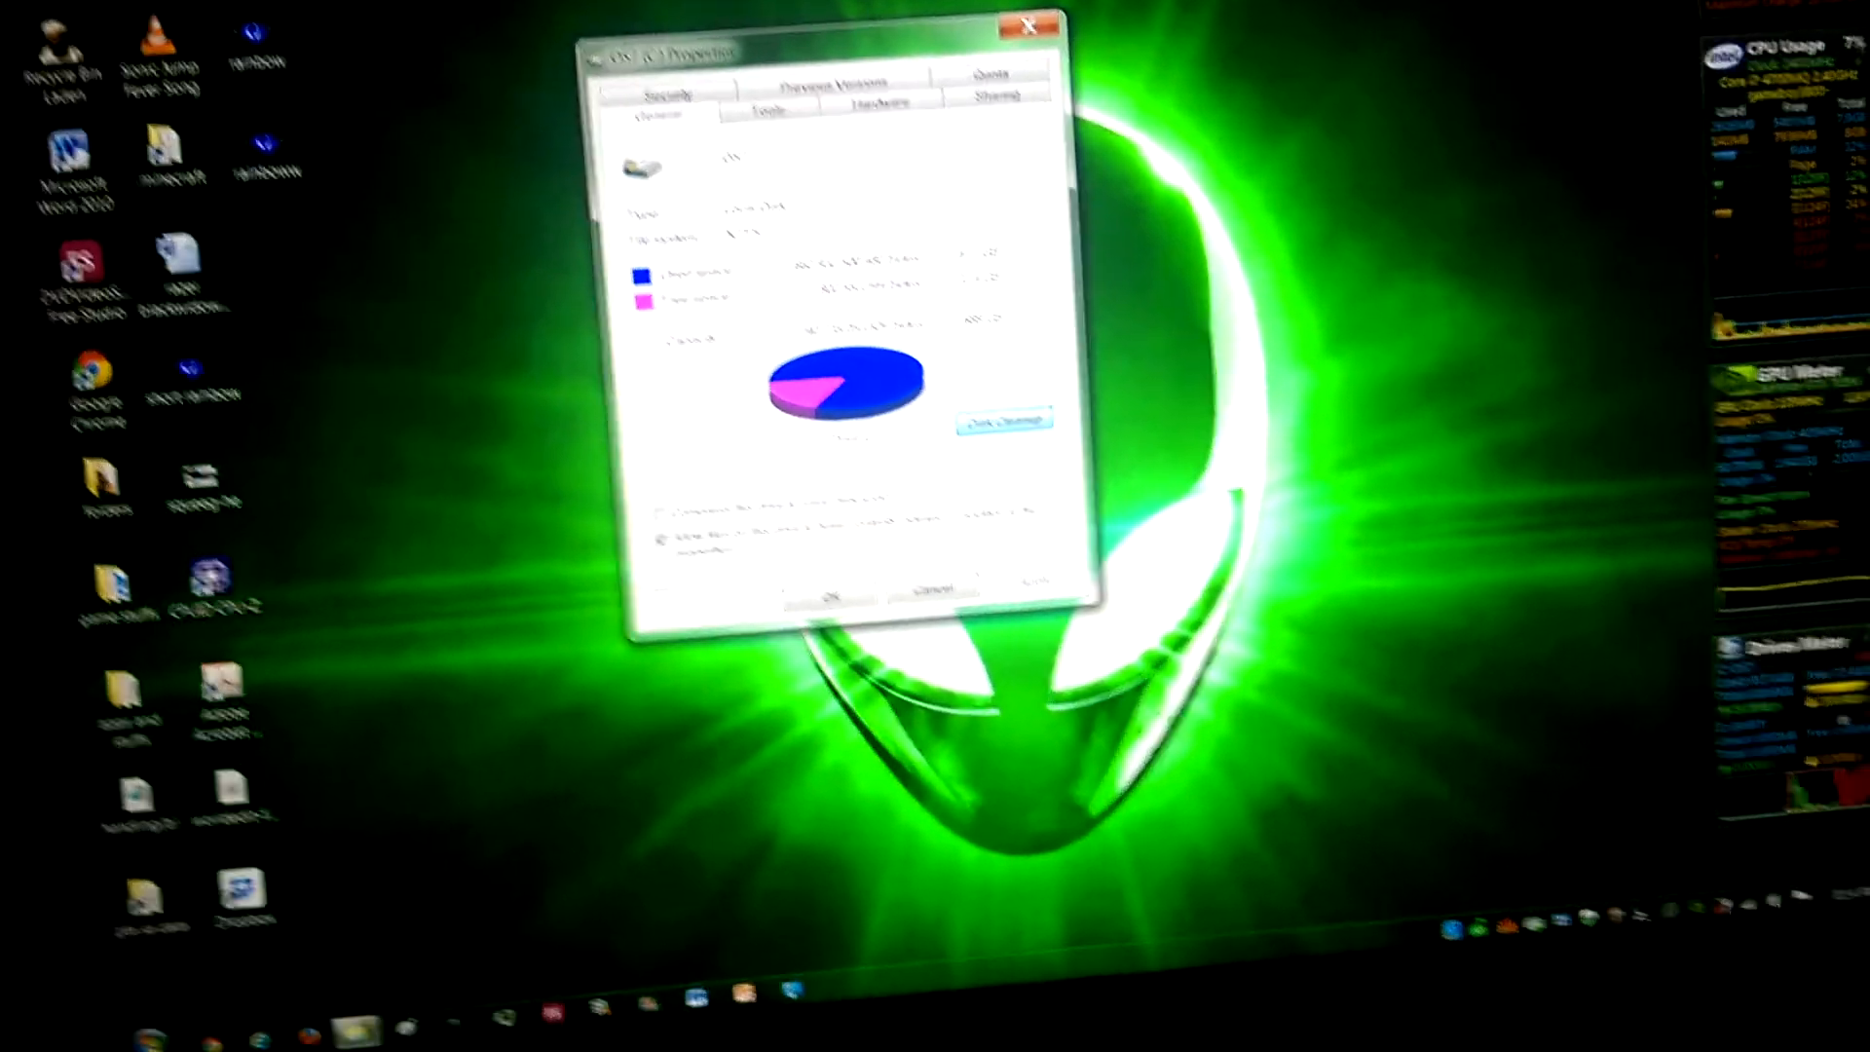
left_click(1026, 26)
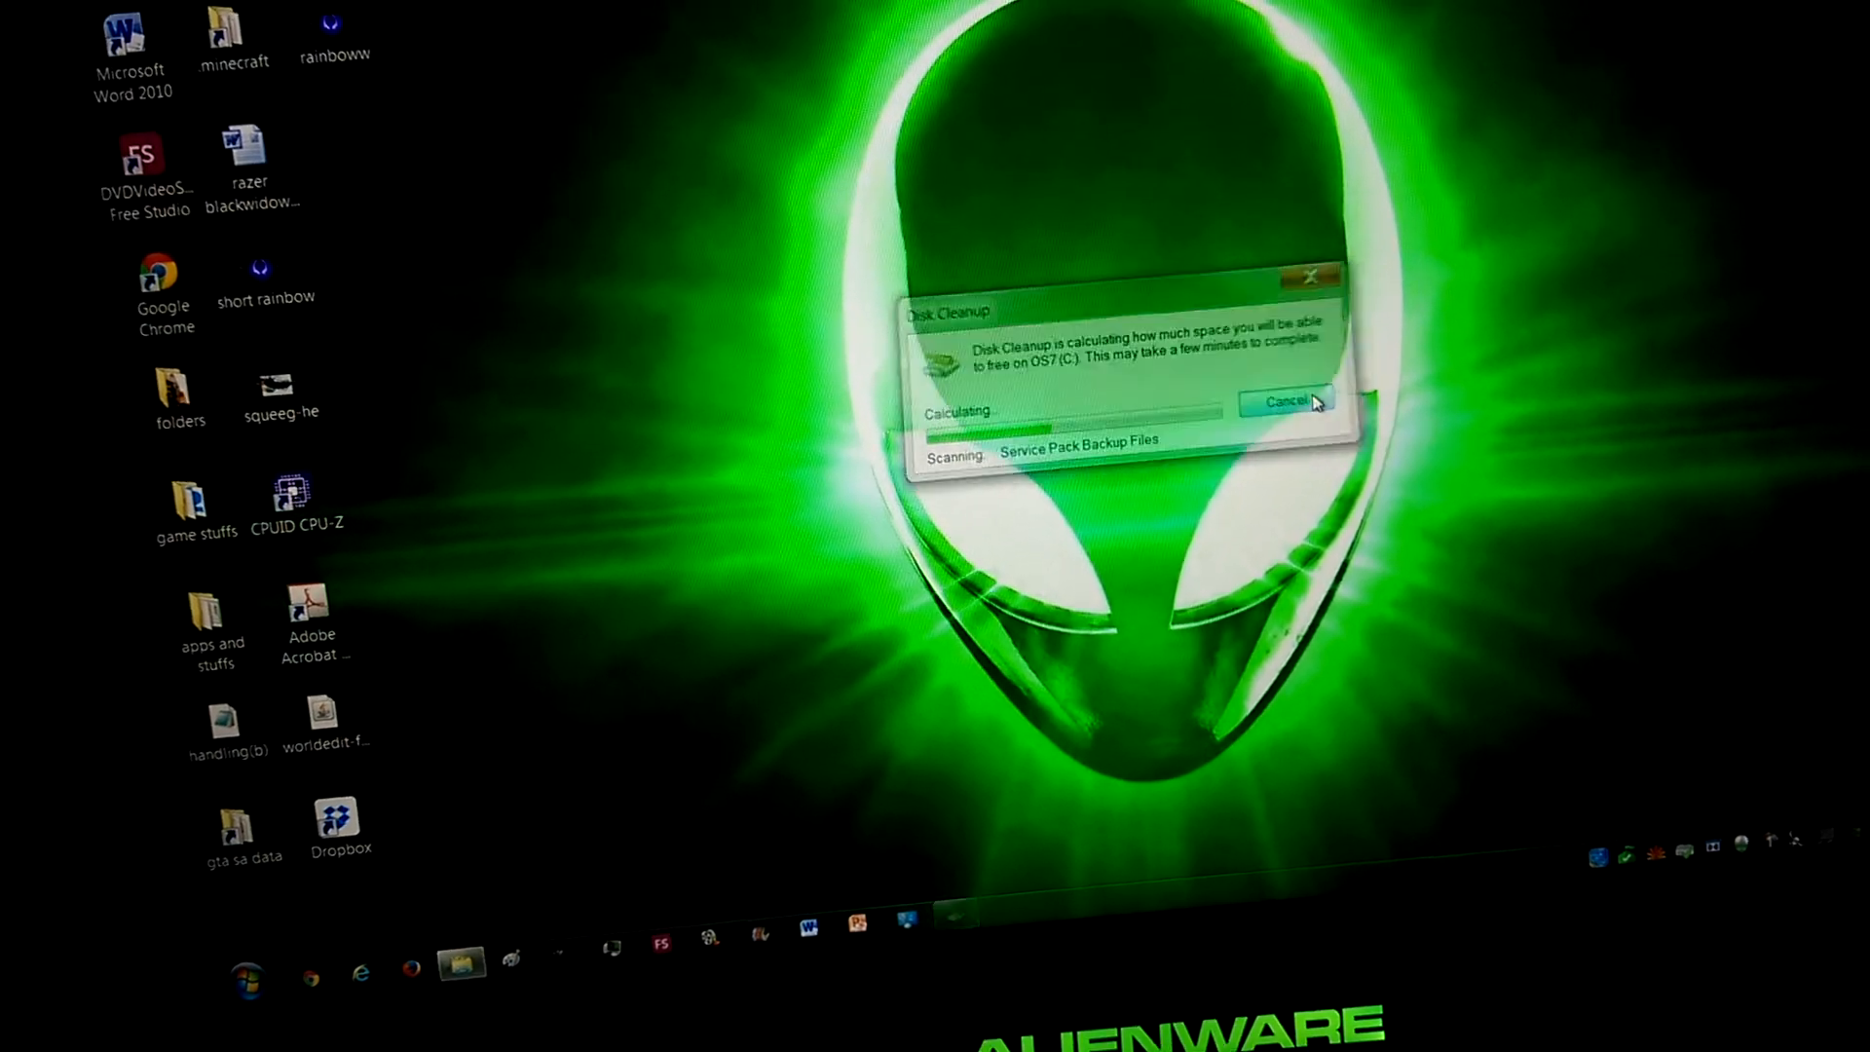
left_click(1284, 402)
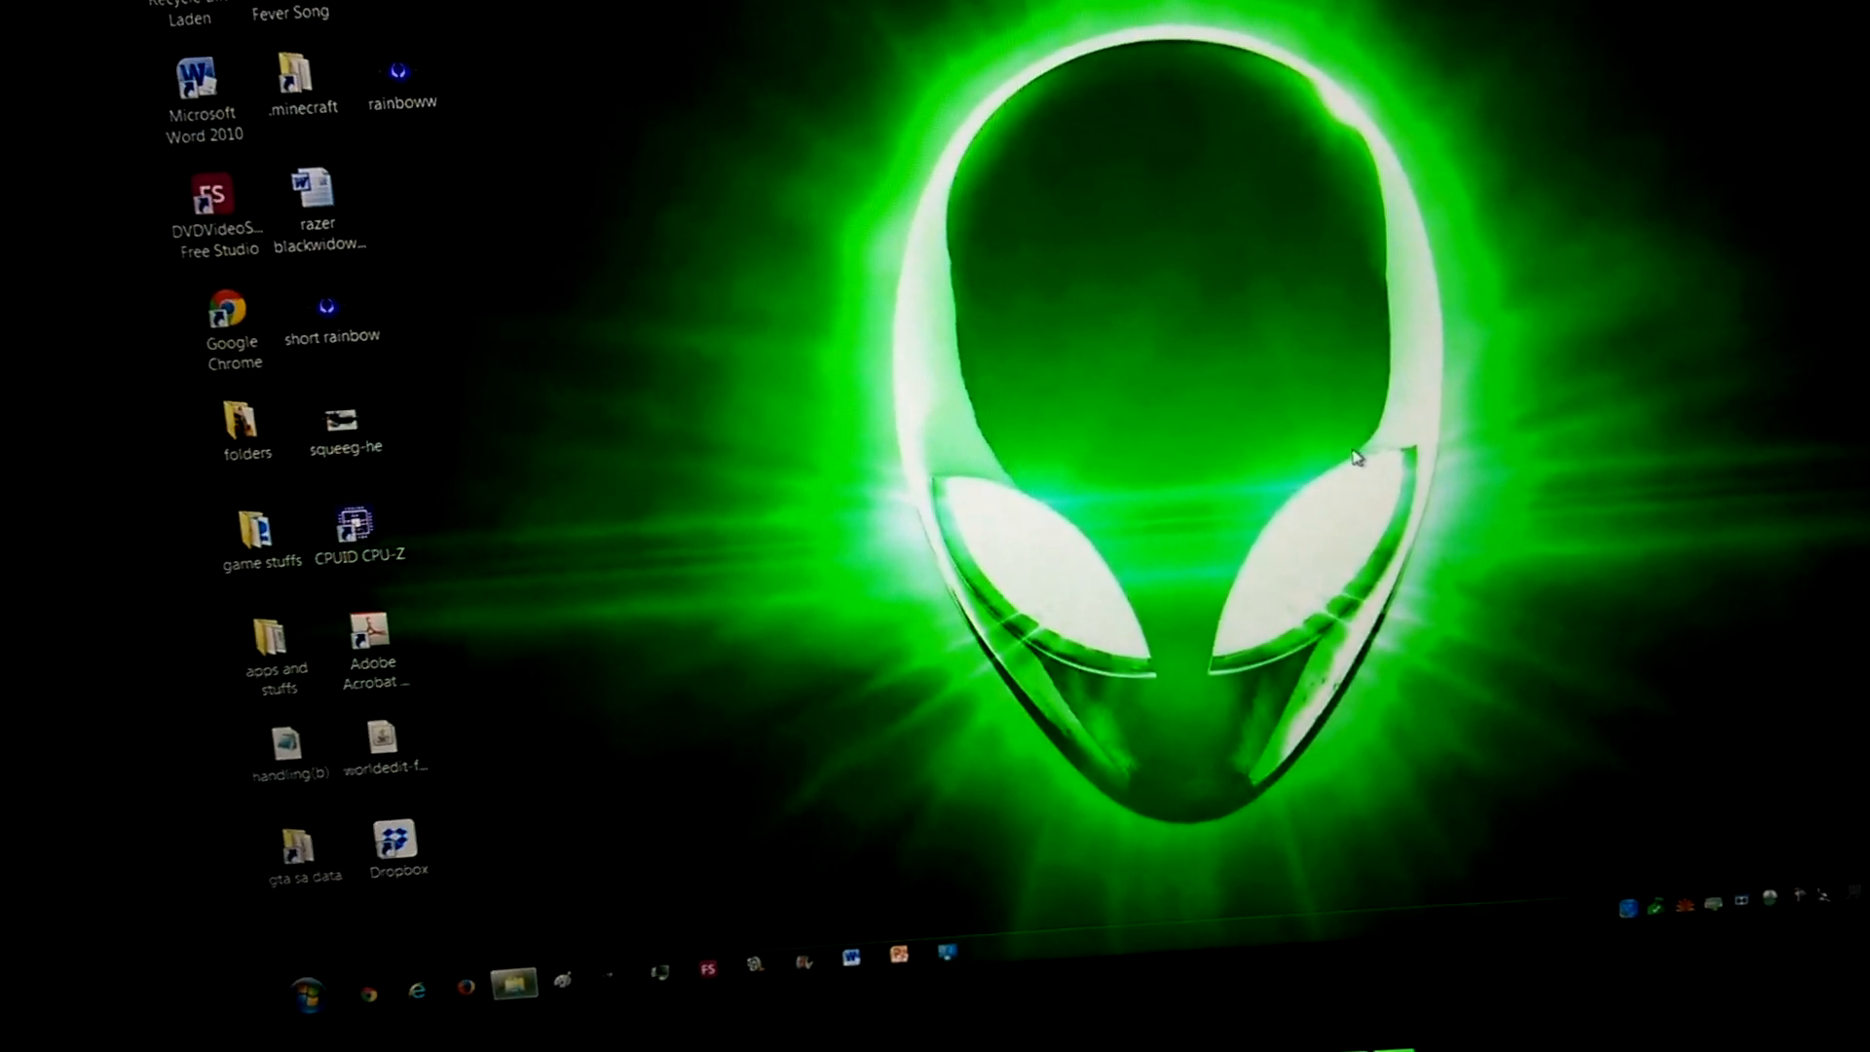